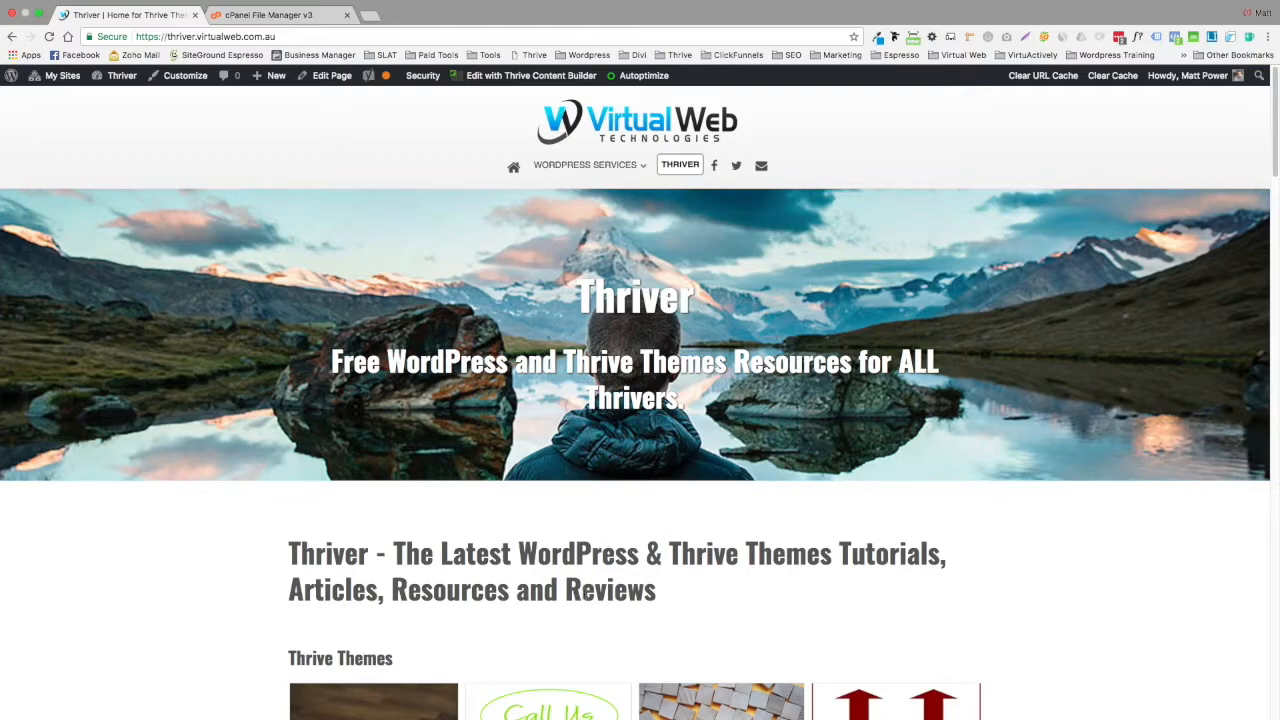
Open the Free Child Themes for Thrive Themes post and browse its ten child-theme downloads
{"action": "scroll", "scroll_direction": "down", "scroll_amount": 3}
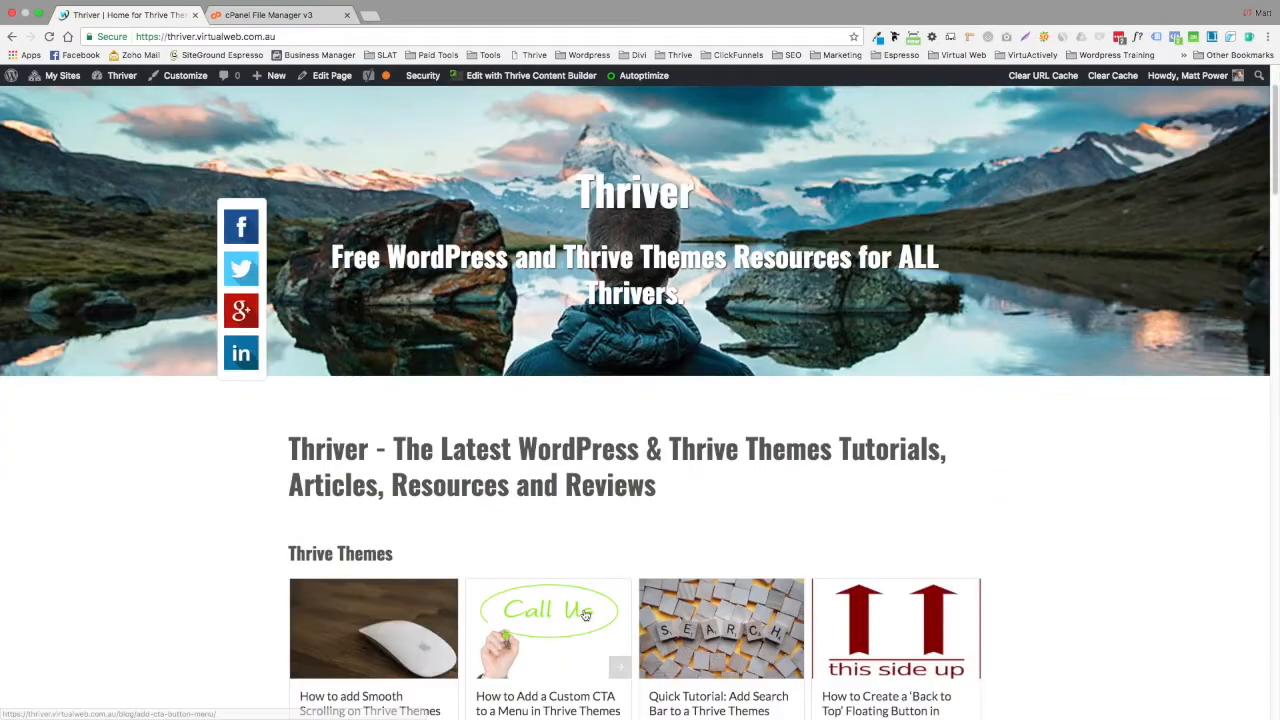
{"action": "scroll", "scroll_direction": "down", "scroll_amount": 3}
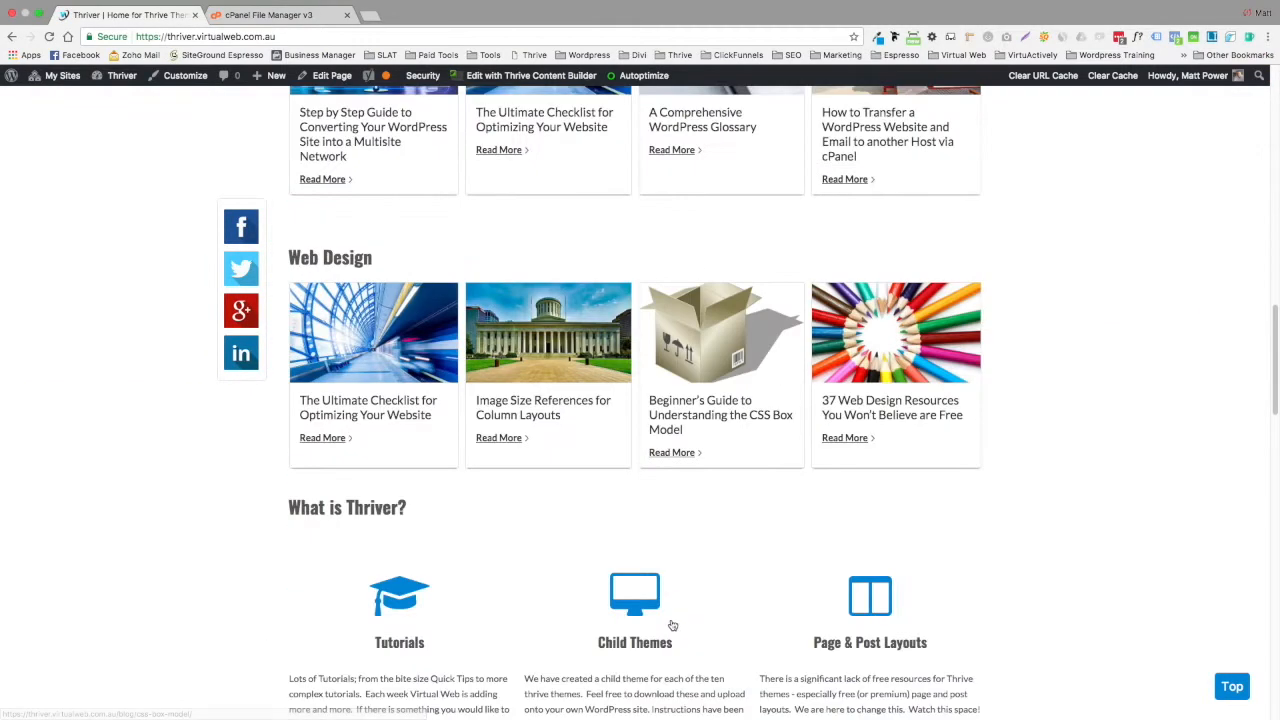
{"action": "scroll", "scroll_direction": "up", "scroll_amount": 3}
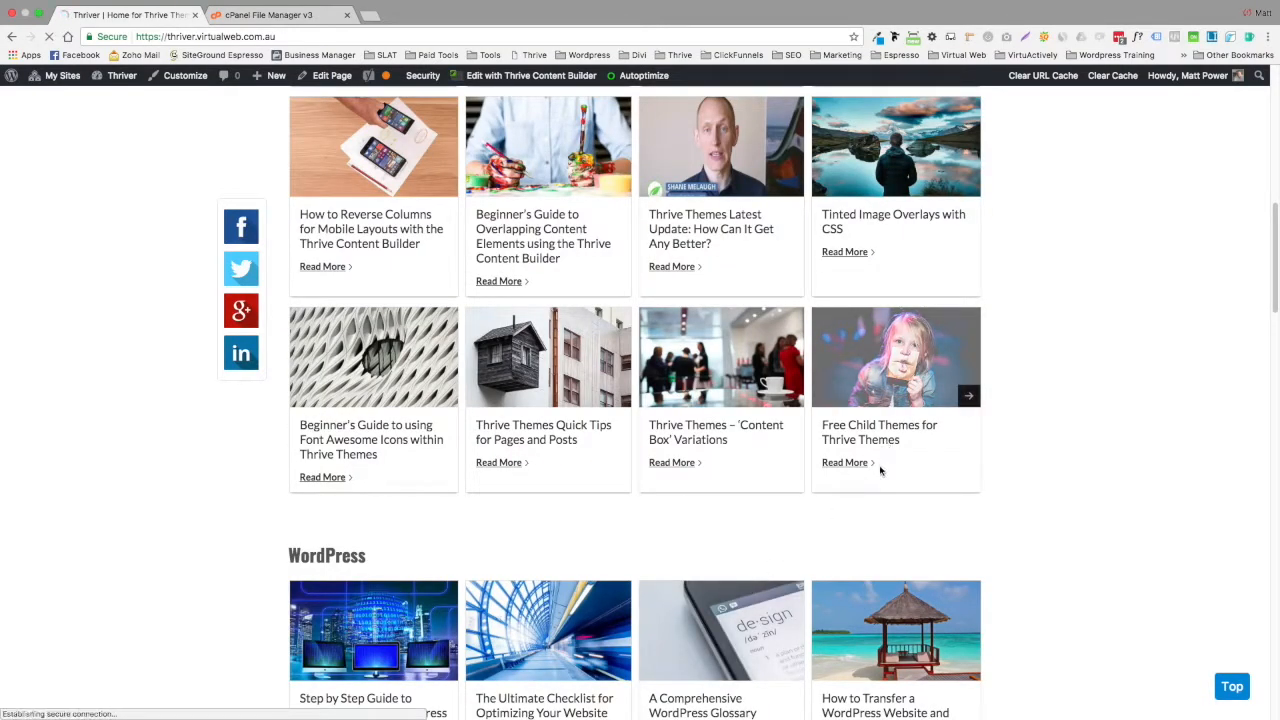
{"action": "left_click", "coordinate": [845, 462]}
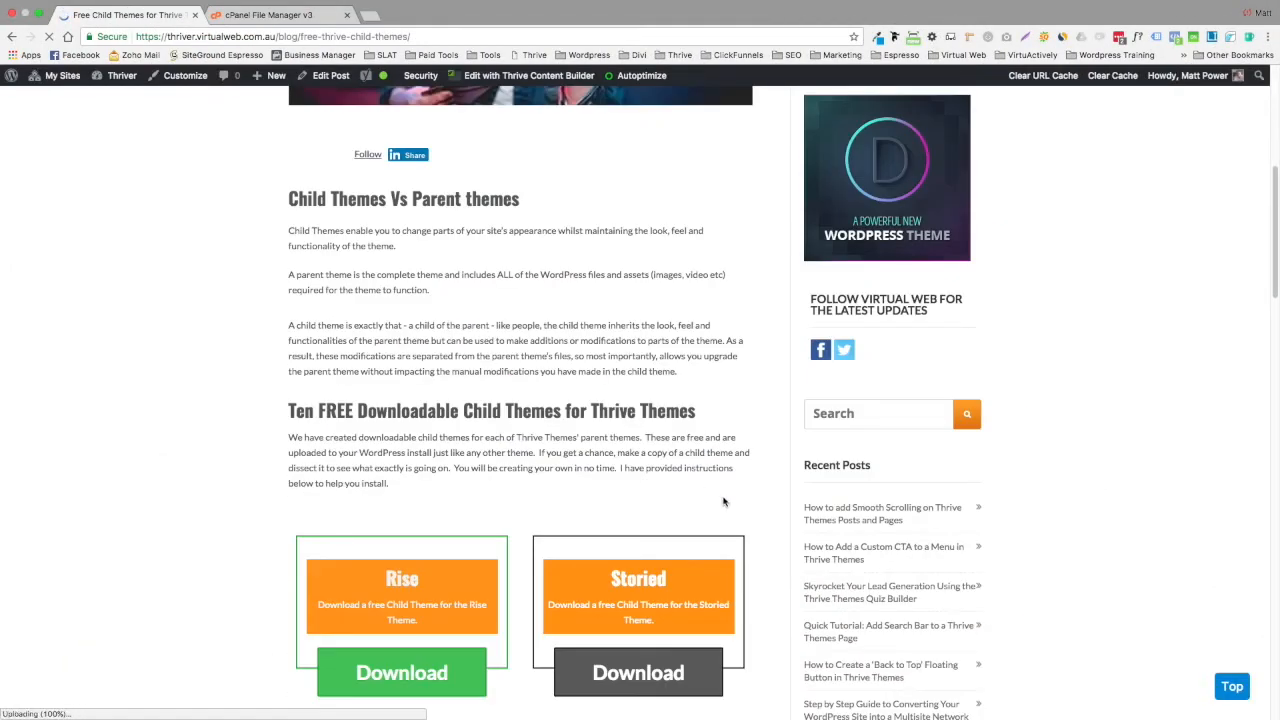
{"action": "scroll", "scroll_direction": "down", "scroll_amount": 3}
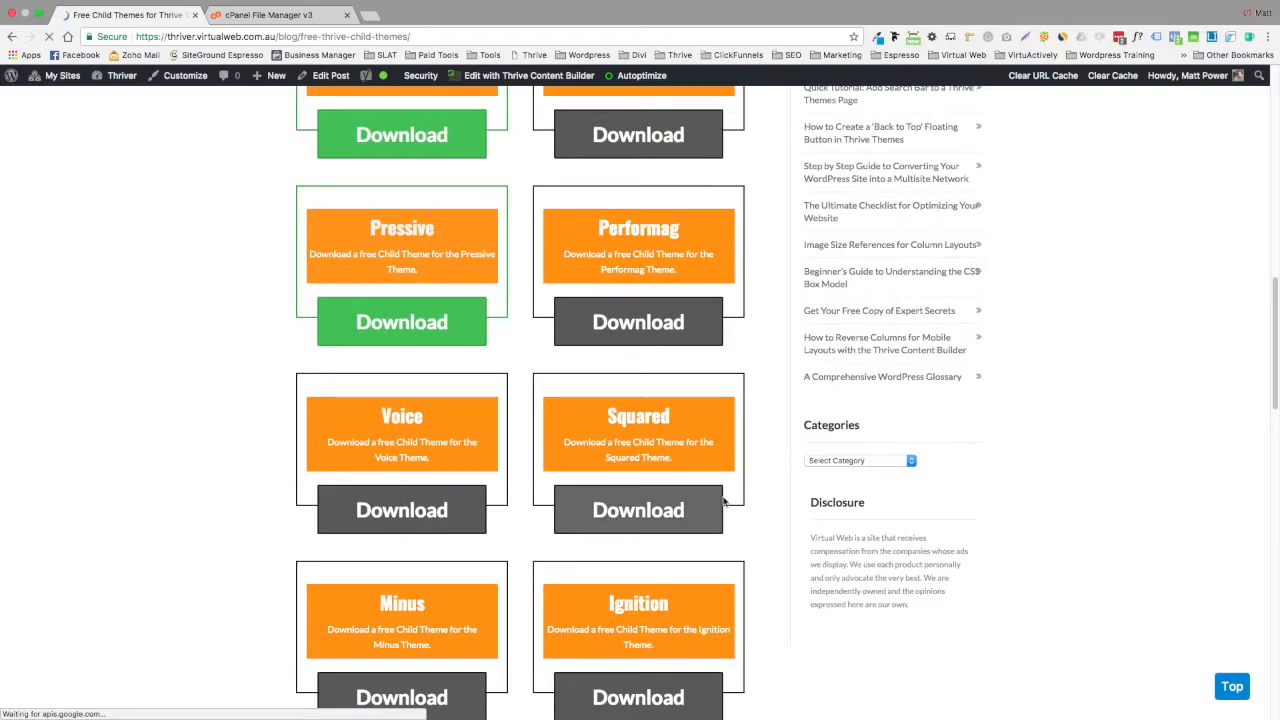
{"action": "scroll", "scroll_direction": "down", "scroll_amount": 3}
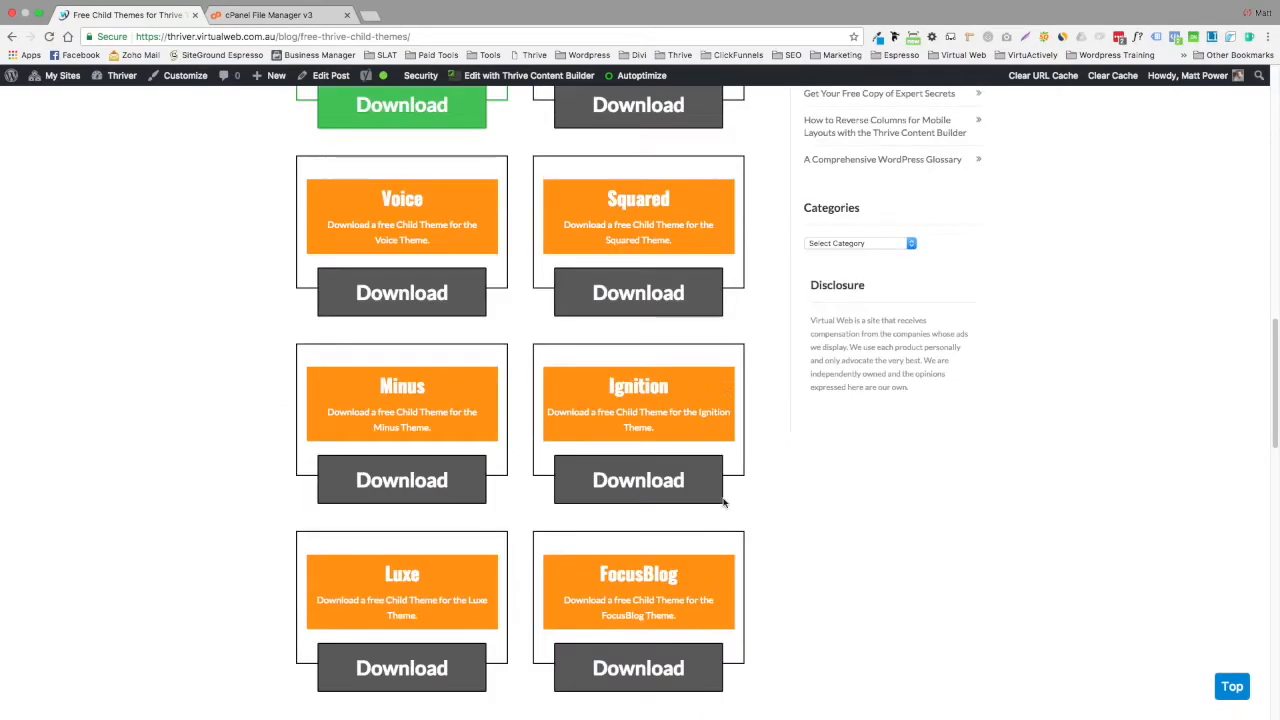
{"action": "mouse_move", "coordinate": [638, 480]}
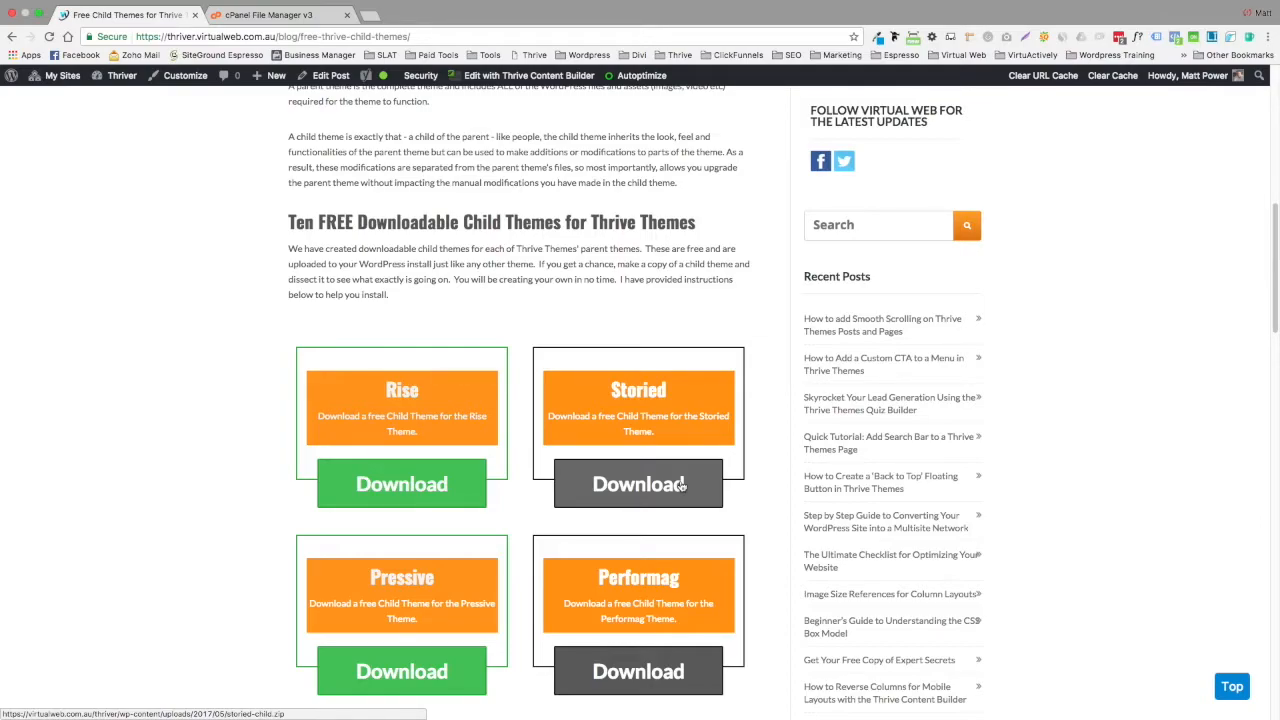
{"action": "scroll", "scroll_direction": "down", "scroll_amount": 3}
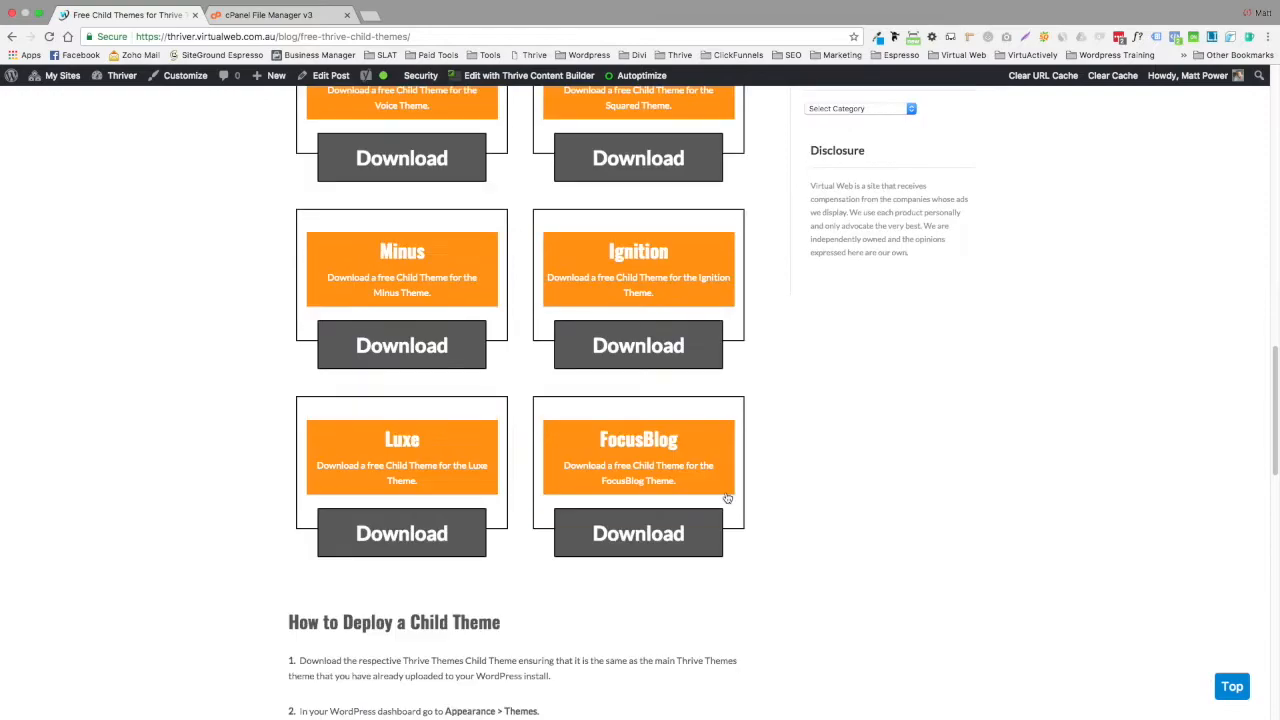
{"action": "scroll", "scroll_direction": "down", "scroll_amount": 3}
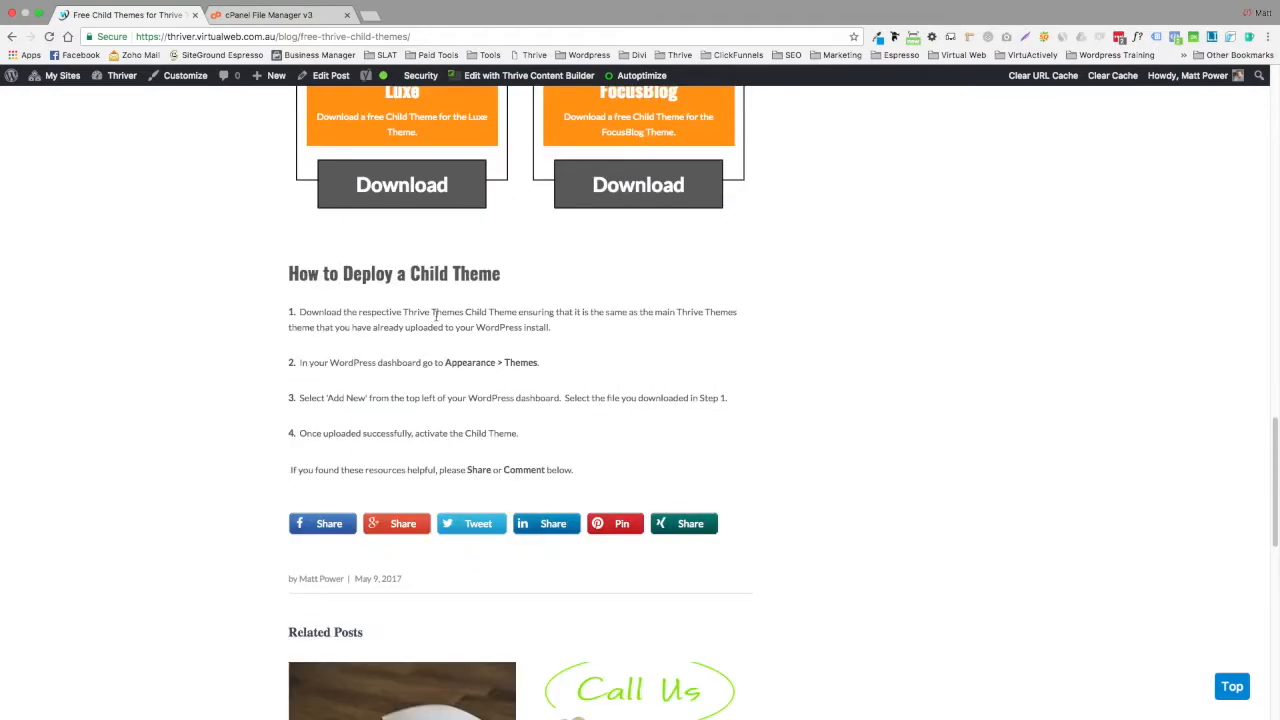
{"action": "mouse_move", "coordinate": [470, 473]}
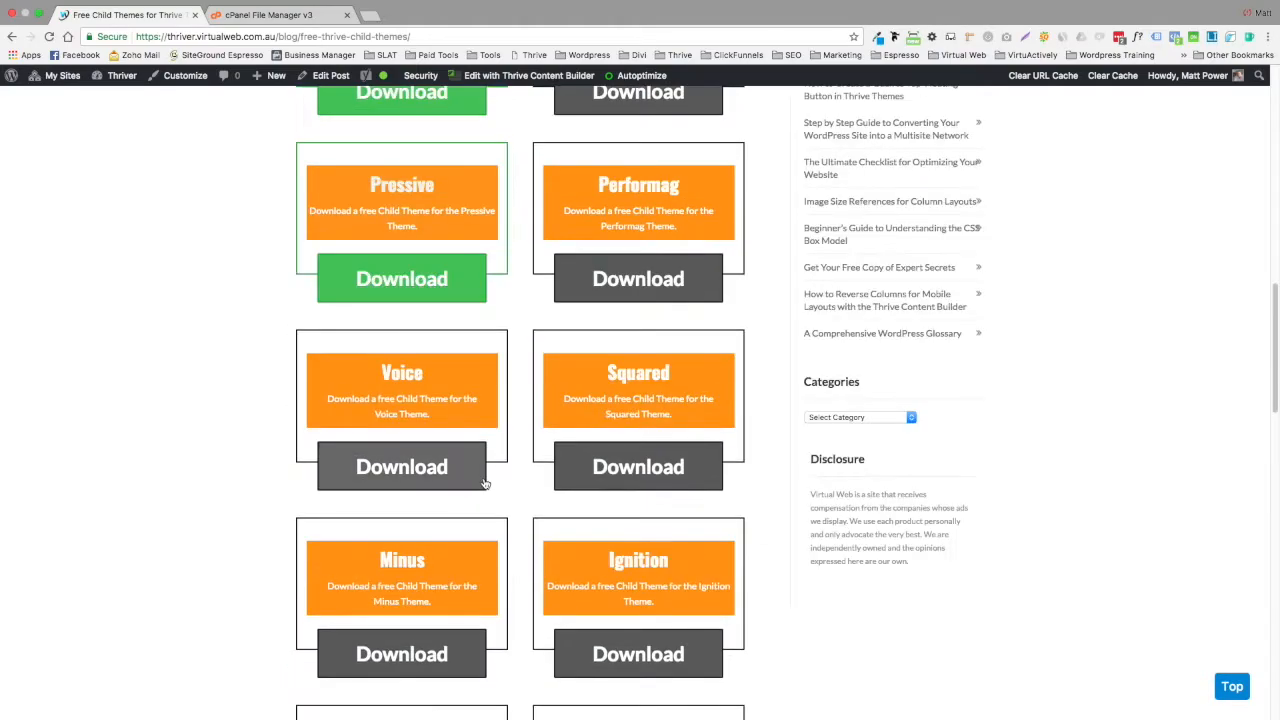
{"action": "scroll", "scroll_direction": "up", "scroll_amount": 3}
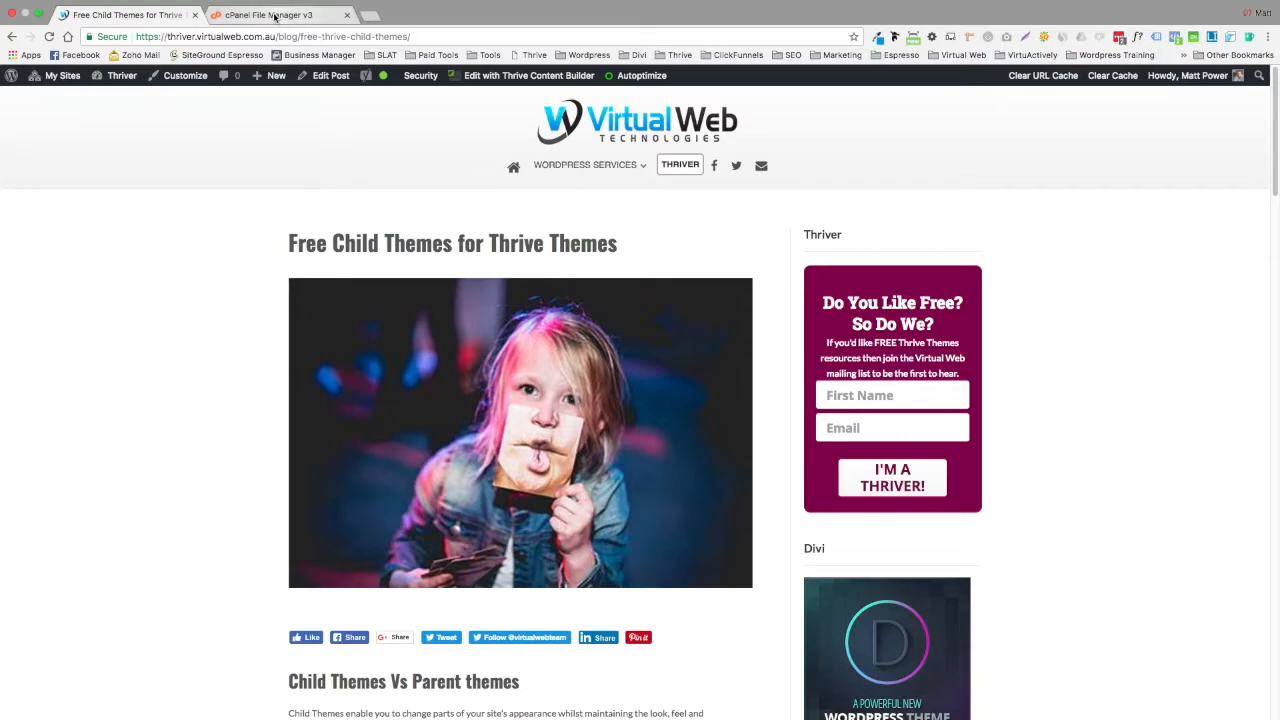
Go back to the Thriver homepage through the site link
{"action": "left_click", "coordinate": [121, 75]}
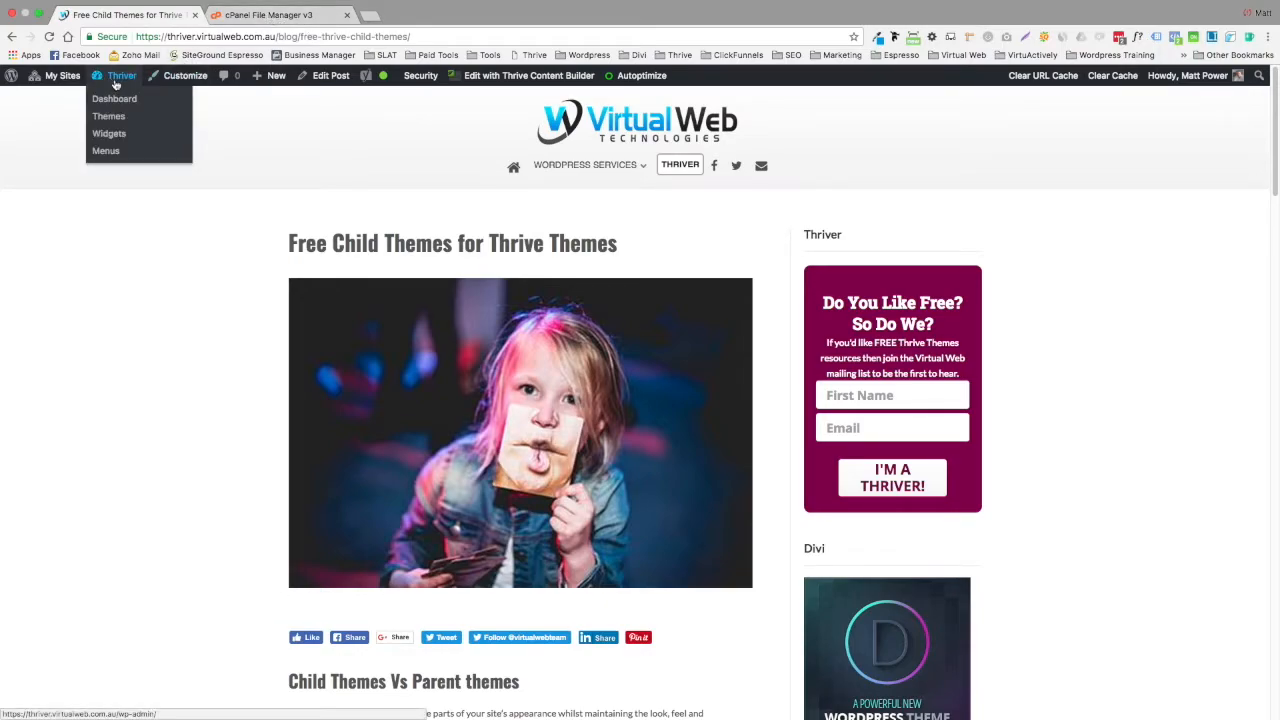
{"action": "left_click", "coordinate": [680, 165]}
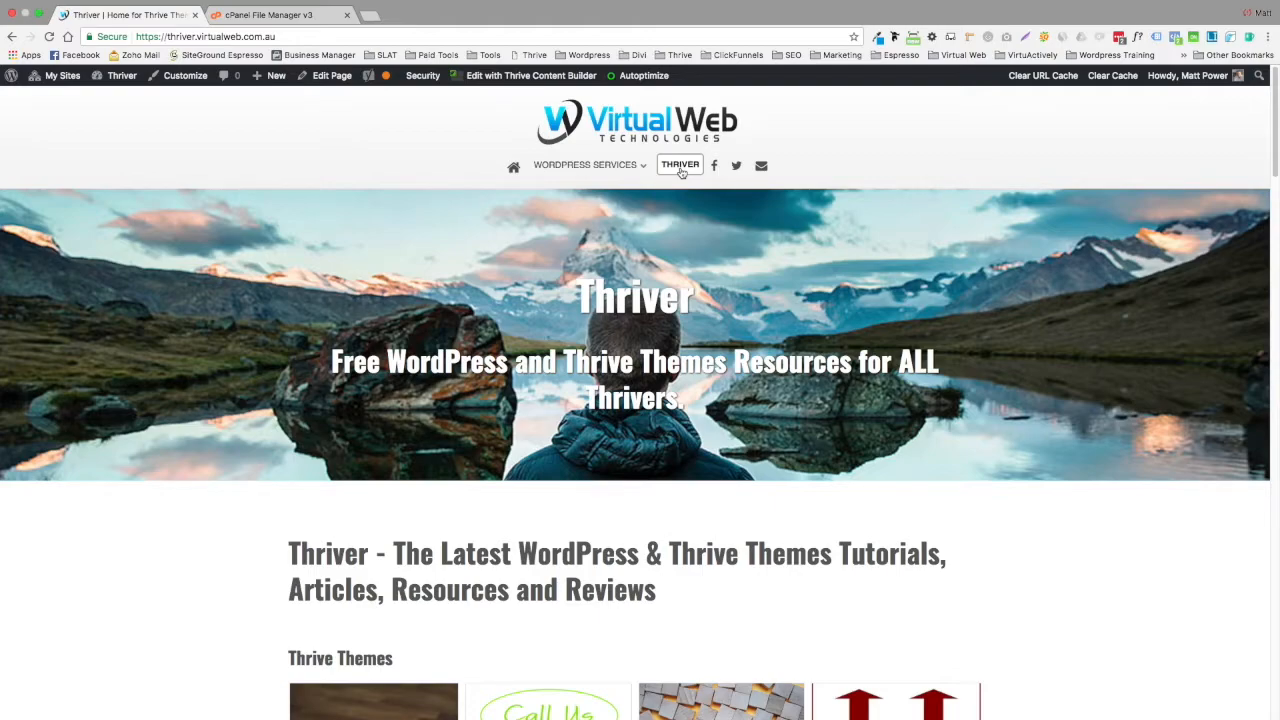
{"action": "mouse_move", "coordinate": [808, 521]}
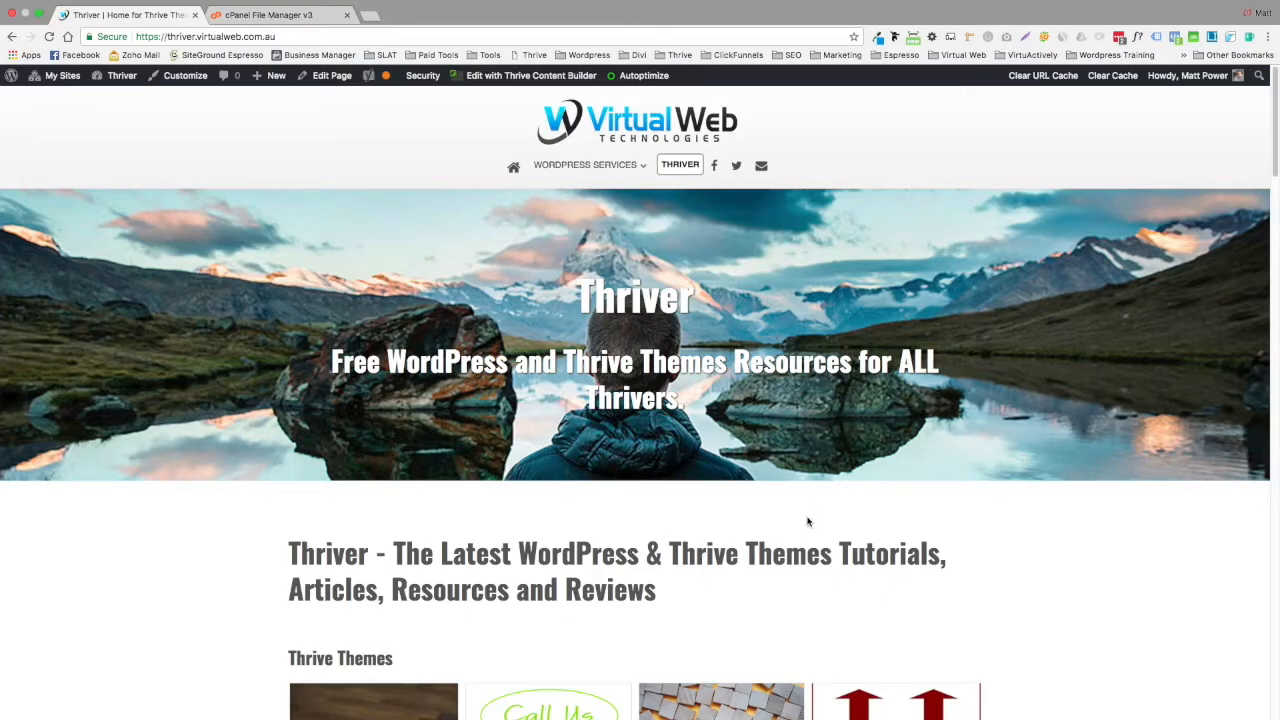
{"action": "mouse_move", "coordinate": [727, 710]}
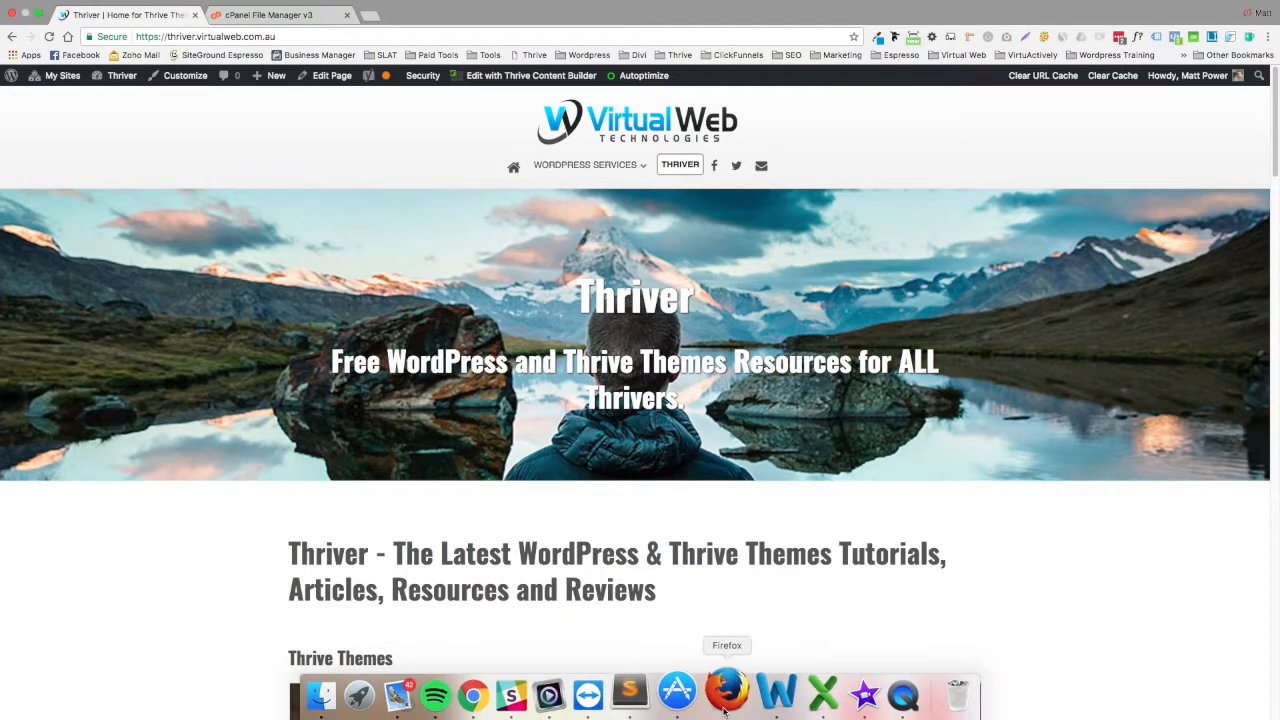
In a new Sublime Text file, type the line <?php get_header(); ?>
{"action": "left_click", "coordinate": [665, 694]}
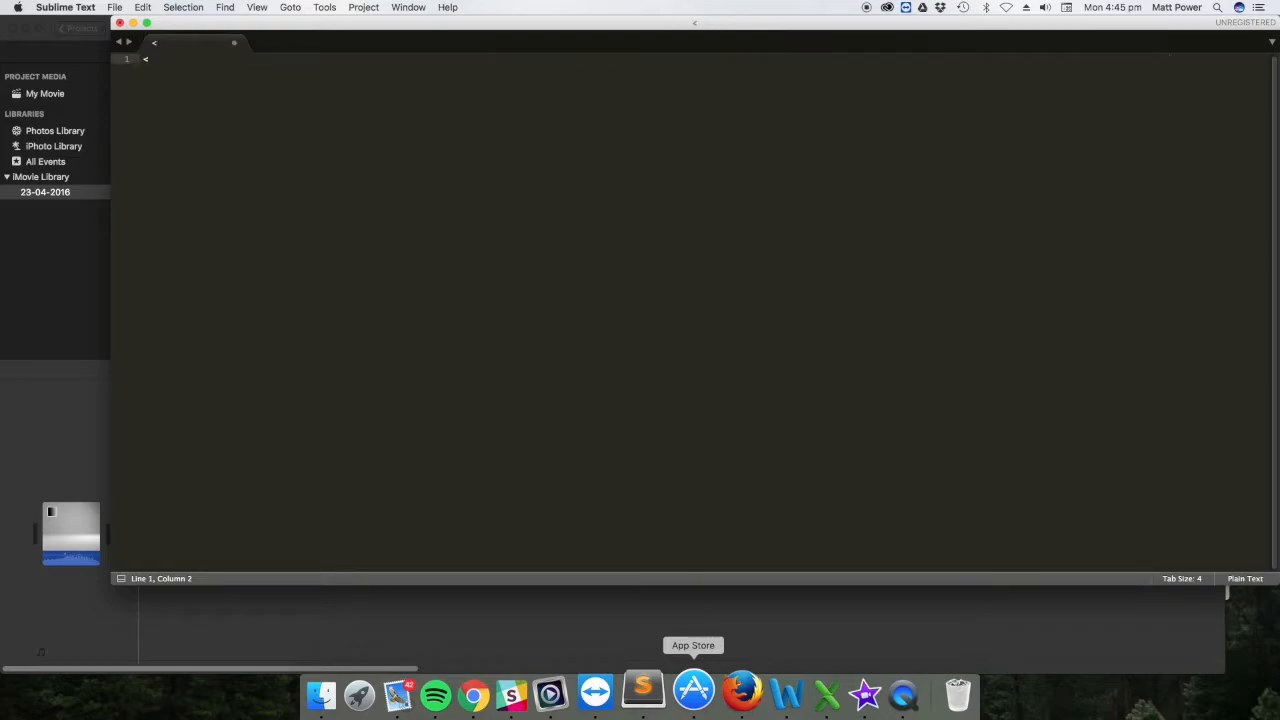
{"action": "type", "text": "?"}
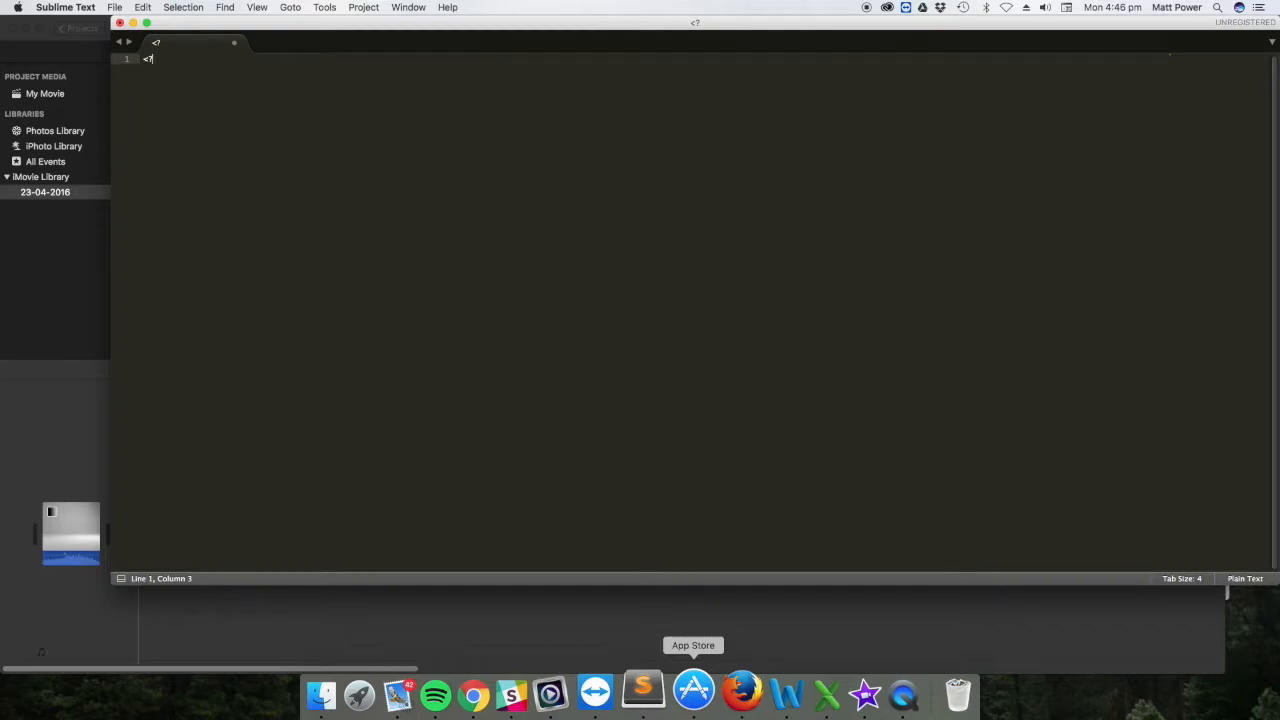
{"action": "type", "text": "php"}
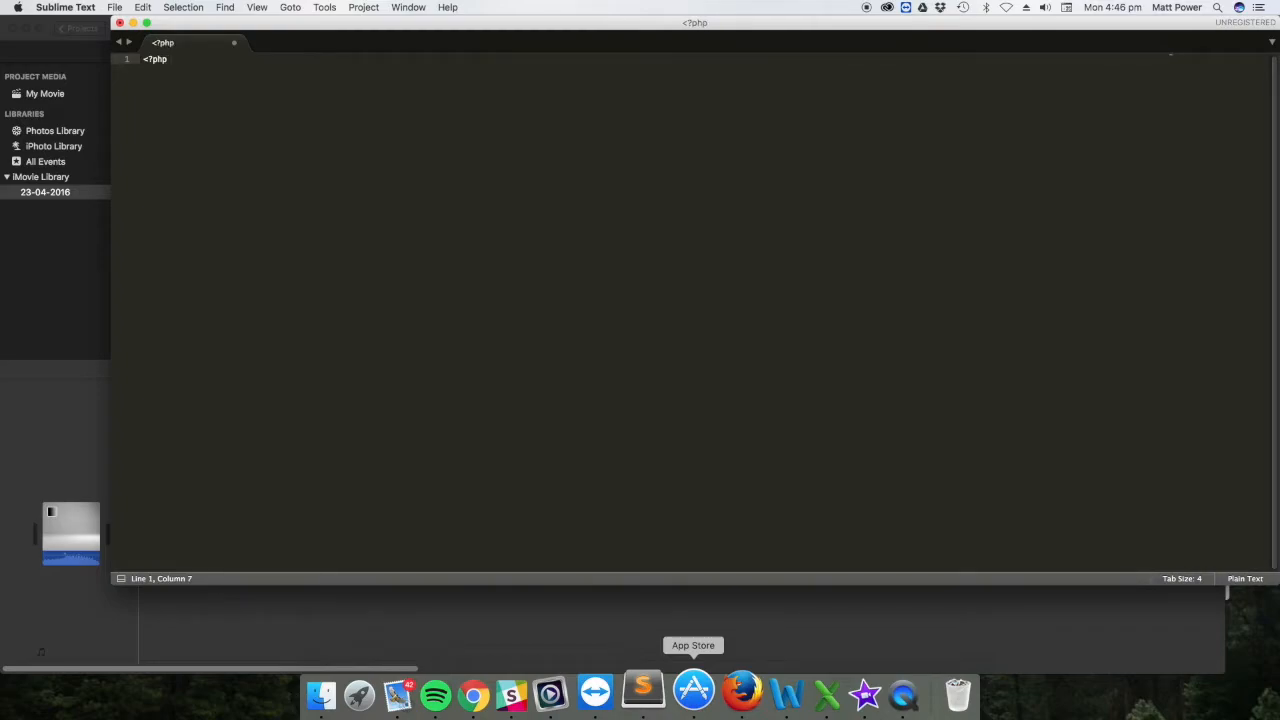
{"action": "type", "text": "get"}
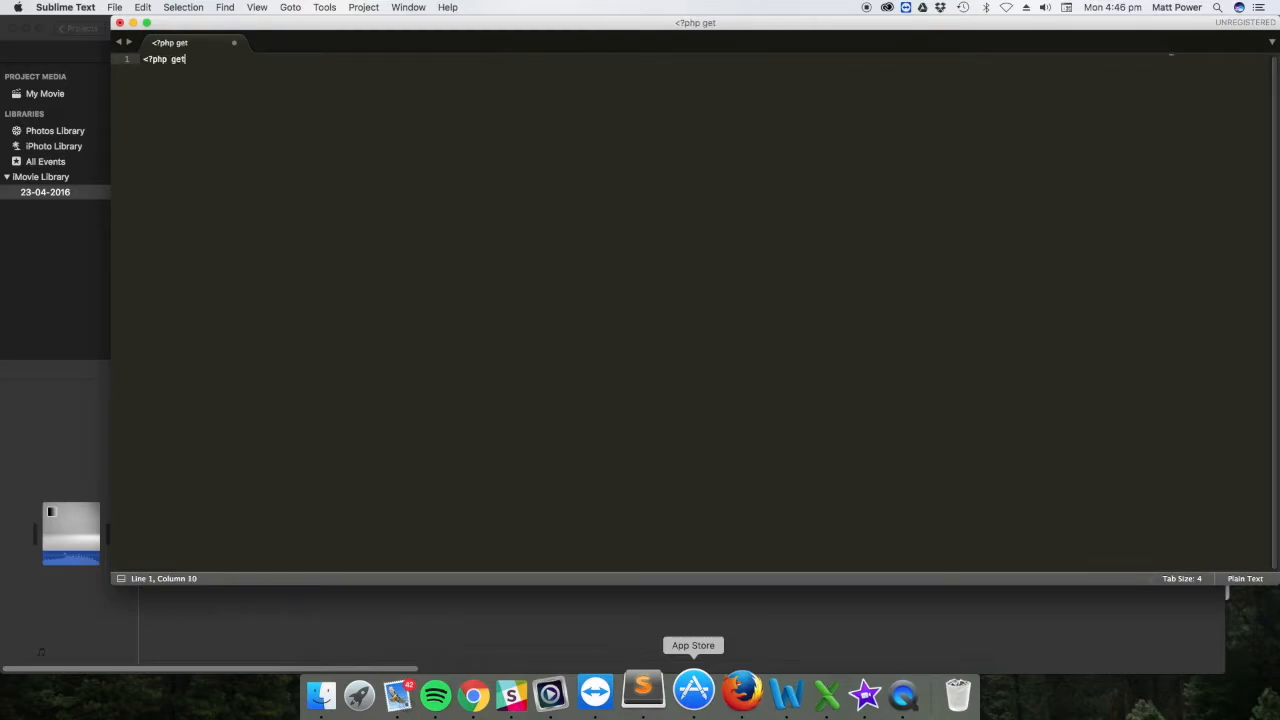
{"action": "type", "text": "_header"}
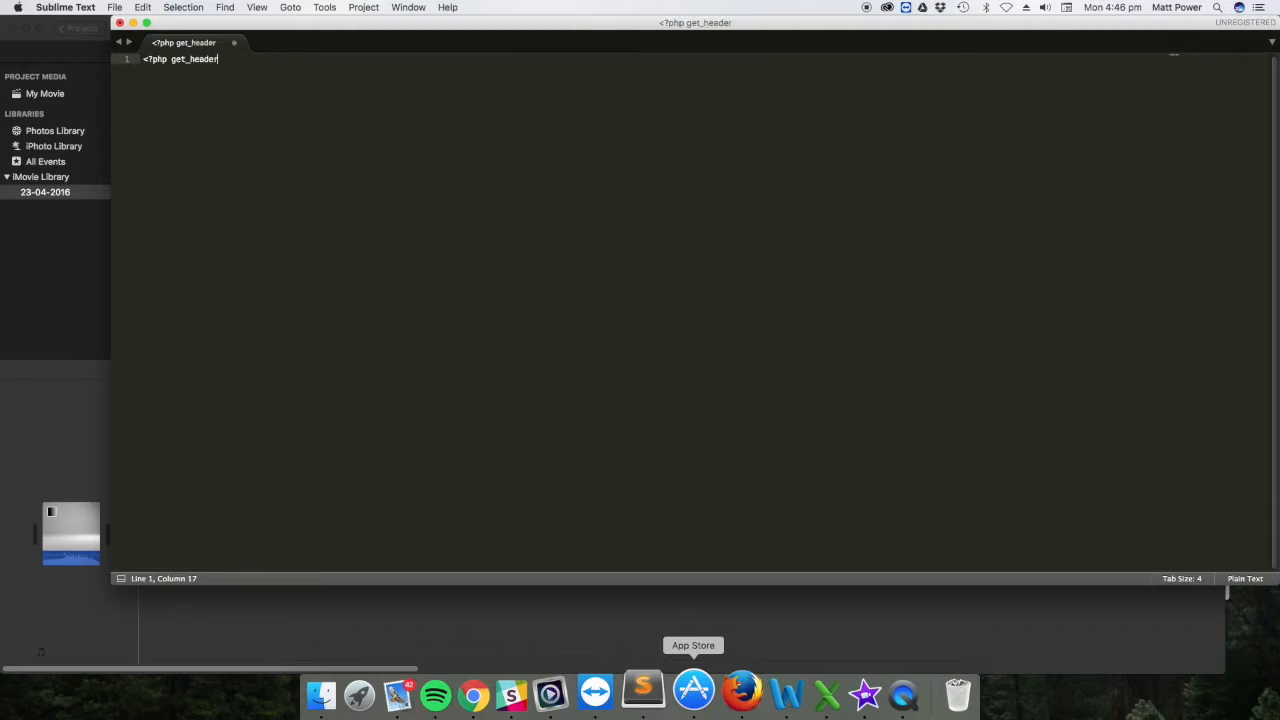
{"action": "type", "text": "();"}
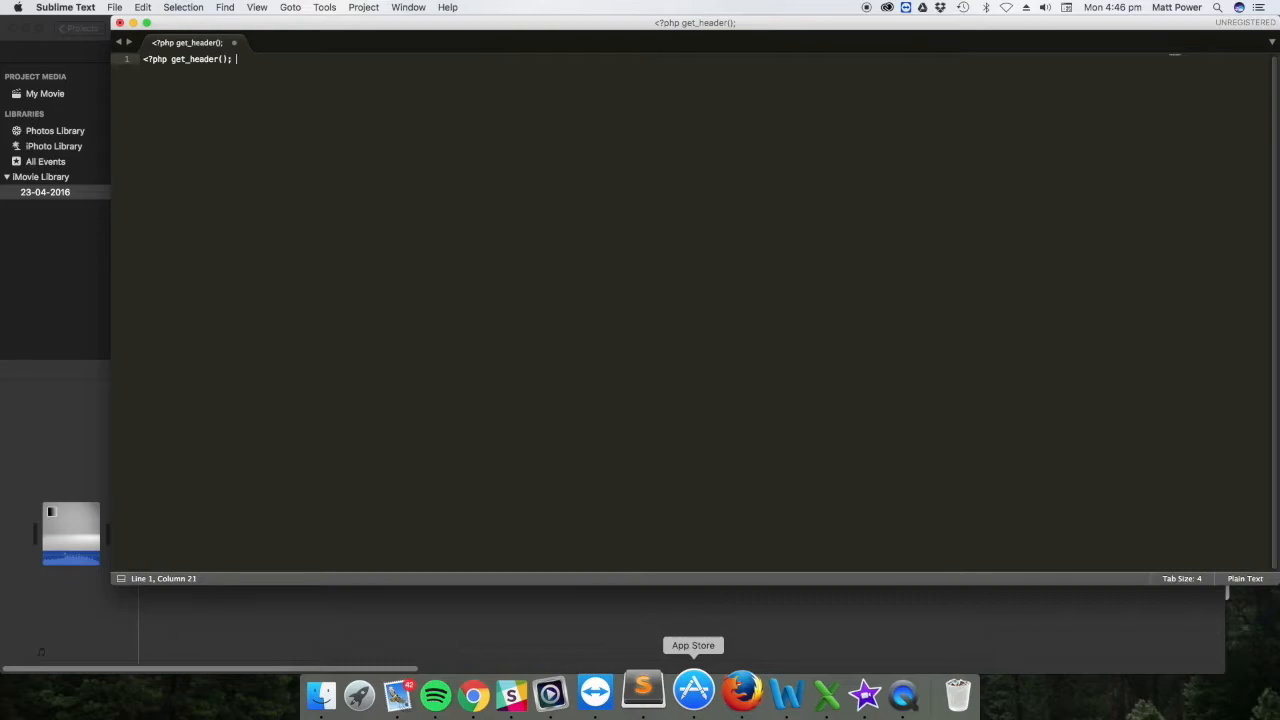
{"action": "type", "text": "?>"}
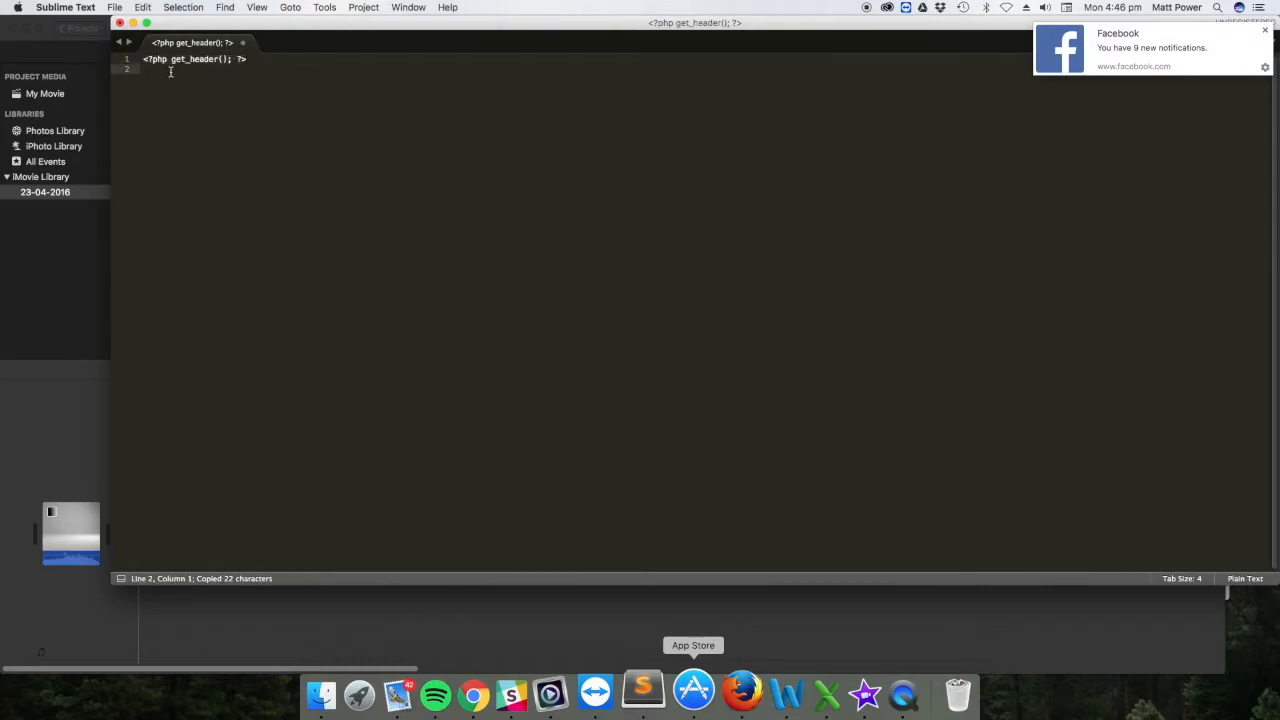
Paste the line below as get_footer with blank lines between, ready to save
{"action": "key", "text": "cmd+v"}
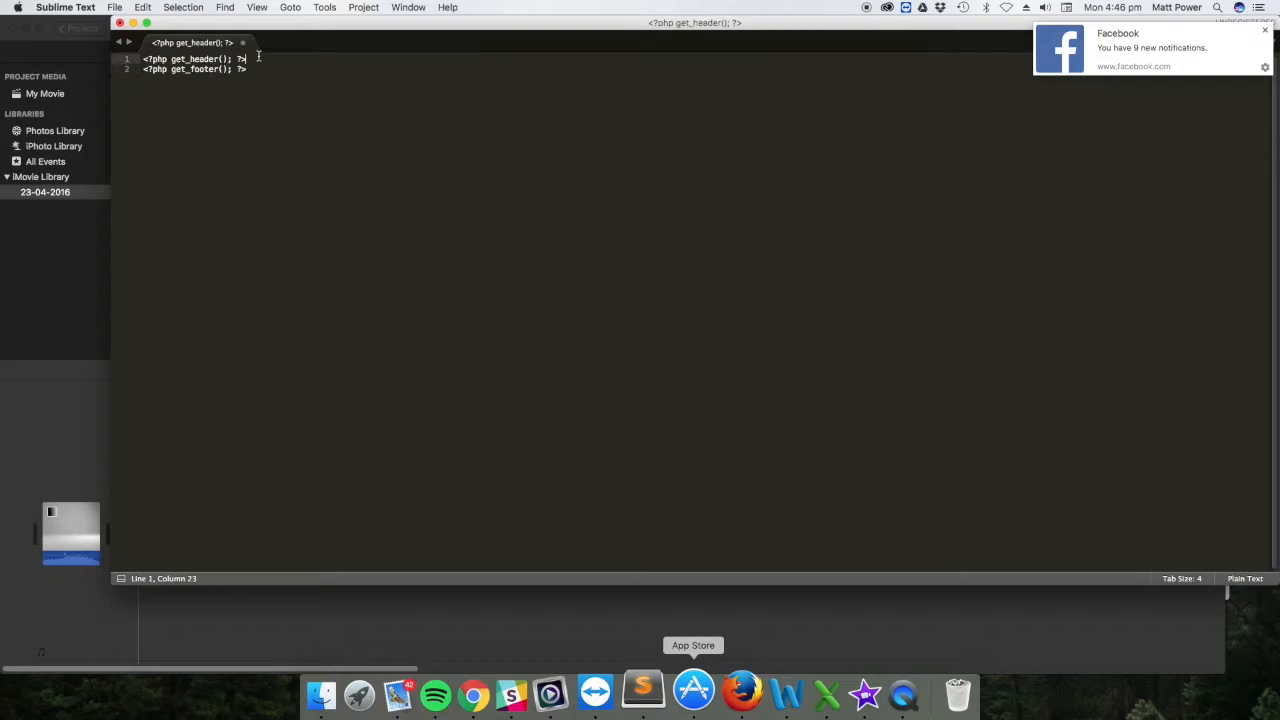
{"action": "key", "text": "enter"}
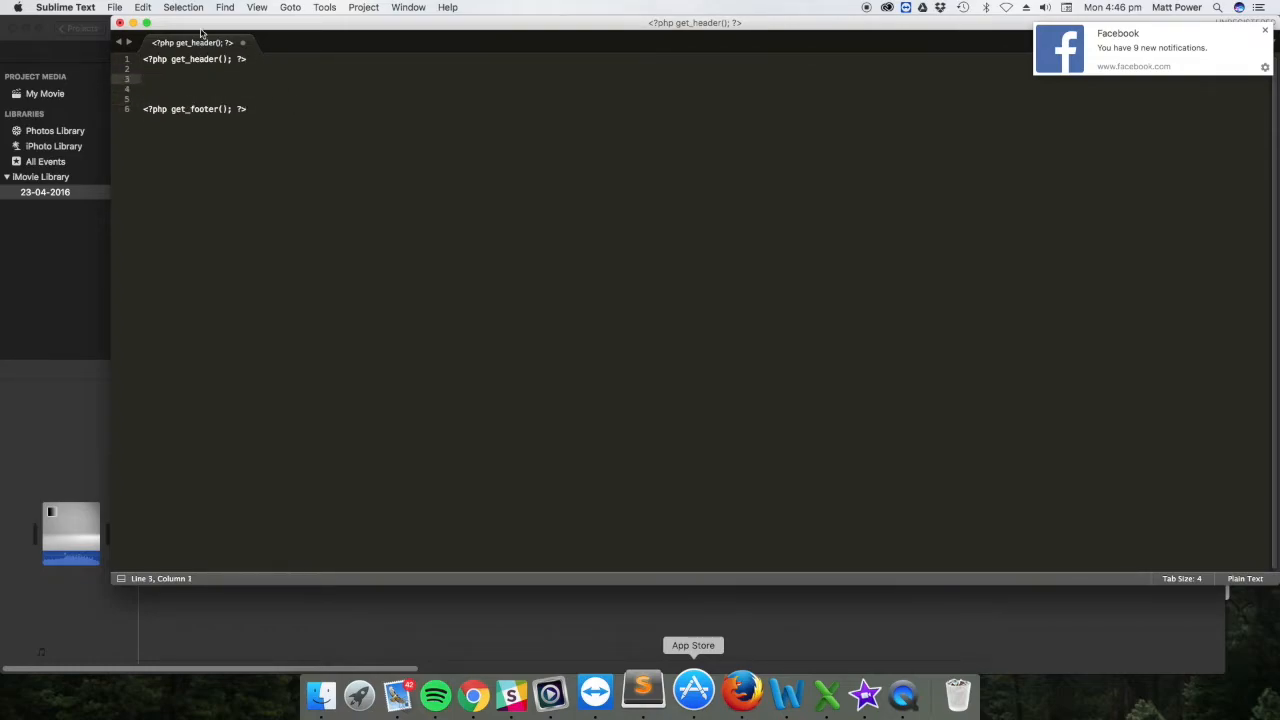
{"action": "left_click", "coordinate": [114, 7]}
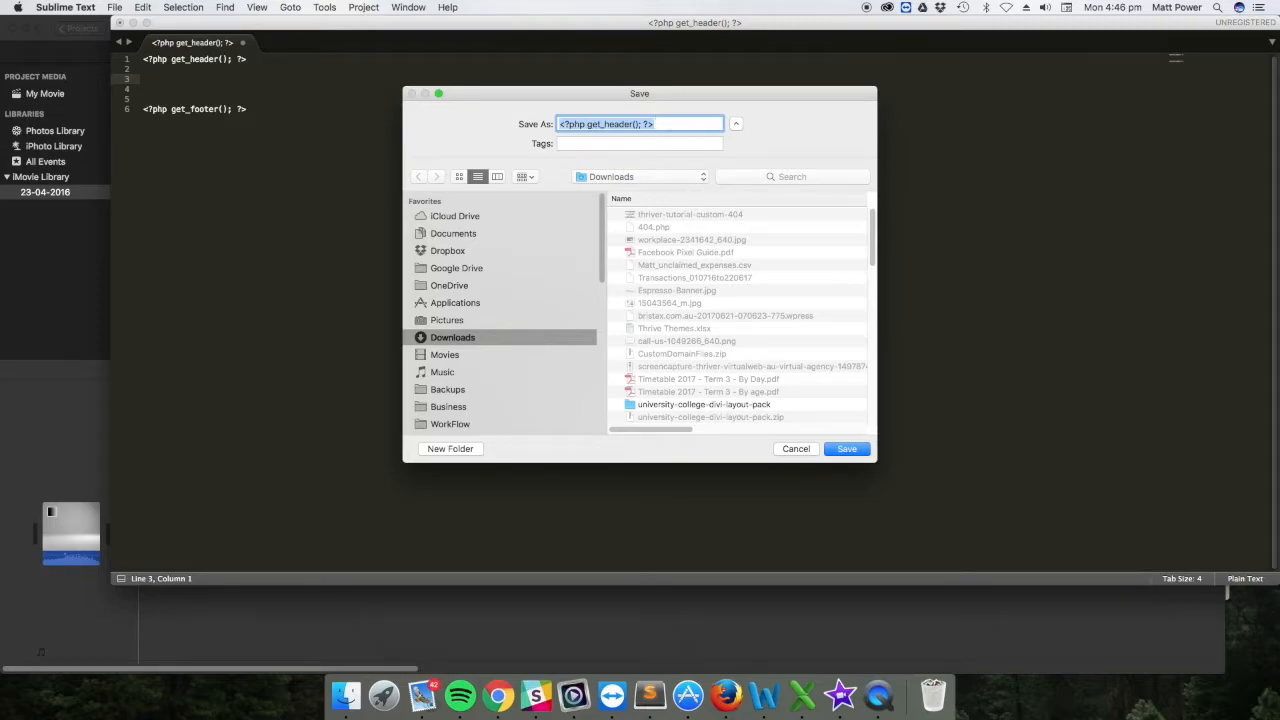
Save as 404.php in Downloads, replacing the existing file, and select the blank middle line
{"action": "type", "text": "404."}
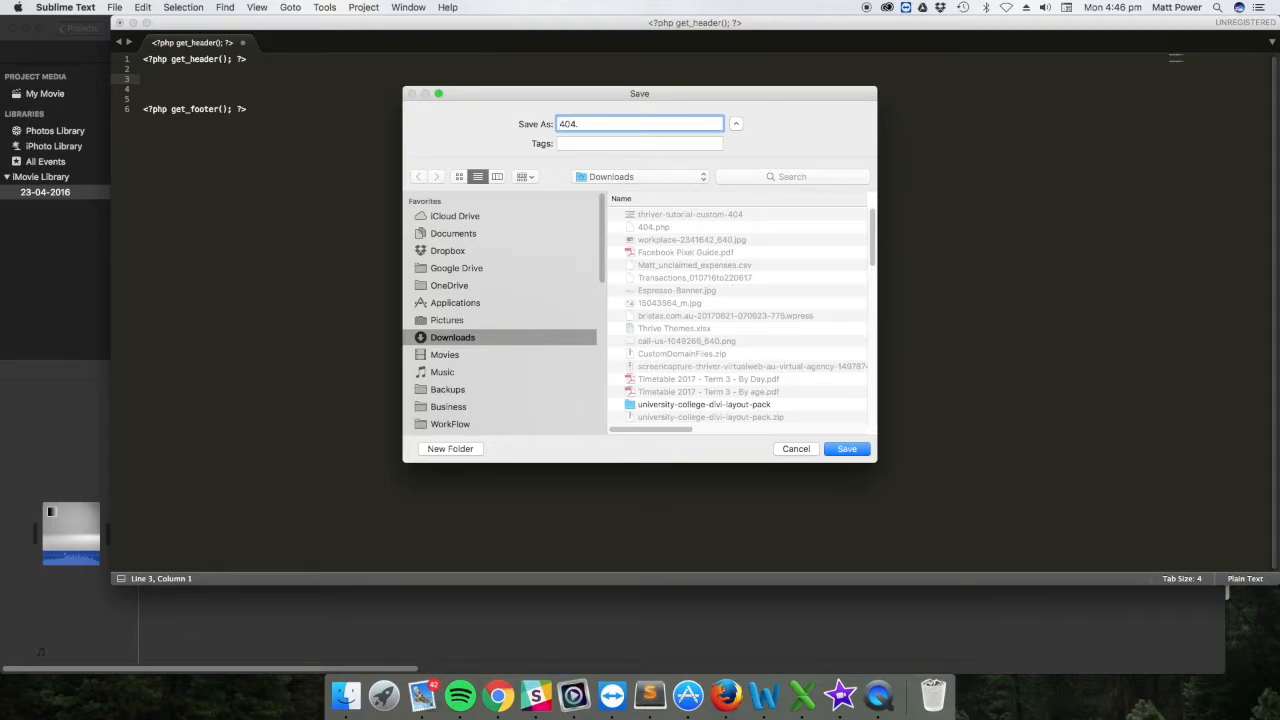
{"action": "type", "text": "php"}
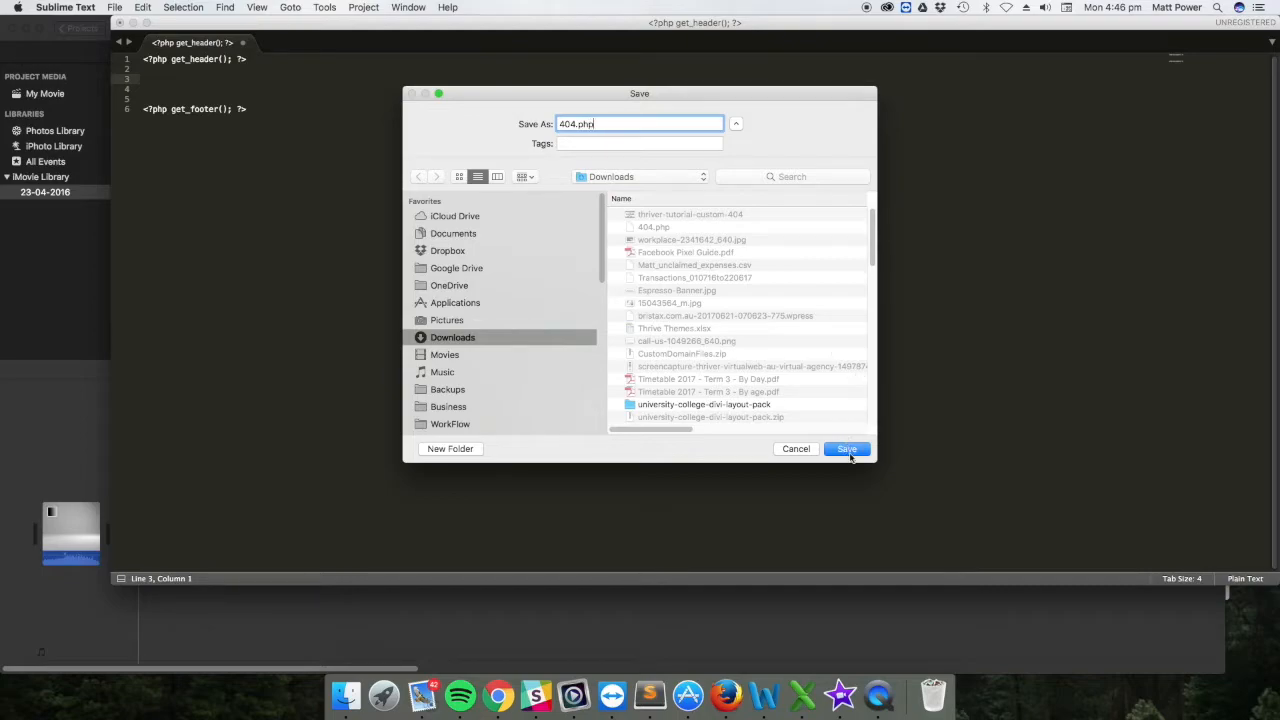
{"action": "left_click", "coordinate": [846, 448]}
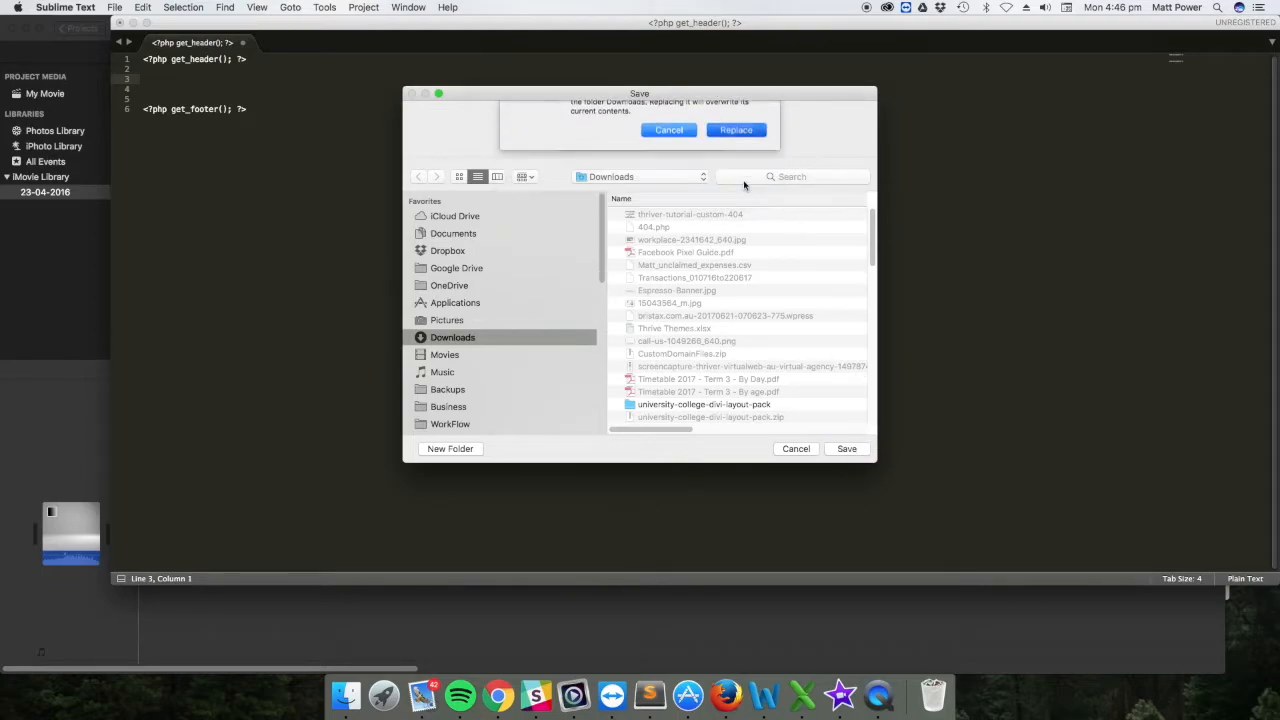
{"action": "left_click", "coordinate": [735, 130]}
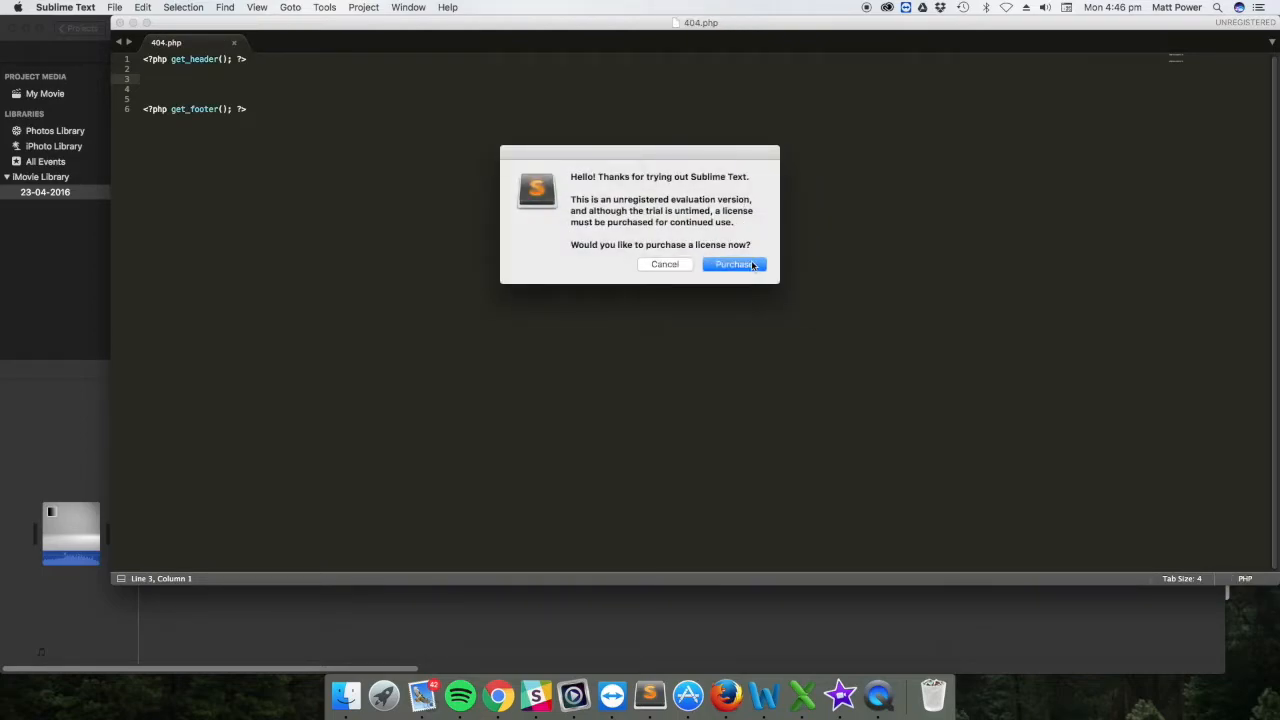
{"action": "left_click", "coordinate": [664, 264]}
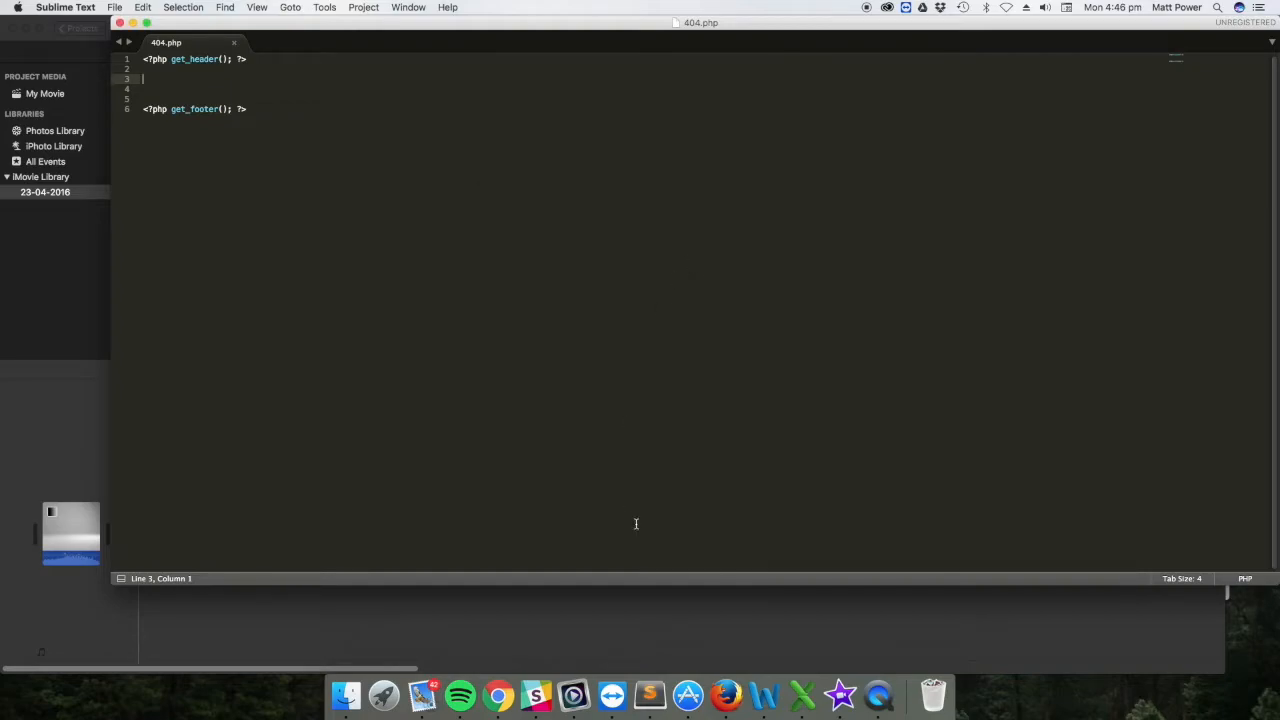
{"action": "mouse_move", "coordinate": [649, 644]}
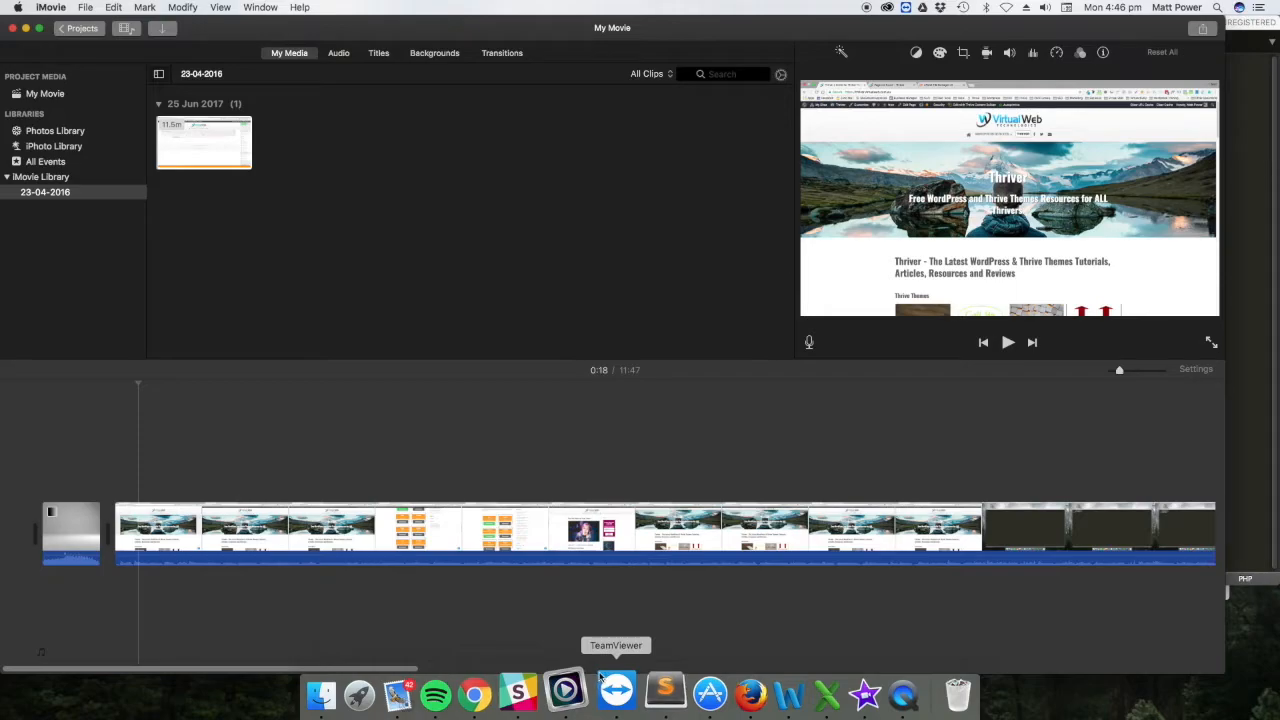
{"action": "mouse_move", "coordinate": [497, 690]}
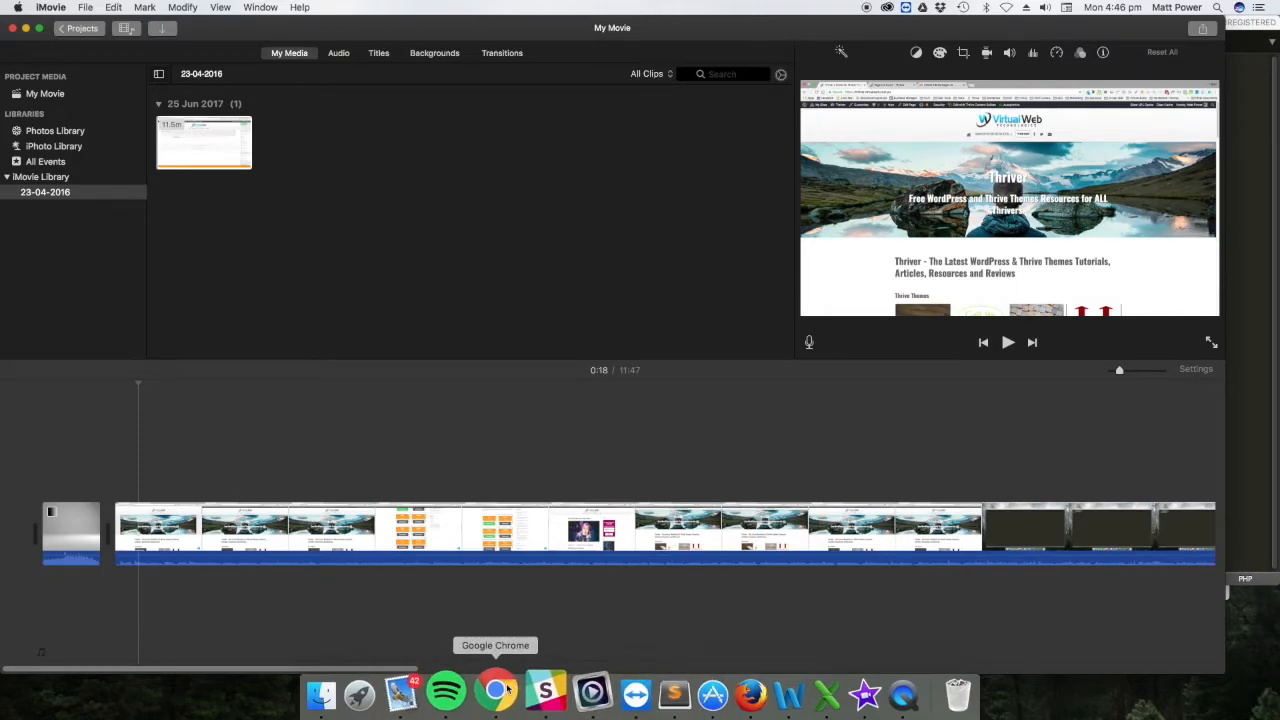
Bring Google Chrome with the Thriver homepage to the front
{"action": "left_click", "coordinate": [497, 690]}
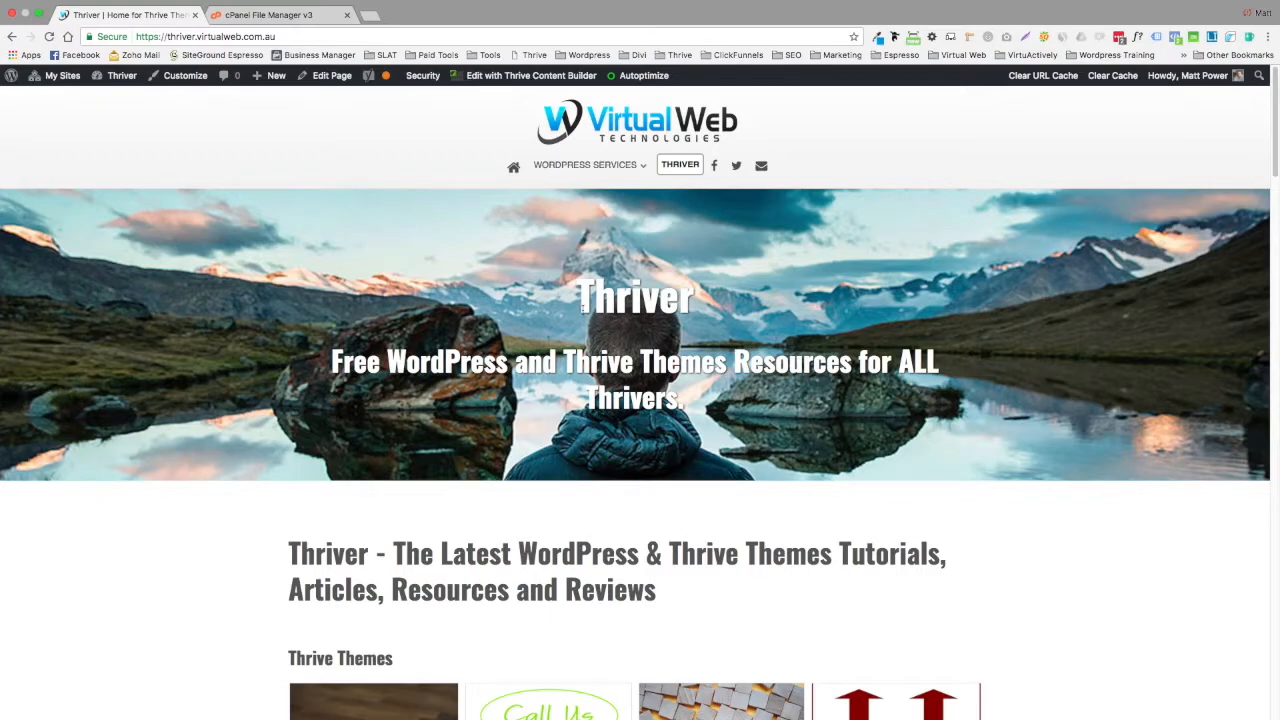
{"action": "mouse_move", "coordinate": [458, 257]}
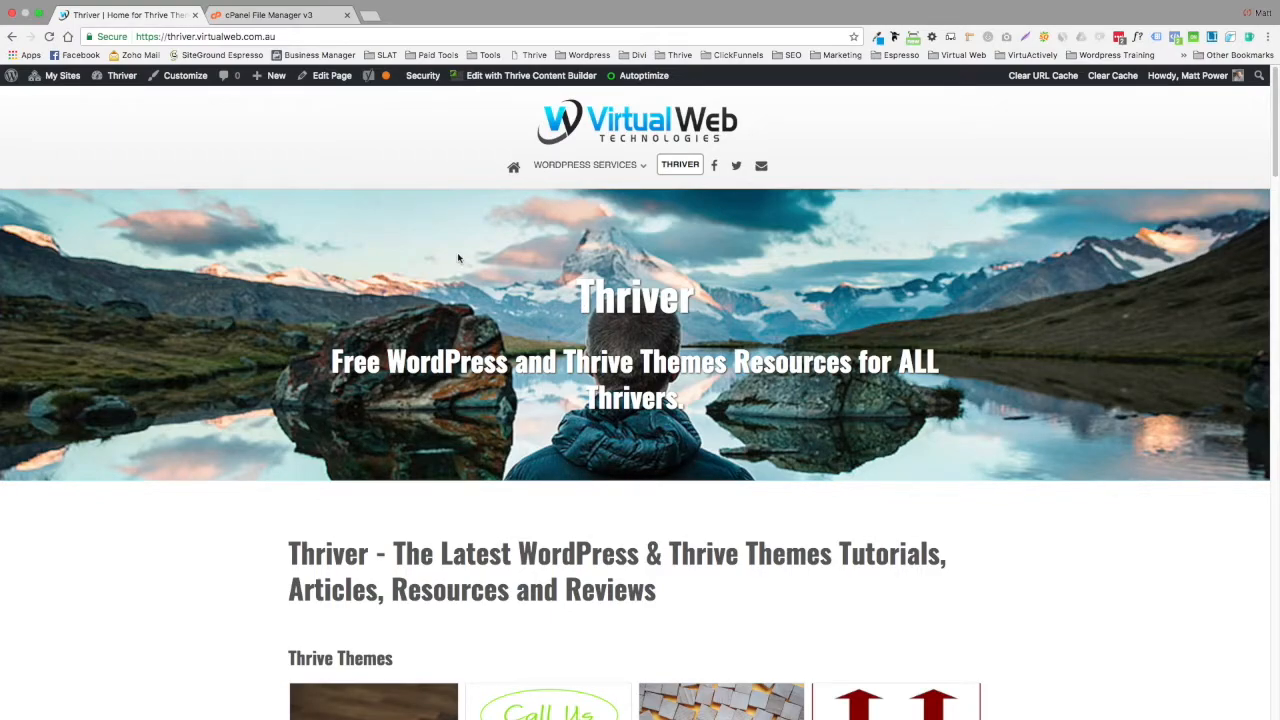
{"action": "mouse_move", "coordinate": [185, 76]}
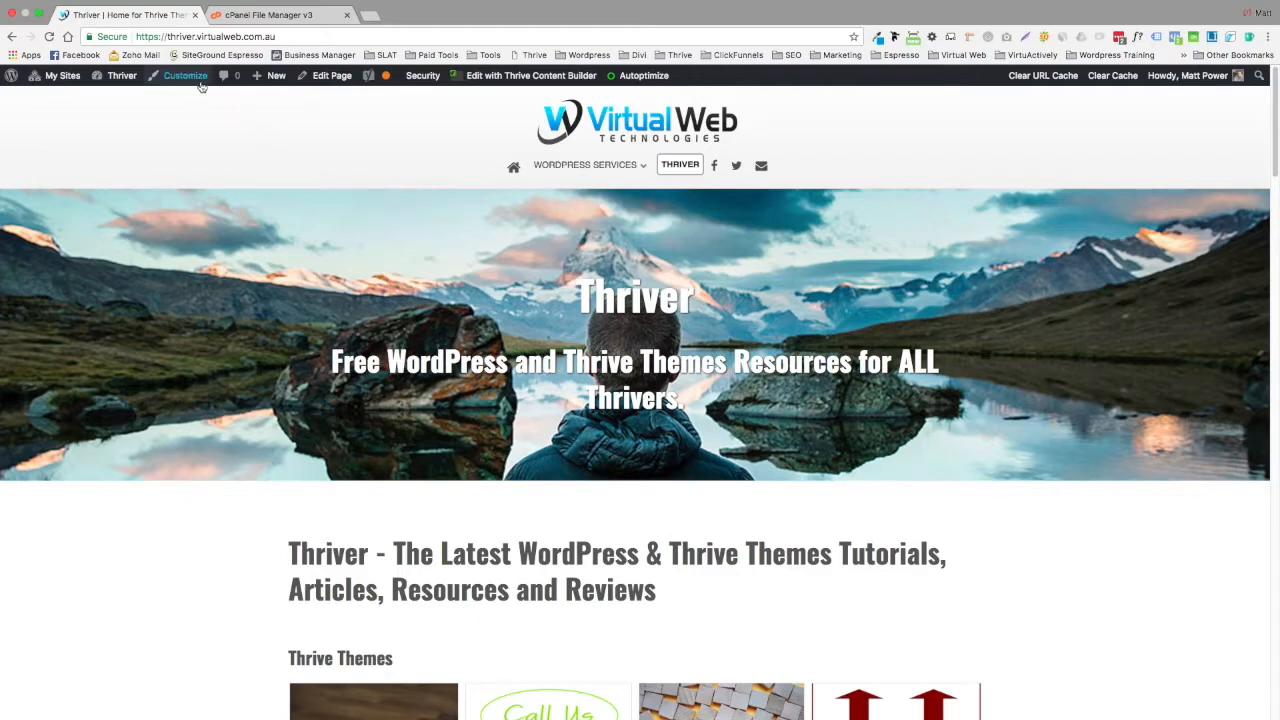
Add a new page via the admin bar, title it '404 temp', and save as draft
{"action": "left_click", "coordinate": [276, 75]}
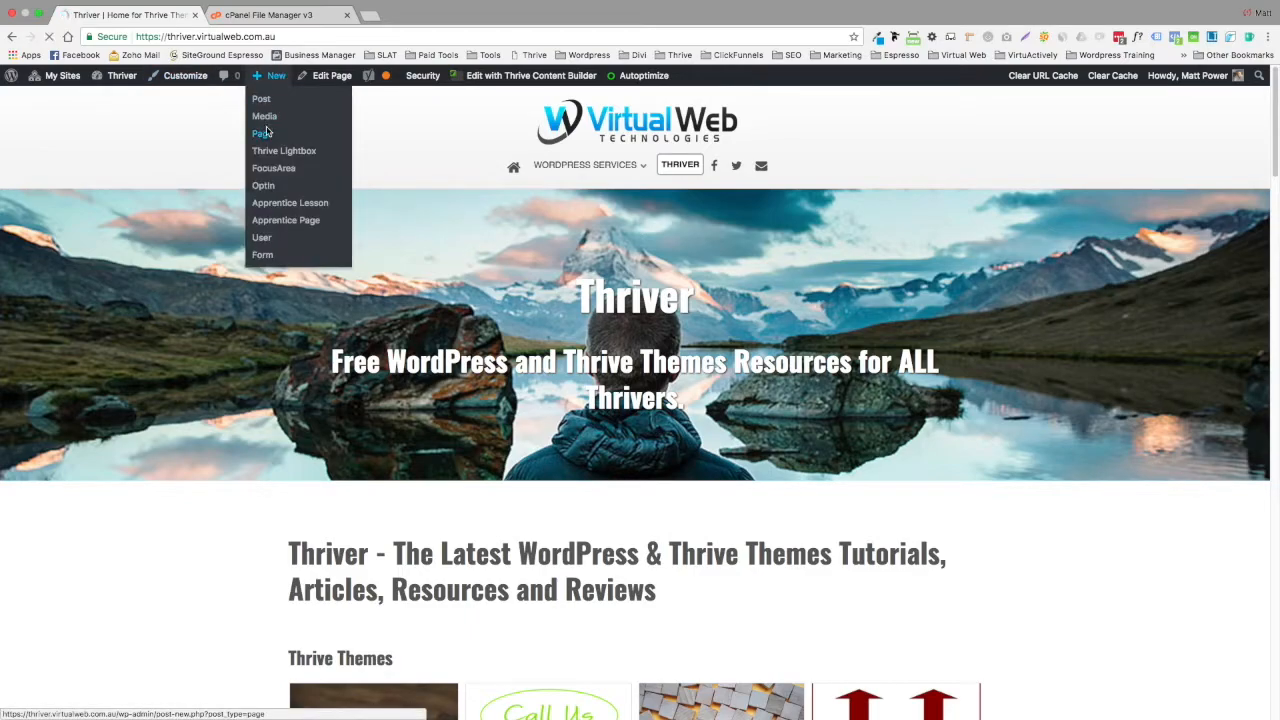
{"action": "left_click", "coordinate": [260, 133]}
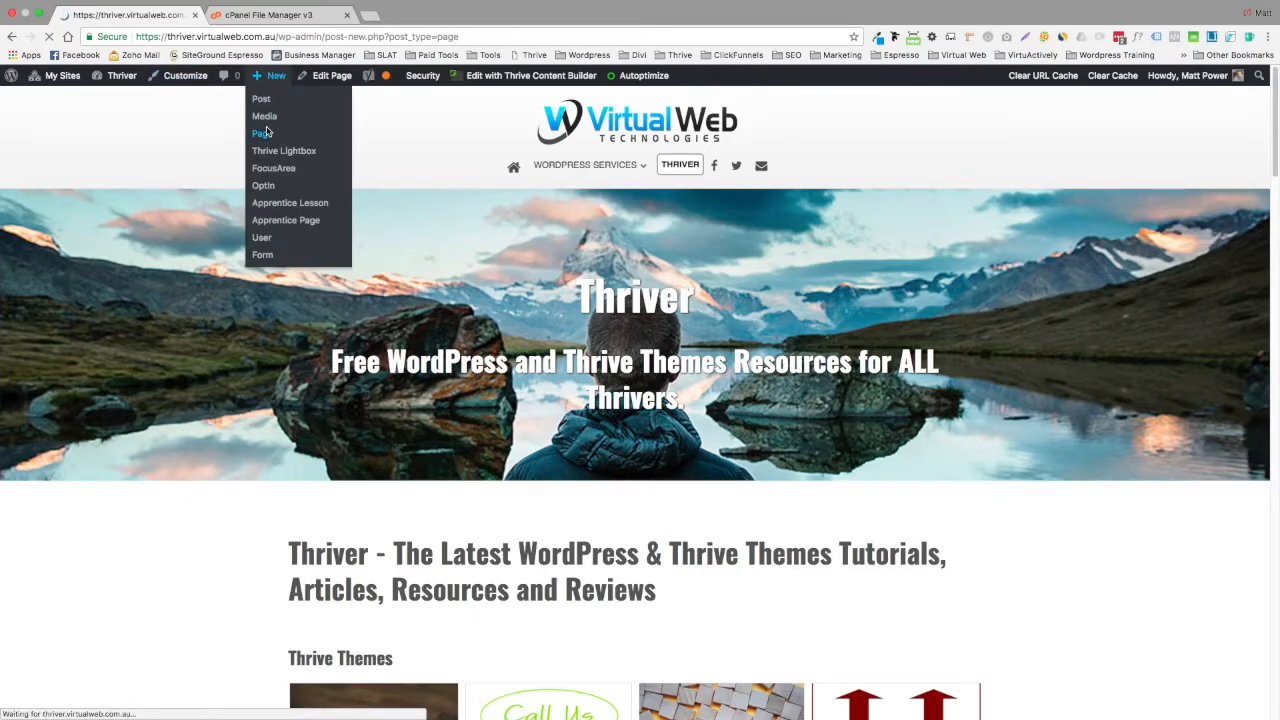
{"action": "left_click", "coordinate": [262, 133]}
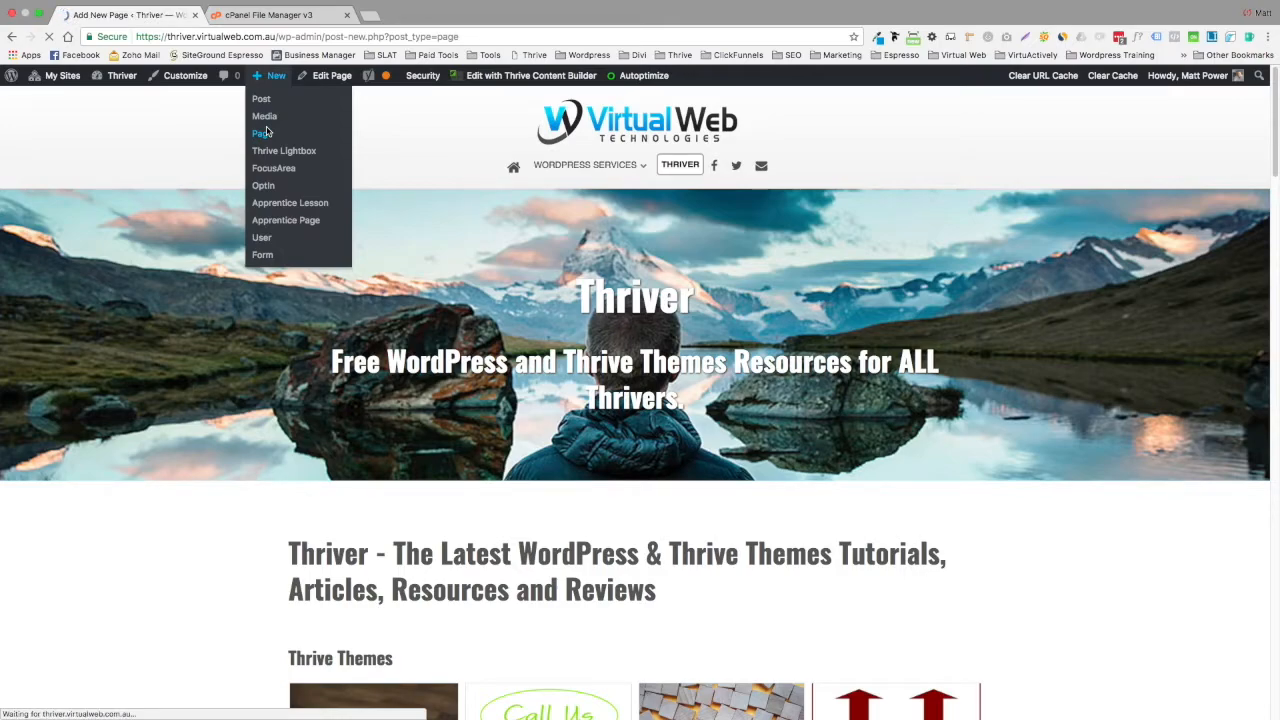
{"action": "left_click", "coordinate": [261, 133]}
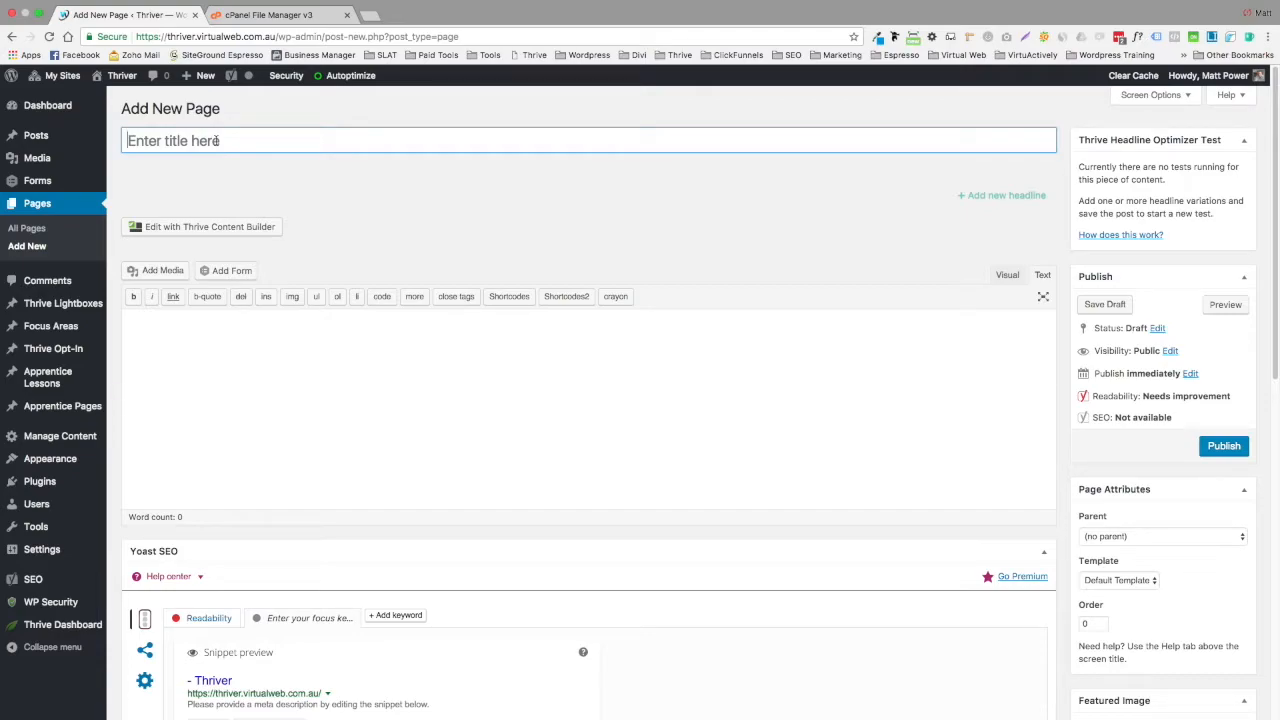
{"action": "type", "text": "404 t"}
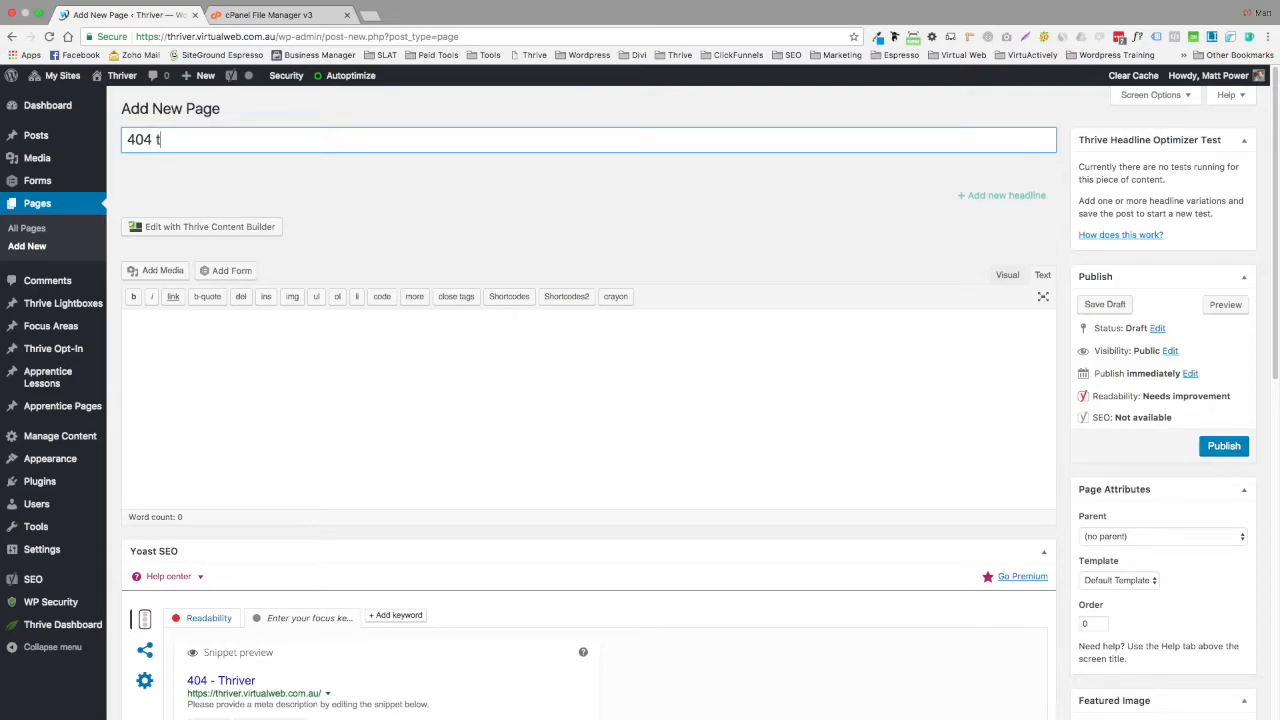
{"action": "type", "text": "emp"}
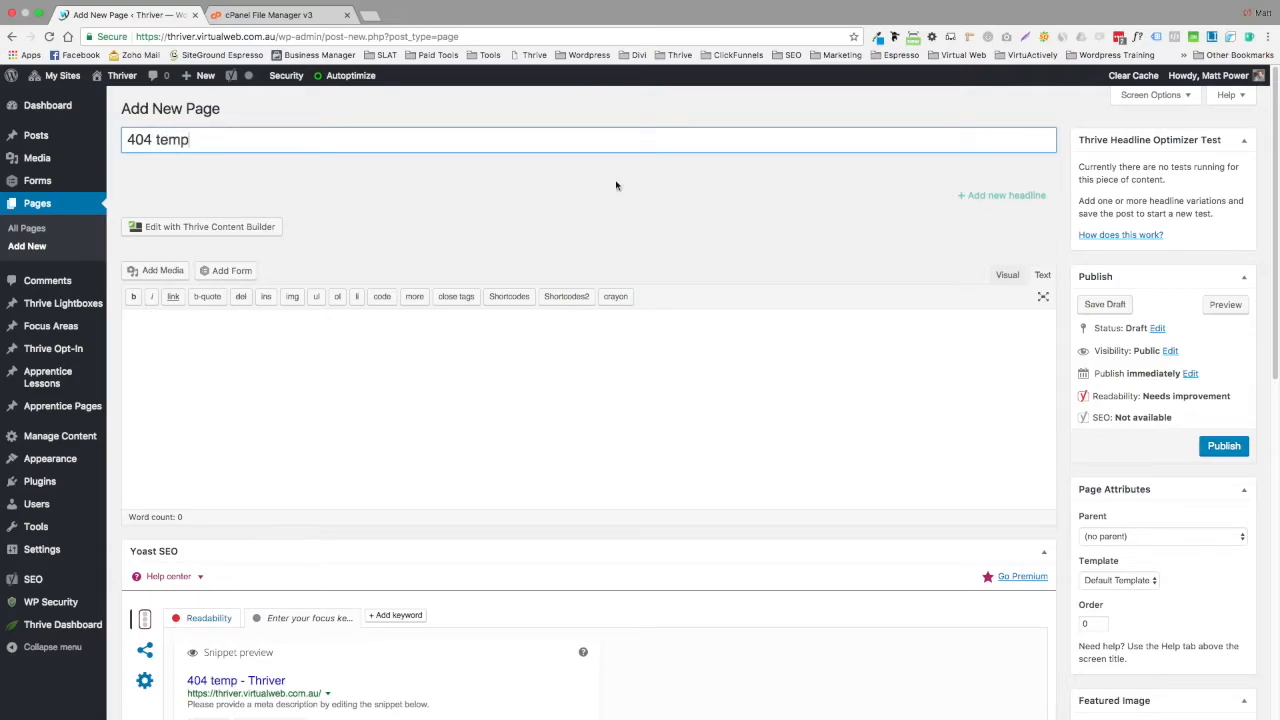
{"action": "left_click", "coordinate": [1104, 304]}
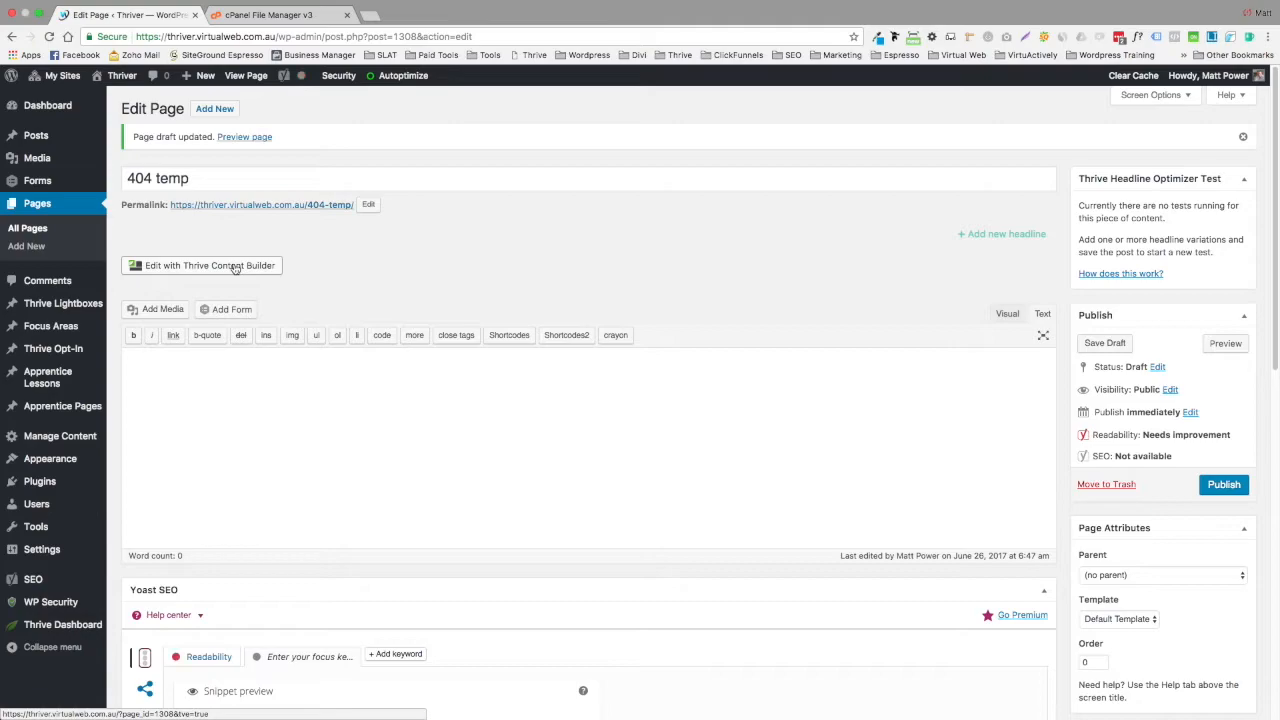
Open '404 temp' in Thrive Content Builder, then open a new blank browser tab
{"action": "left_click", "coordinate": [203, 265]}
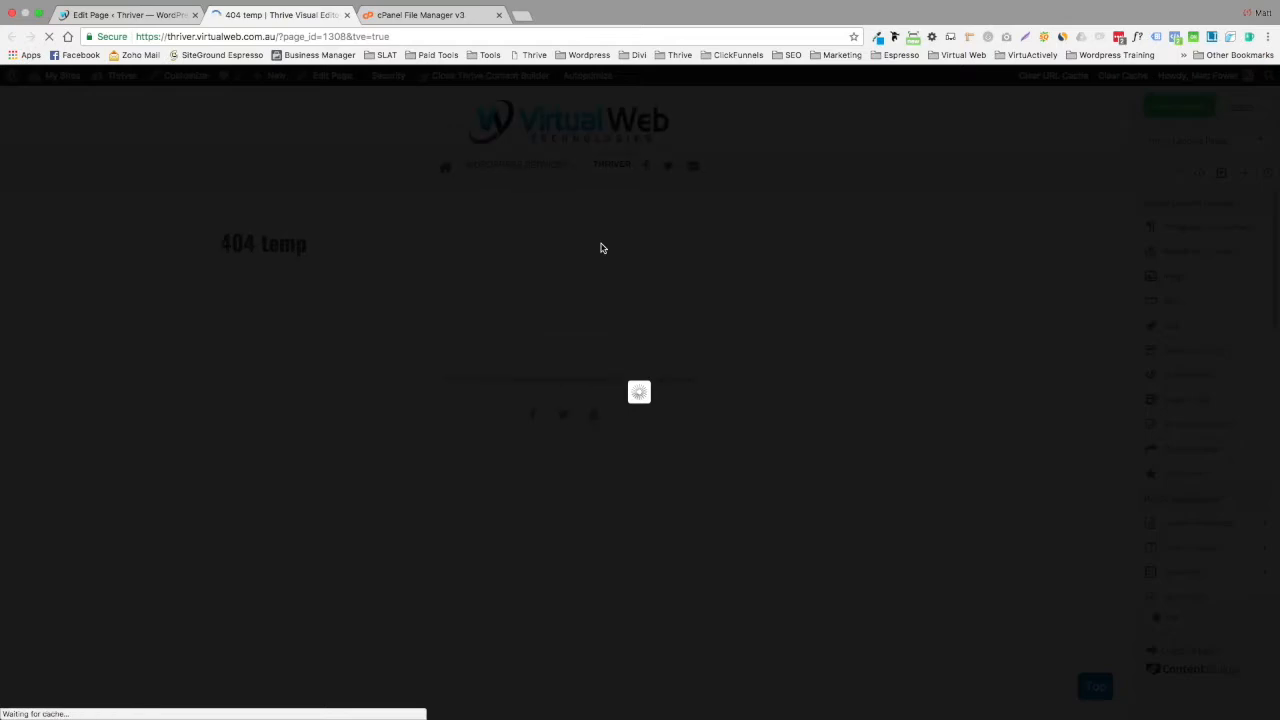
{"action": "mouse_move", "coordinate": [465, 231]}
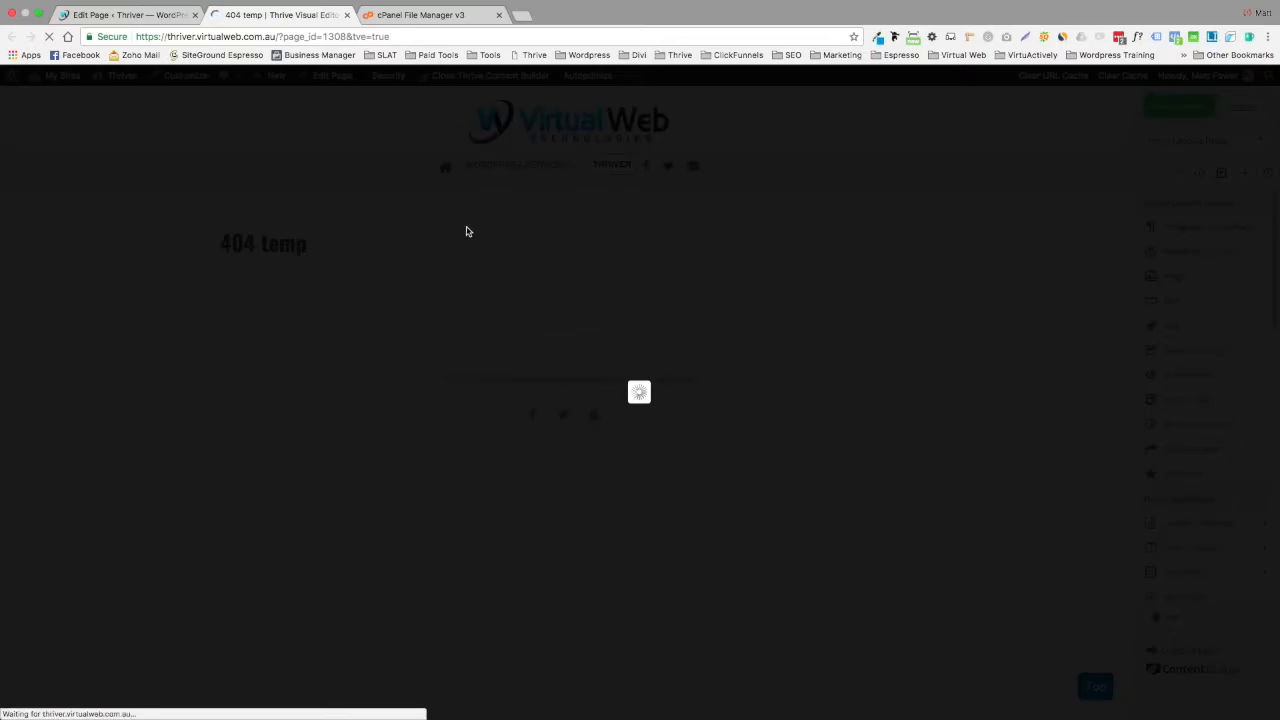
{"action": "mouse_move", "coordinate": [490, 197]}
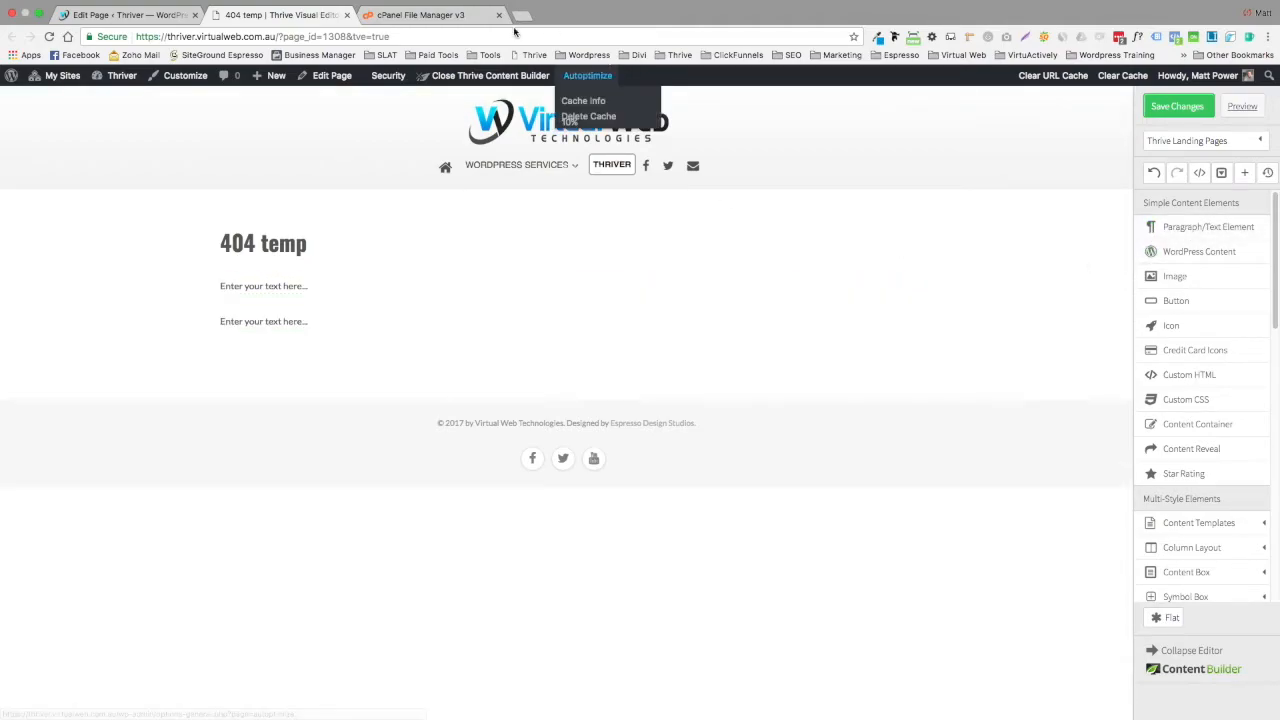
{"action": "left_click", "coordinate": [520, 14]}
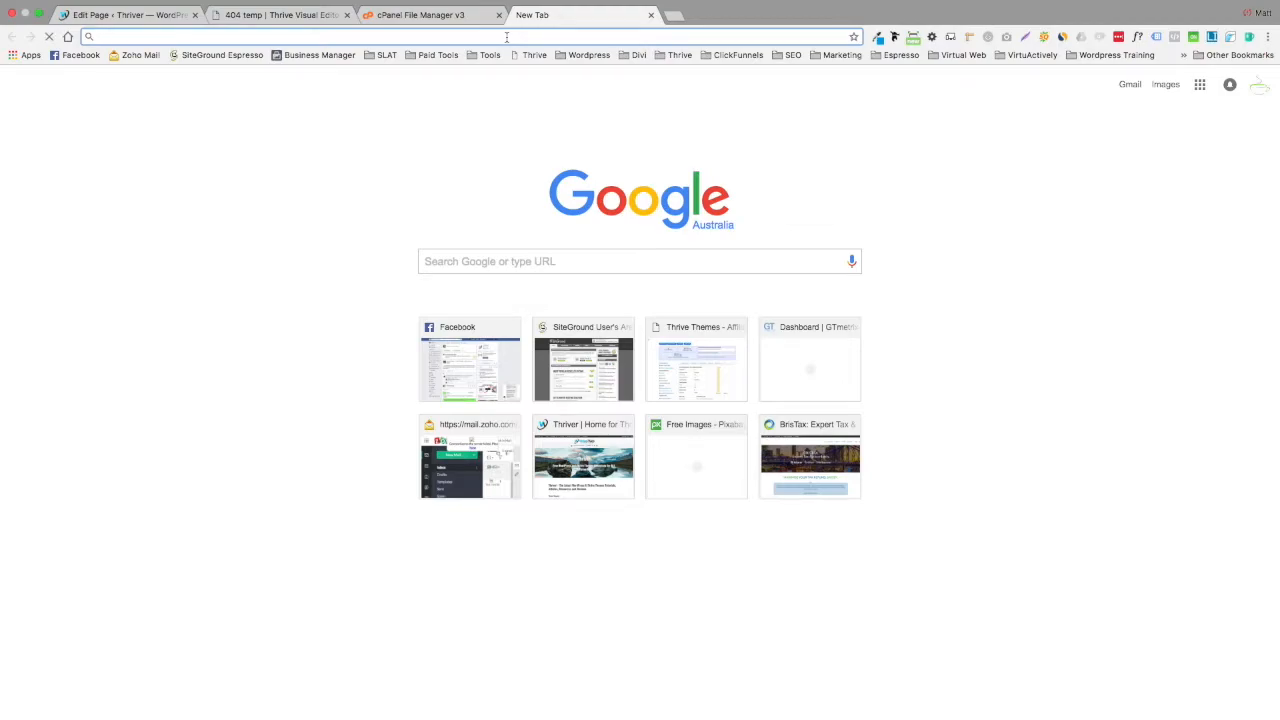
Visit thriver.virtualweb.com.au/sdfsdf to view the site's existing 404 page
{"action": "type", "text": "thriver.virtualweb.com.au"}
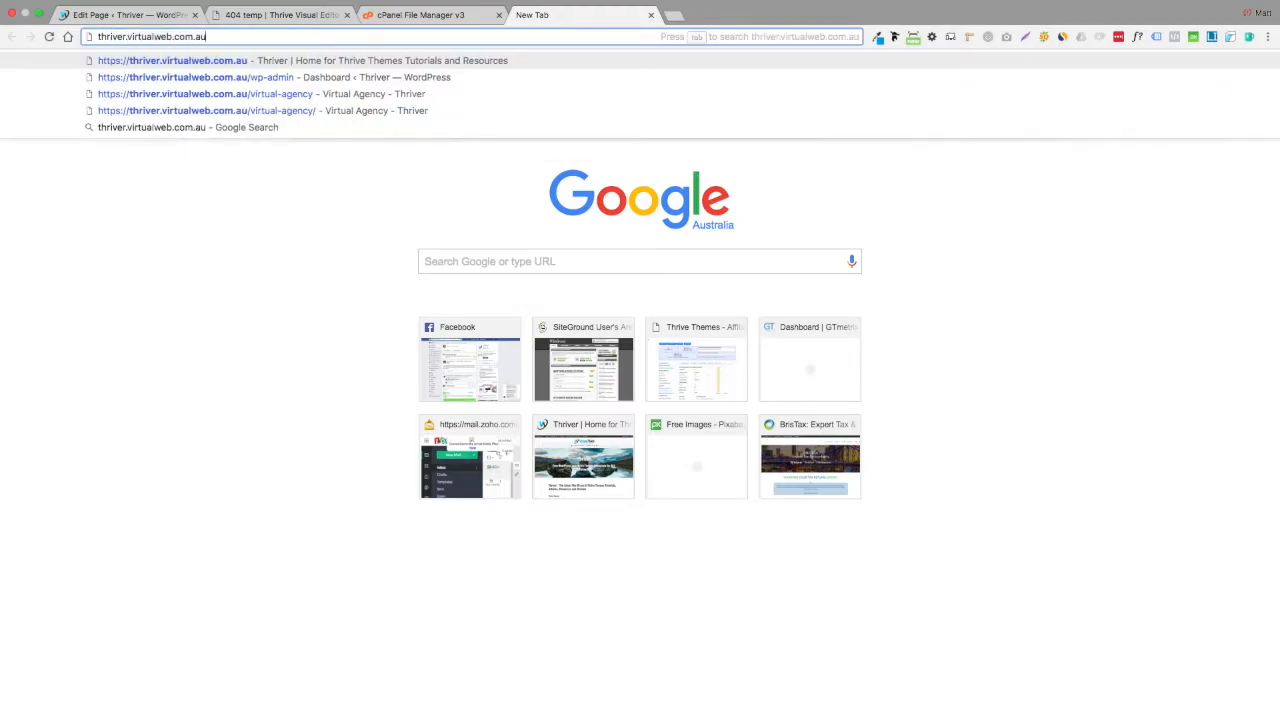
{"action": "type", "text": "/"}
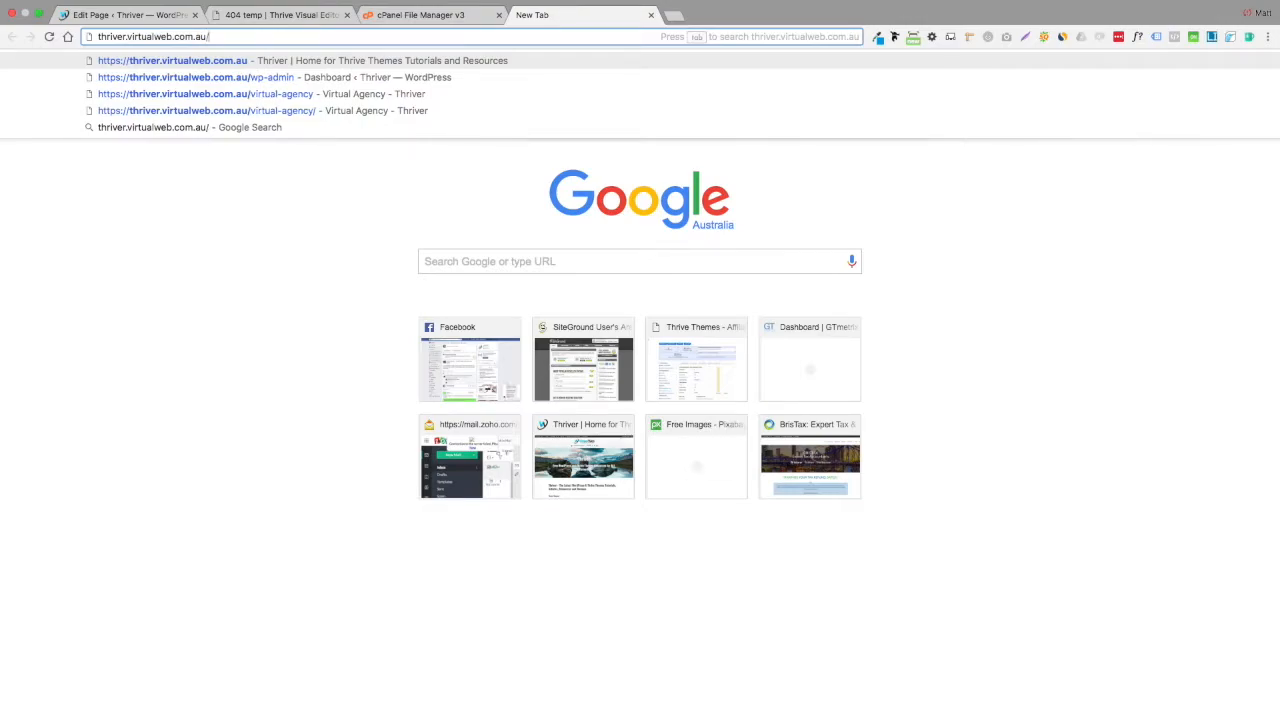
{"action": "type", "text": "sdfsdf"}
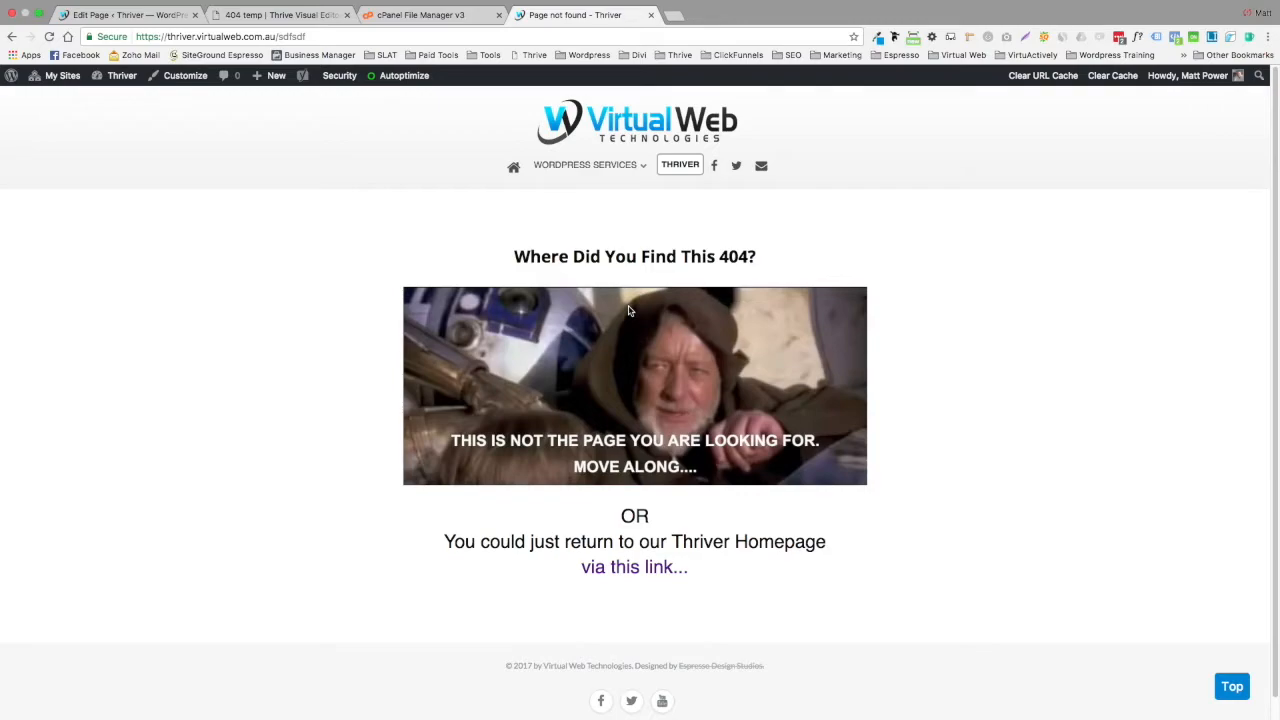
{"action": "mouse_move", "coordinate": [632, 276]}
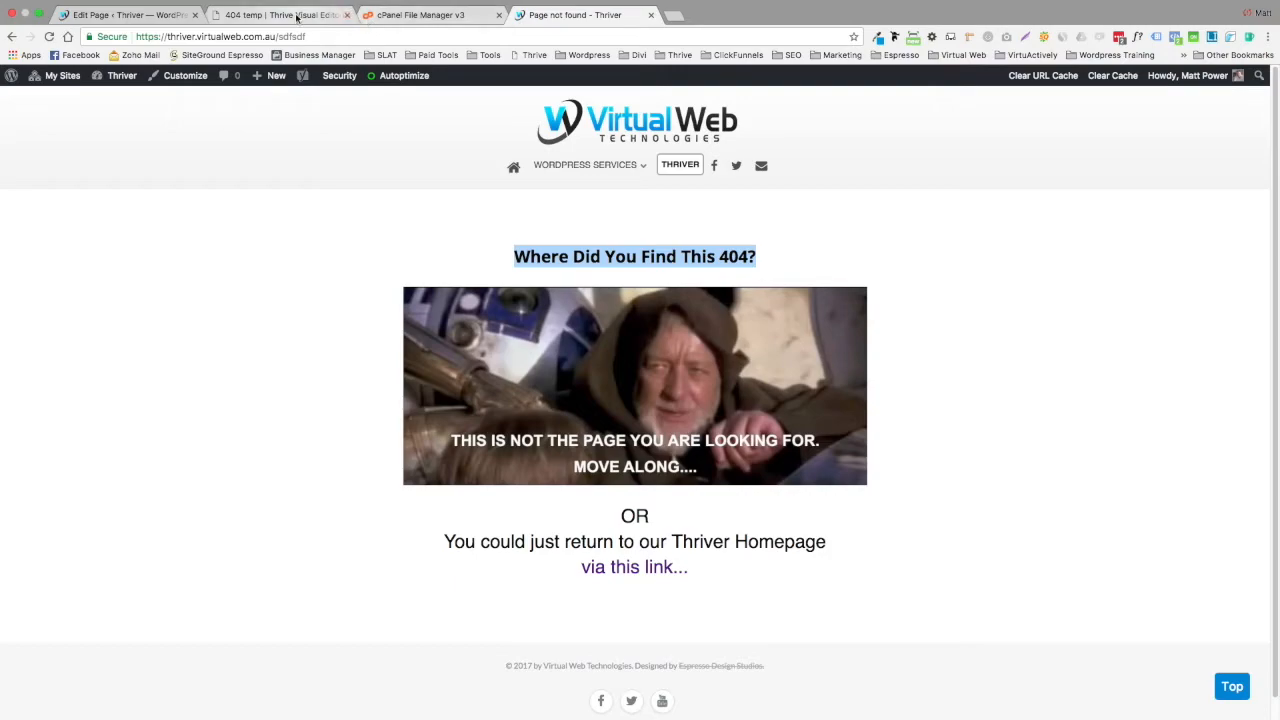
{"action": "mouse_move", "coordinate": [290, 14]}
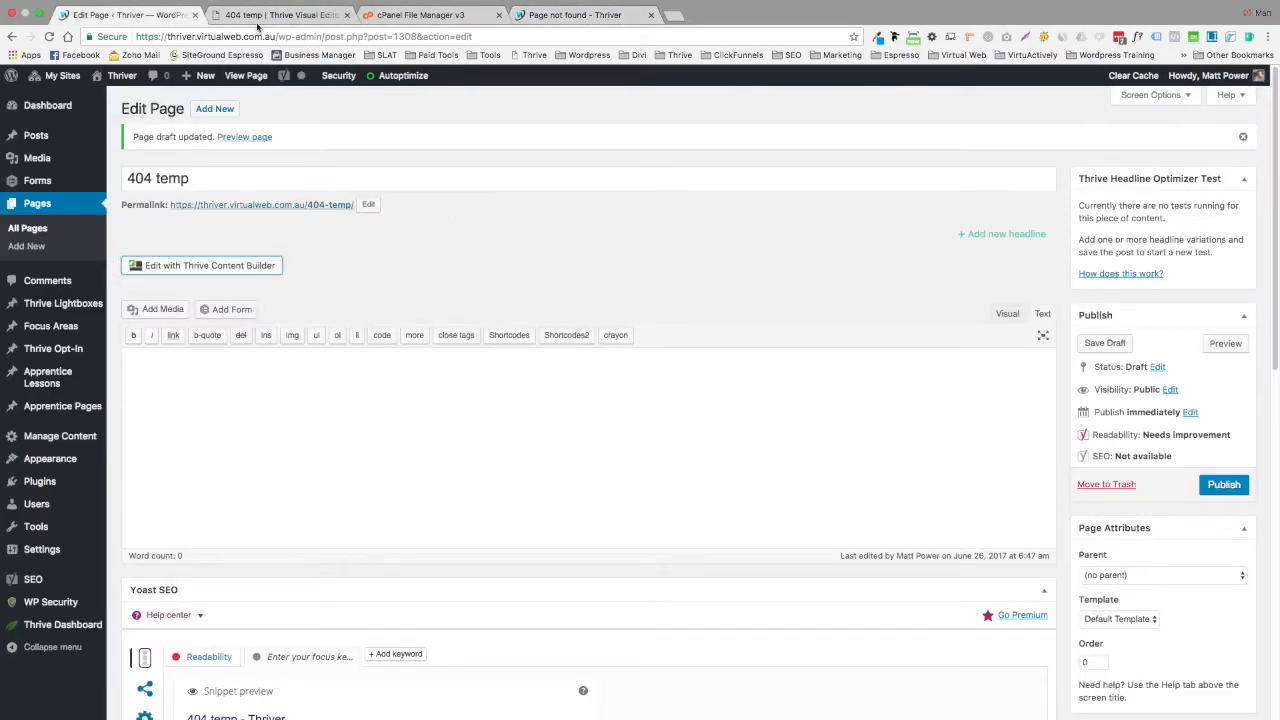
Replace the first placeholder with 'Where Did You Find This 404?', centred as Heading 2
{"action": "left_click", "coordinate": [201, 265]}
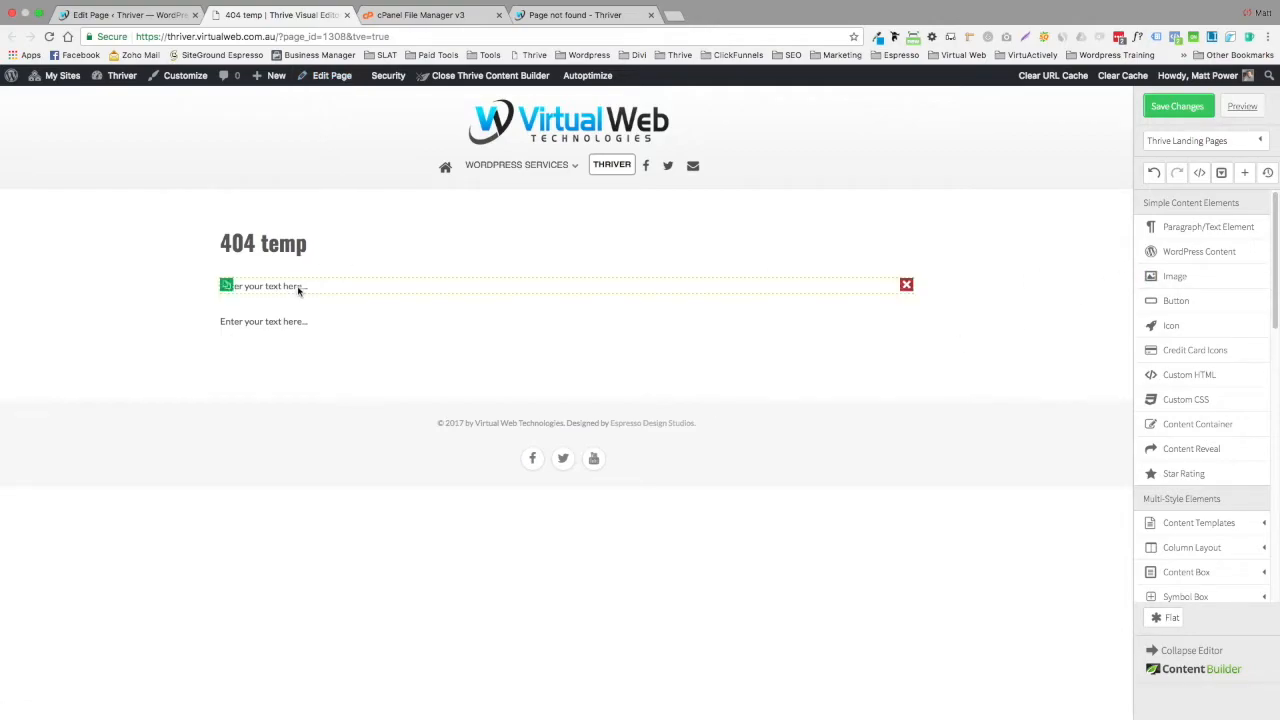
{"action": "type", "text": "Where Did You Find This 404?"}
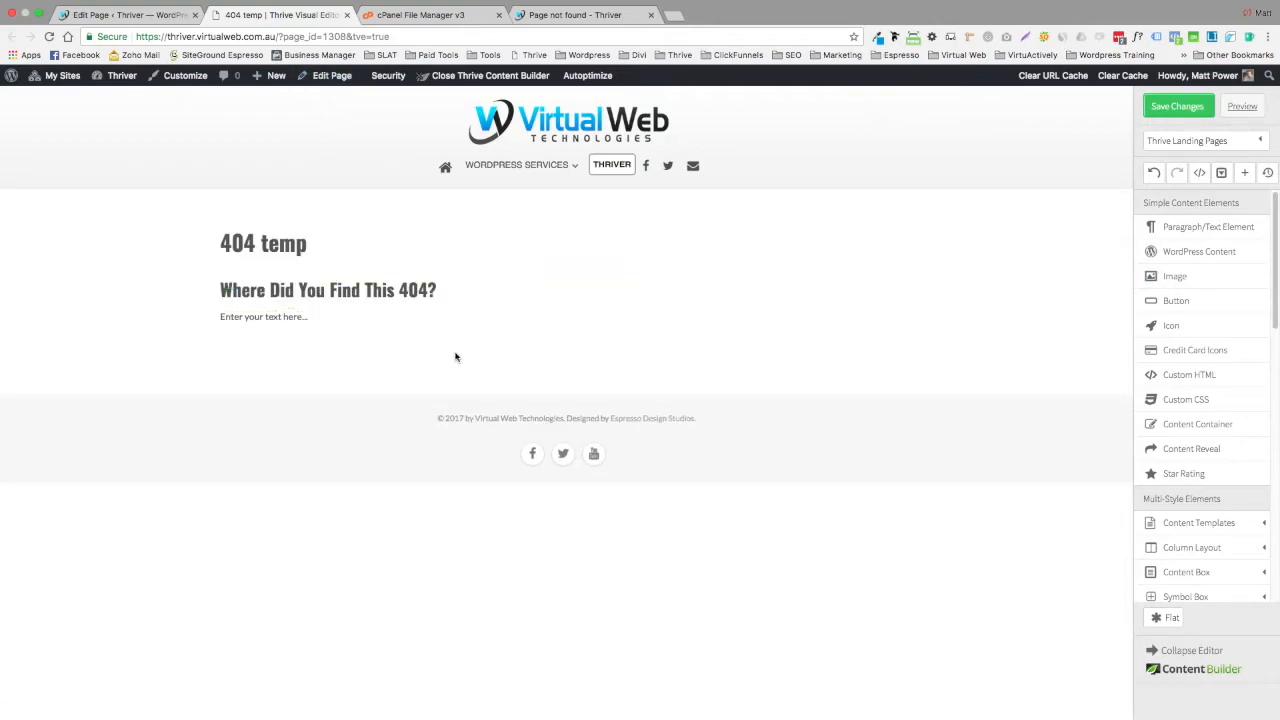
{"action": "left_click", "coordinate": [327, 290]}
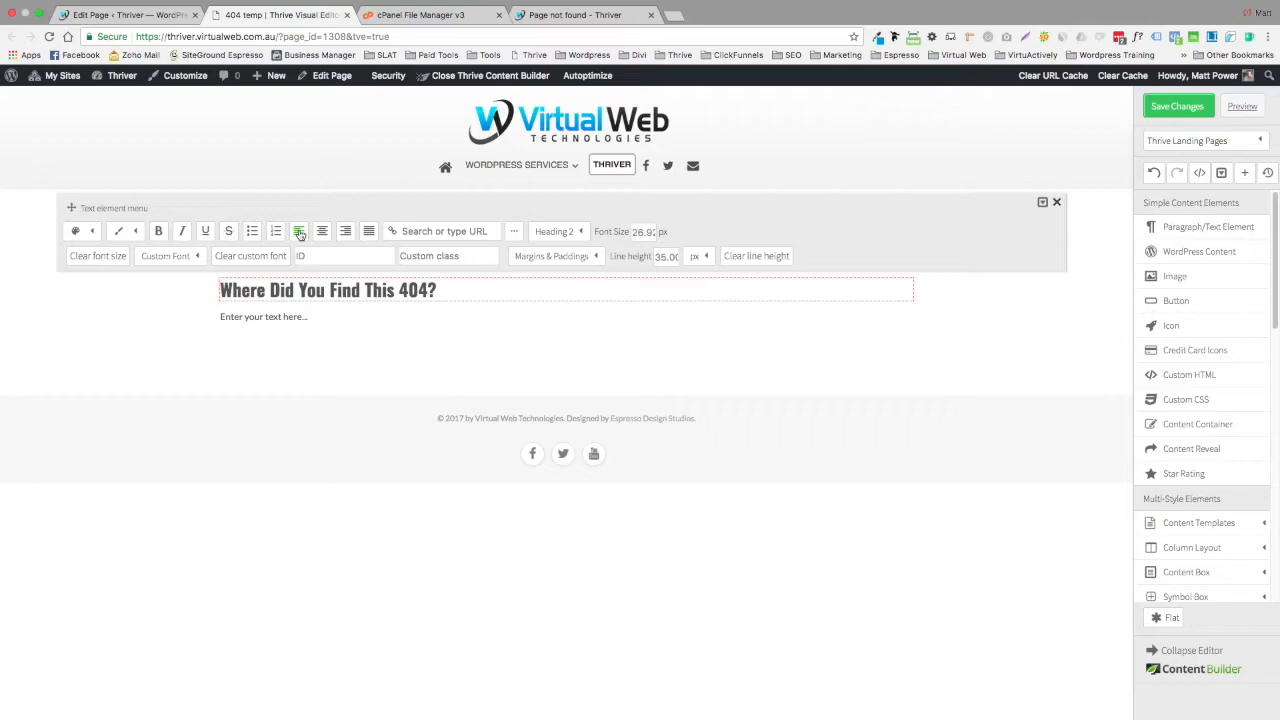
{"action": "left_click", "coordinate": [298, 231]}
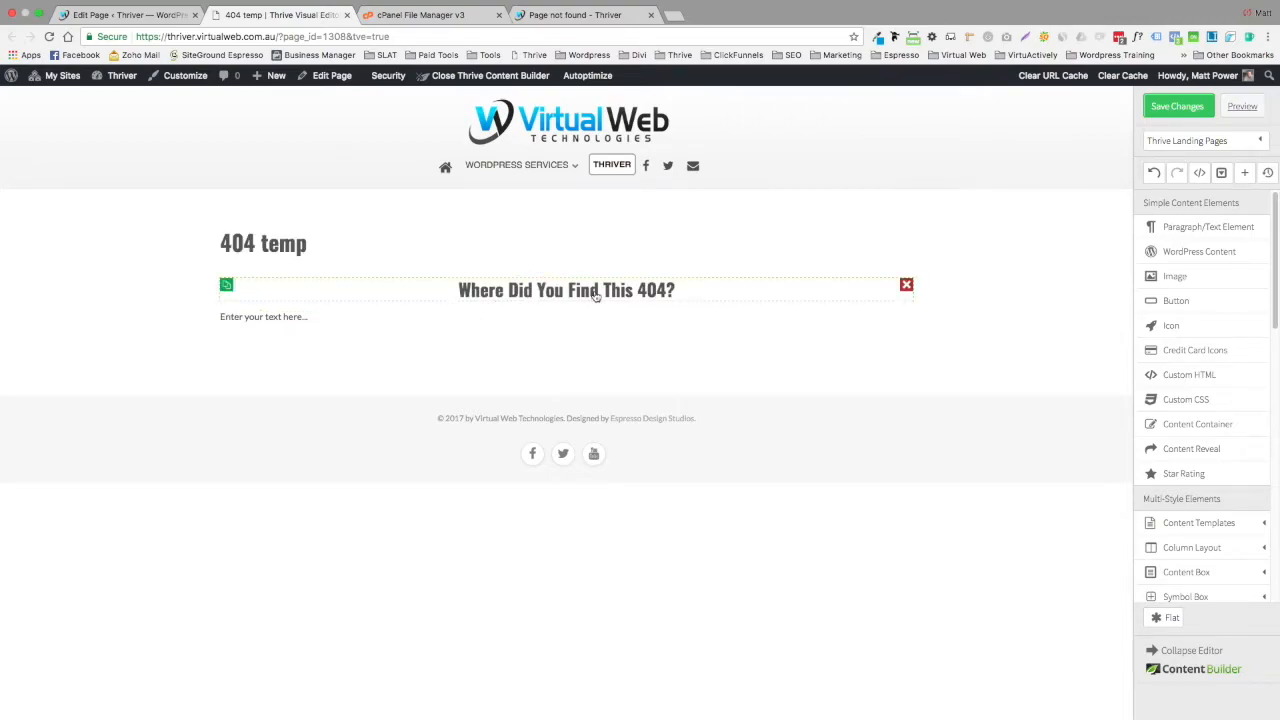
{"action": "left_click", "coordinate": [566, 290]}
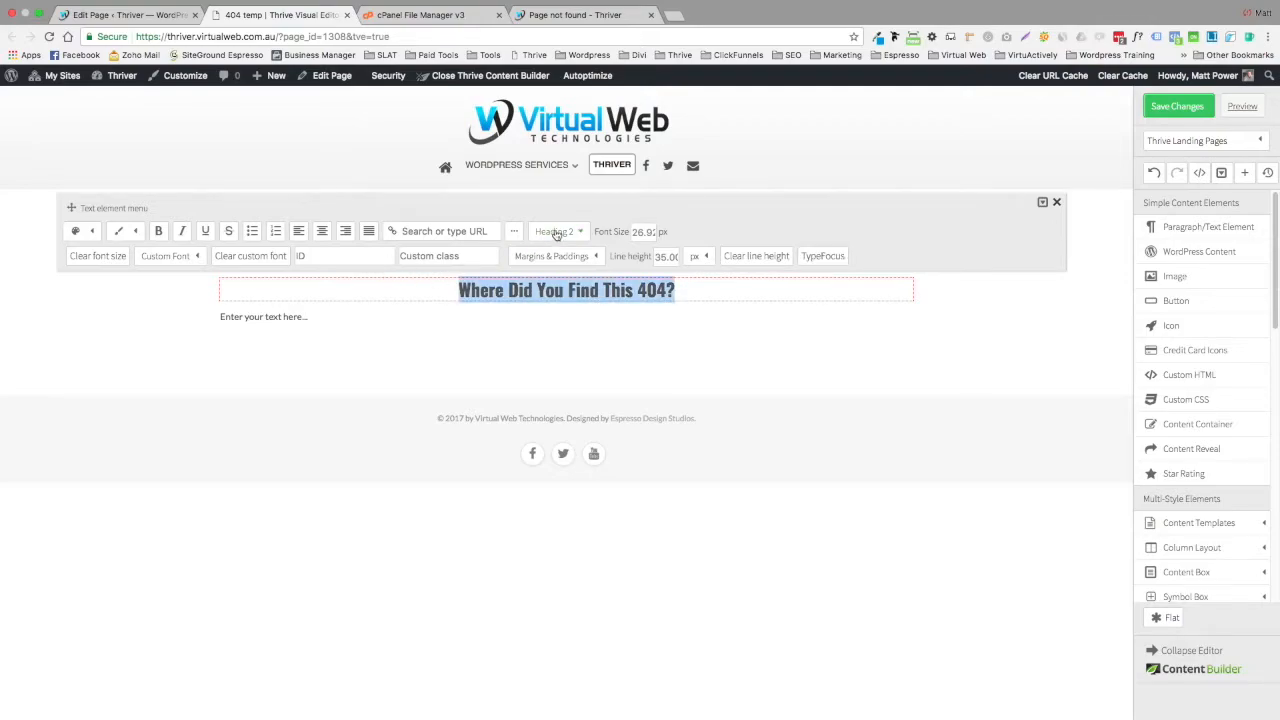
{"action": "left_click", "coordinate": [556, 231]}
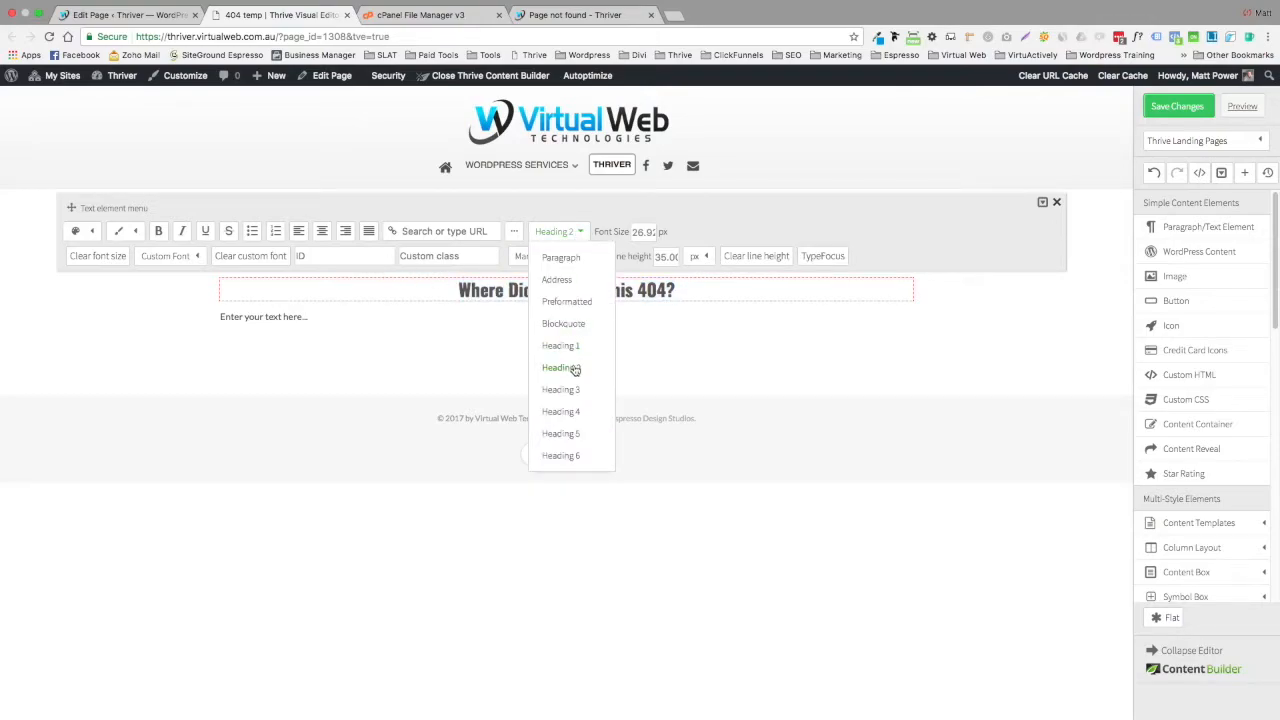
{"action": "left_click", "coordinate": [466, 349]}
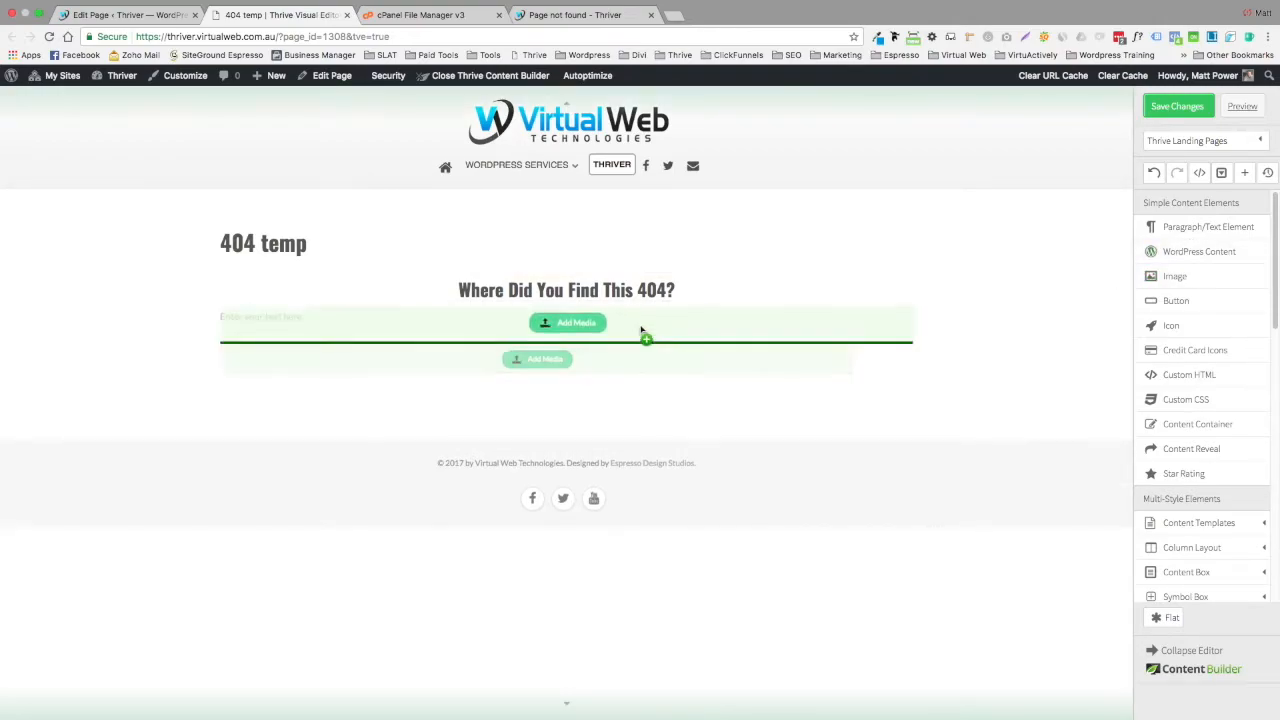
Insert the 'not the page you are looking for' meme image below the heading, centred
{"action": "left_click", "coordinate": [567, 322]}
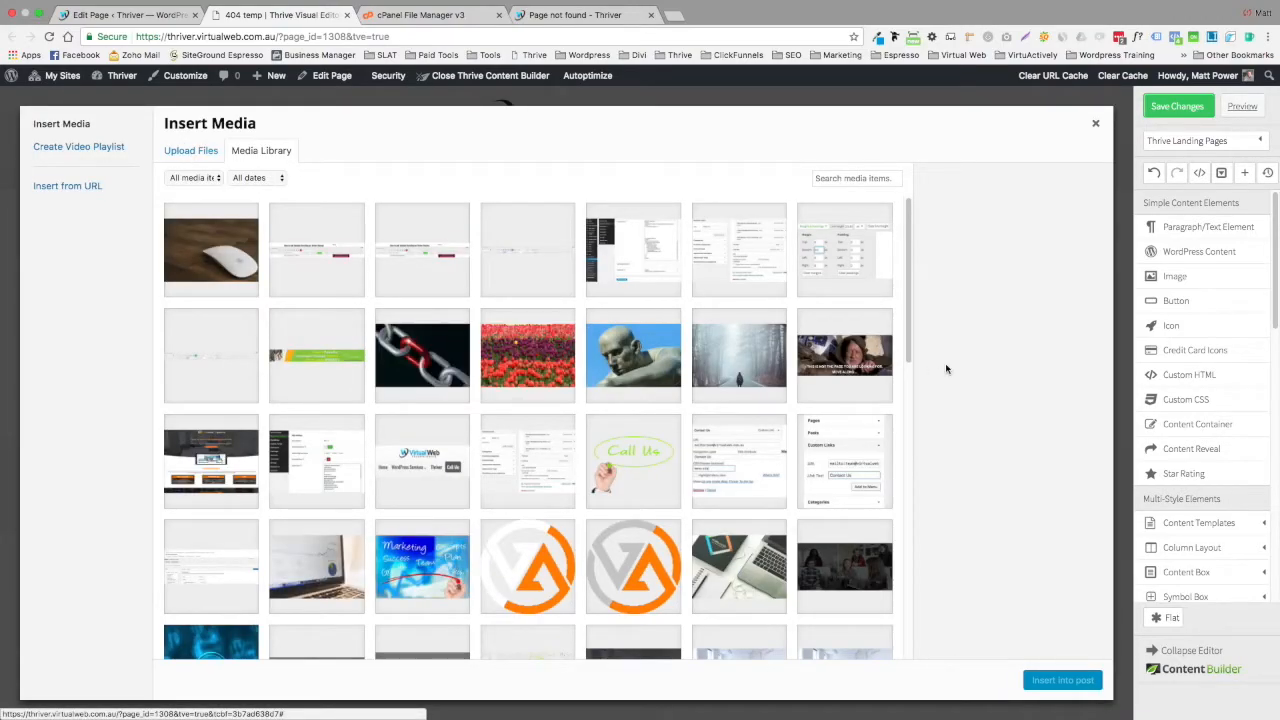
{"action": "left_click", "coordinate": [844, 355]}
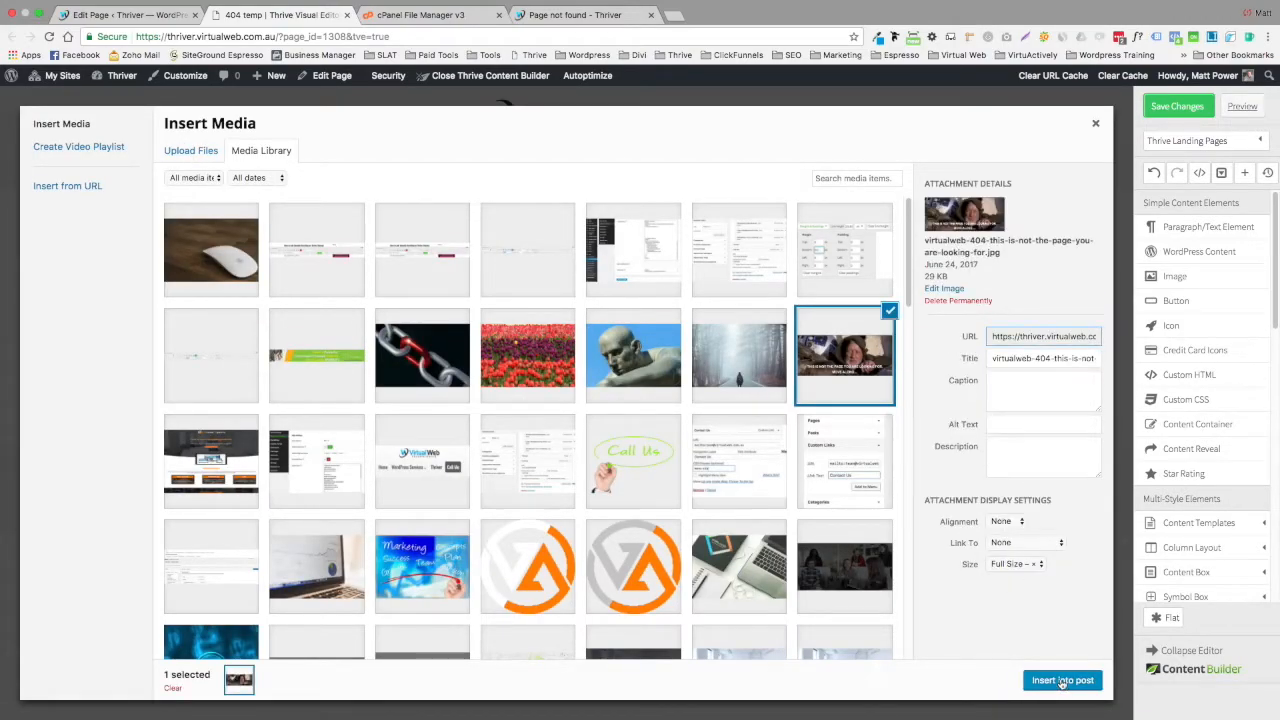
{"action": "left_click", "coordinate": [1062, 680]}
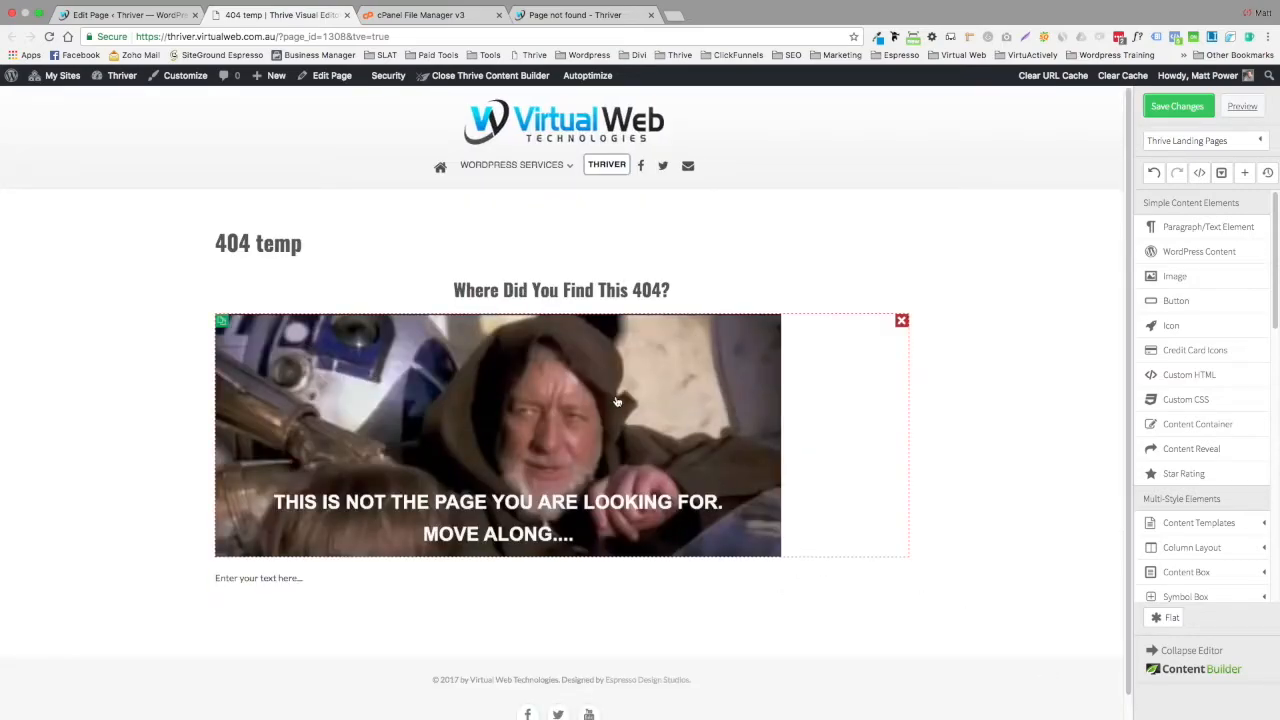
{"action": "left_click", "coordinate": [497, 434]}
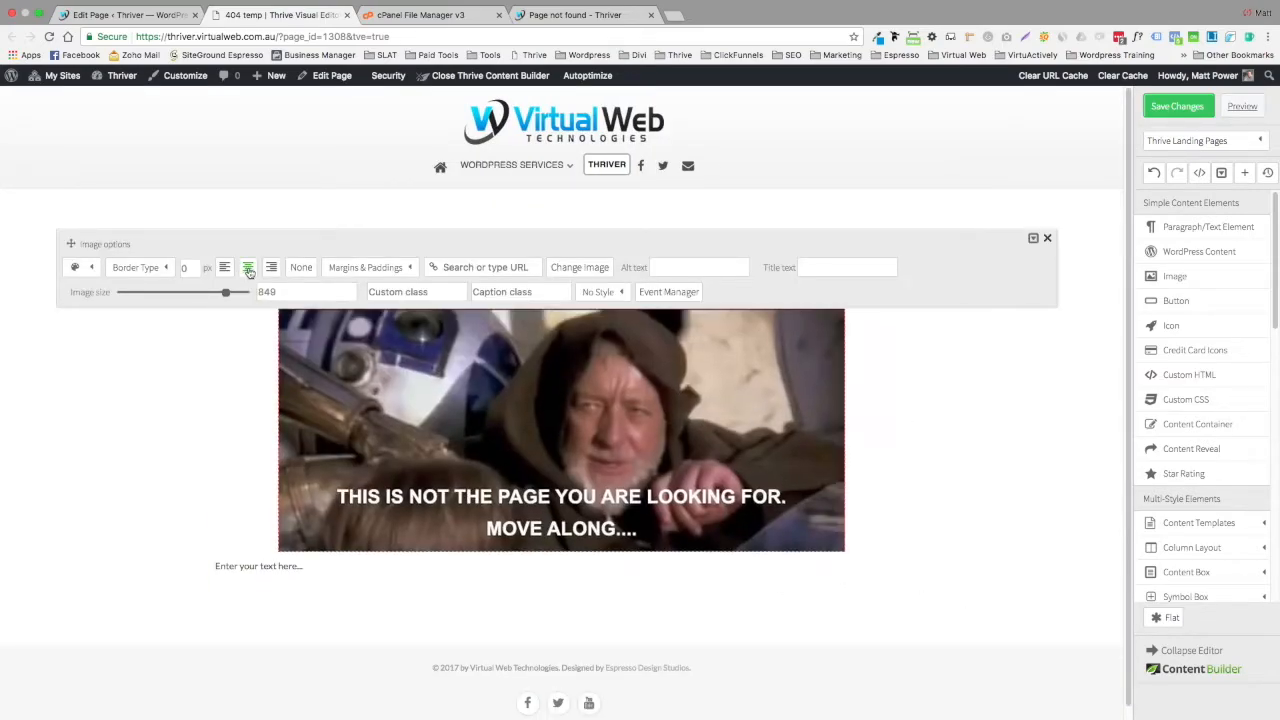
{"action": "left_click", "coordinate": [1048, 238]}
{"action": "type", "text": "OR"}
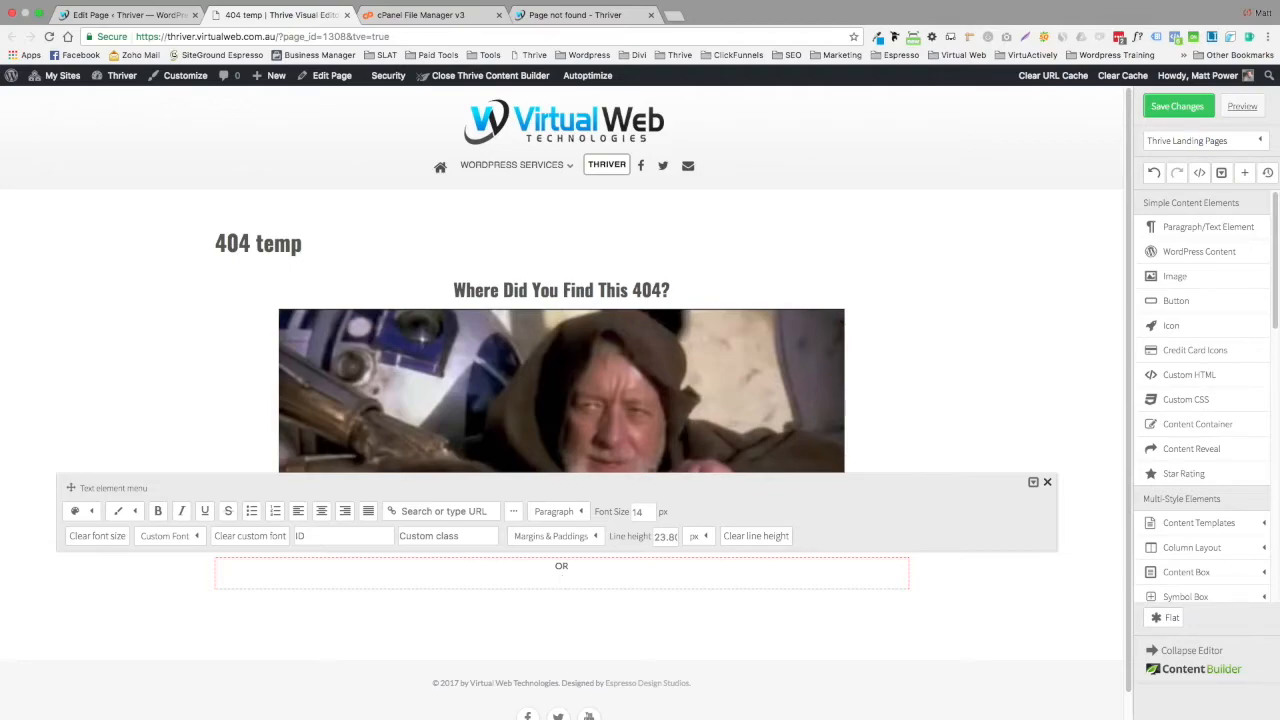
Add 'OR' and a 'return to the Thriver Homepage' sentence, linking 'via this link' to the site URL
{"action": "type", "text": "You can return to t"}
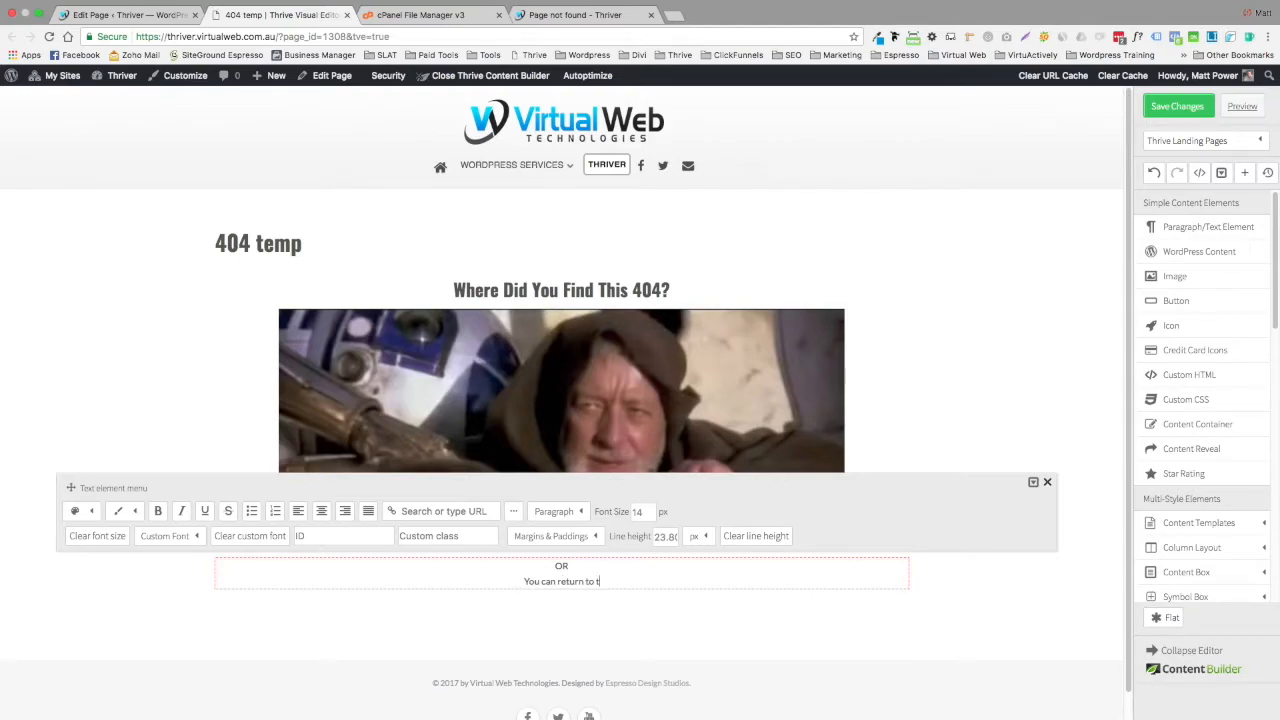
{"action": "type", "text": "he Thriver Ho"}
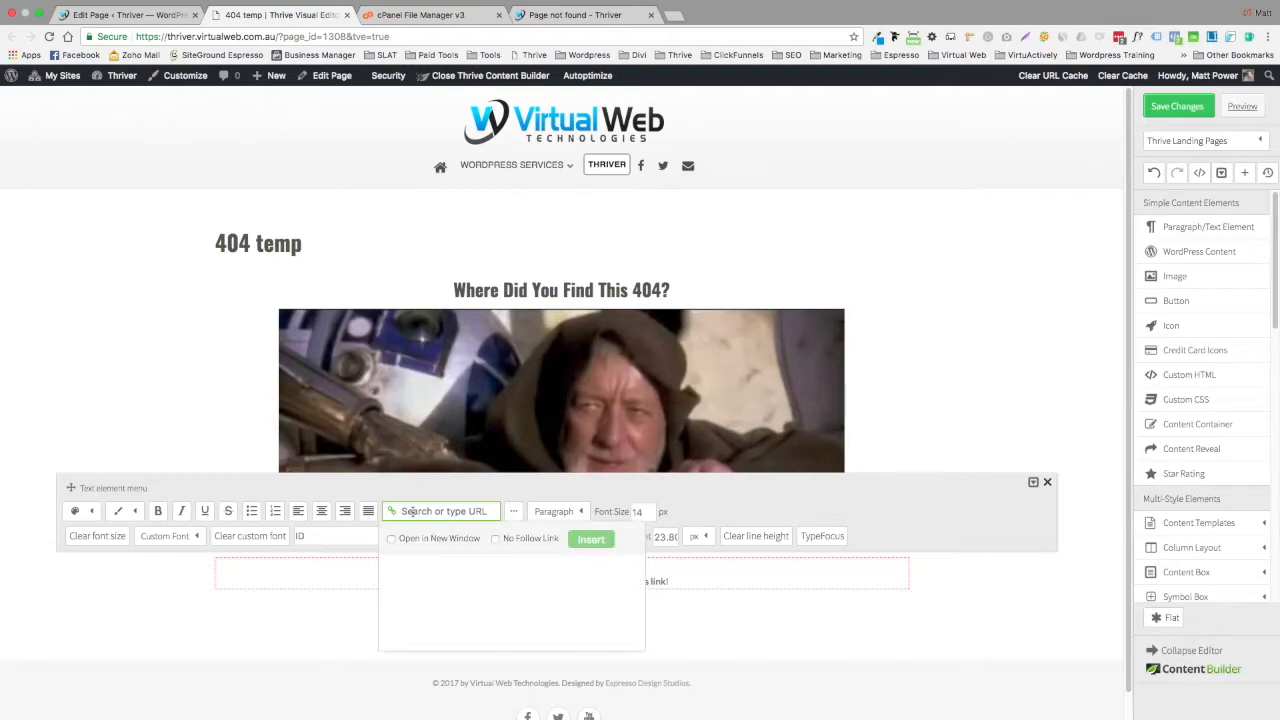
{"action": "type", "text": "https://thriver"}
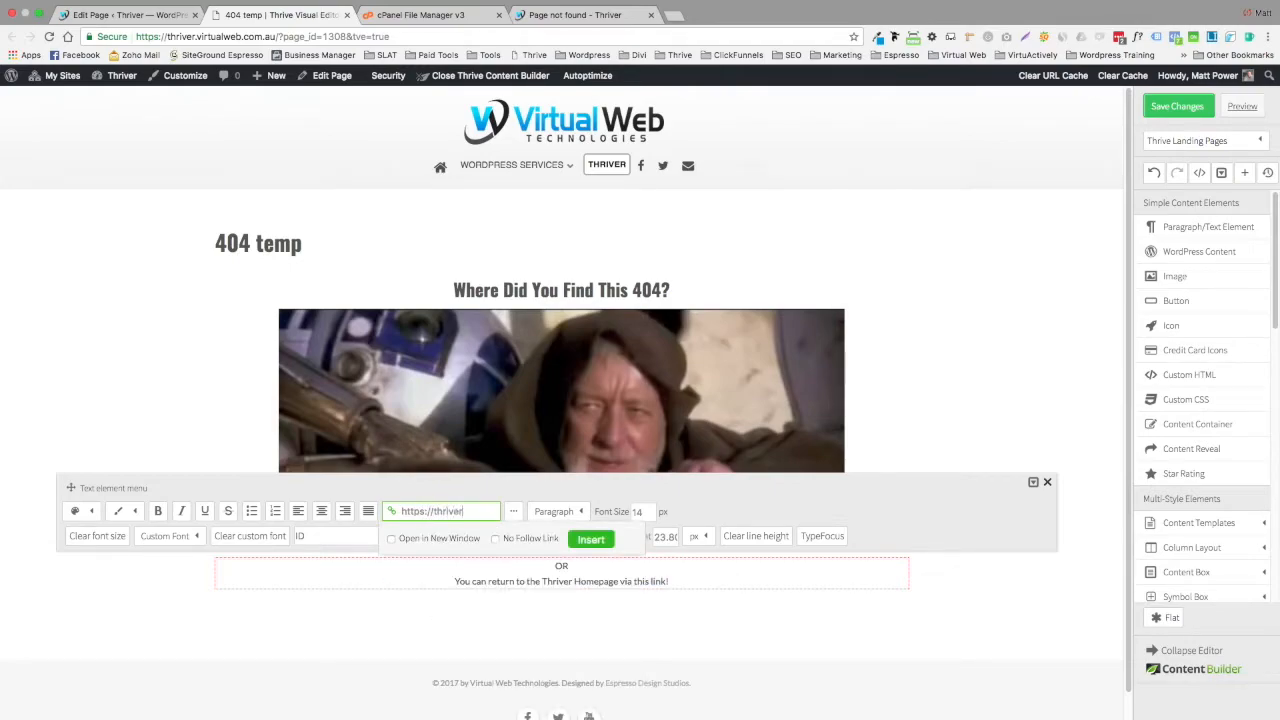
{"action": "type", "text": "."}
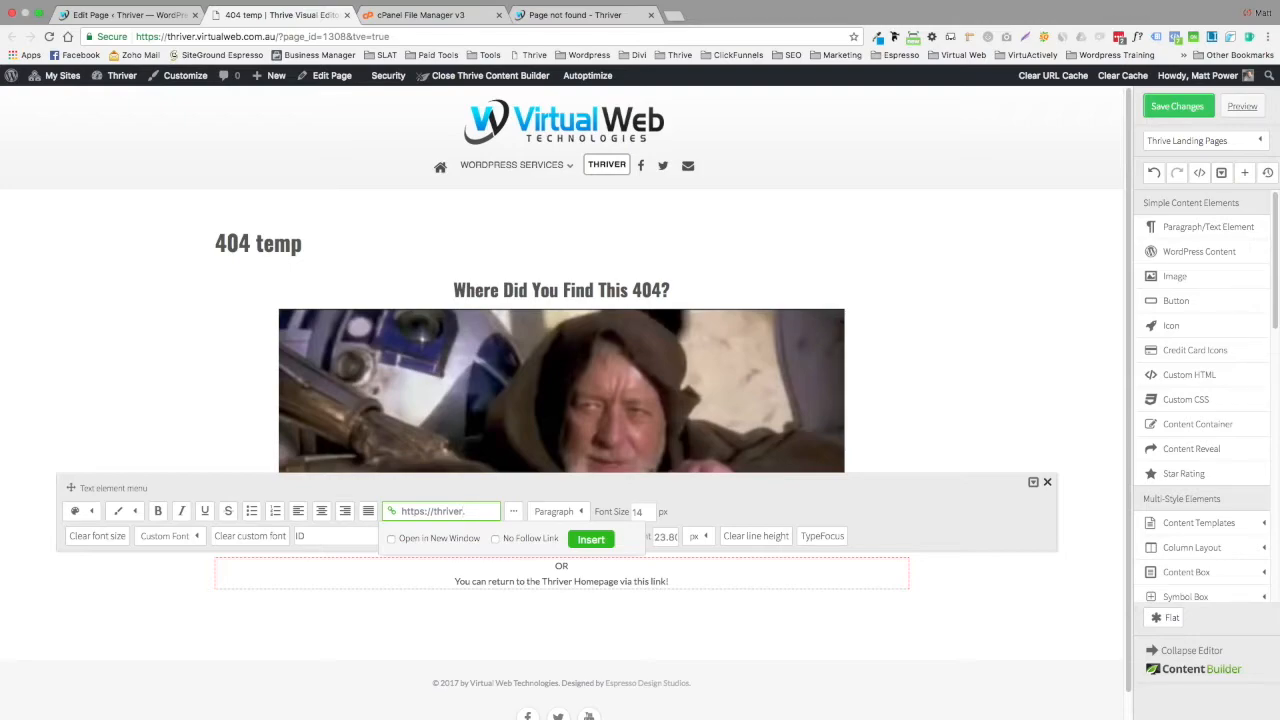
{"action": "type", "text": "virtualweb.com.au"}
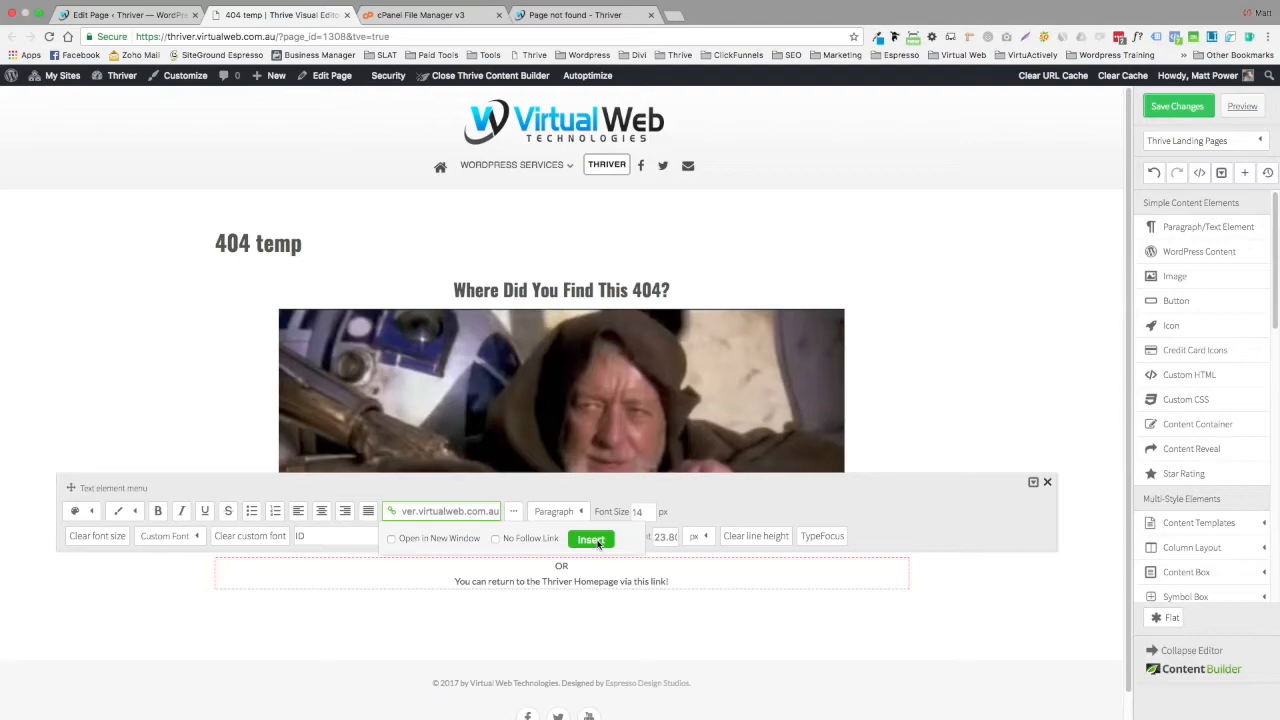
{"action": "left_click", "coordinate": [590, 539]}
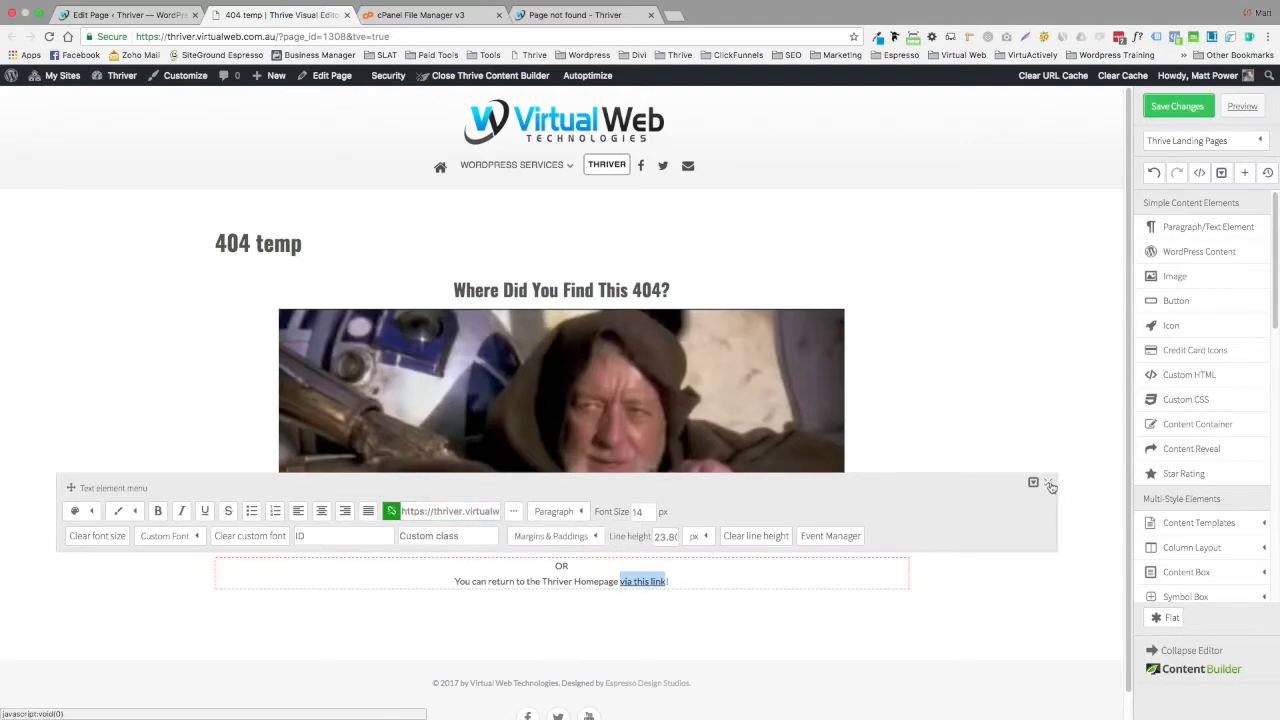
{"action": "mouse_move", "coordinate": [1050, 485]}
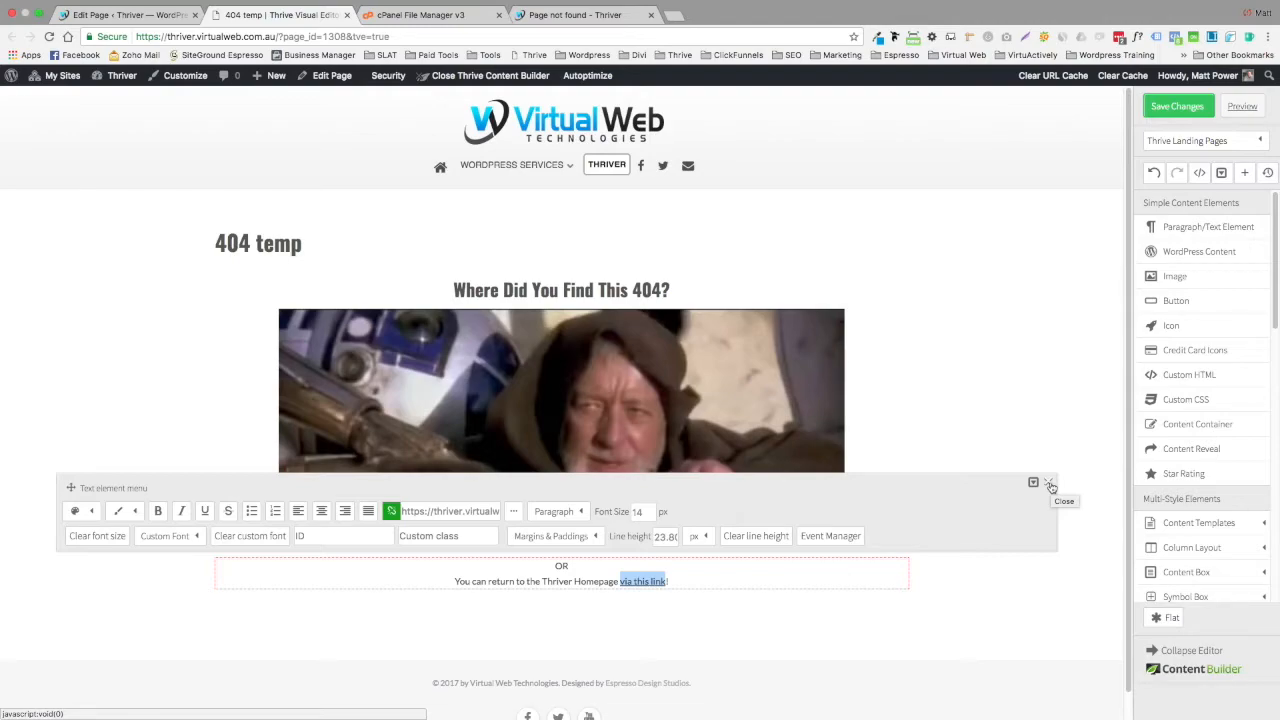
{"action": "left_click", "coordinate": [1064, 501]}
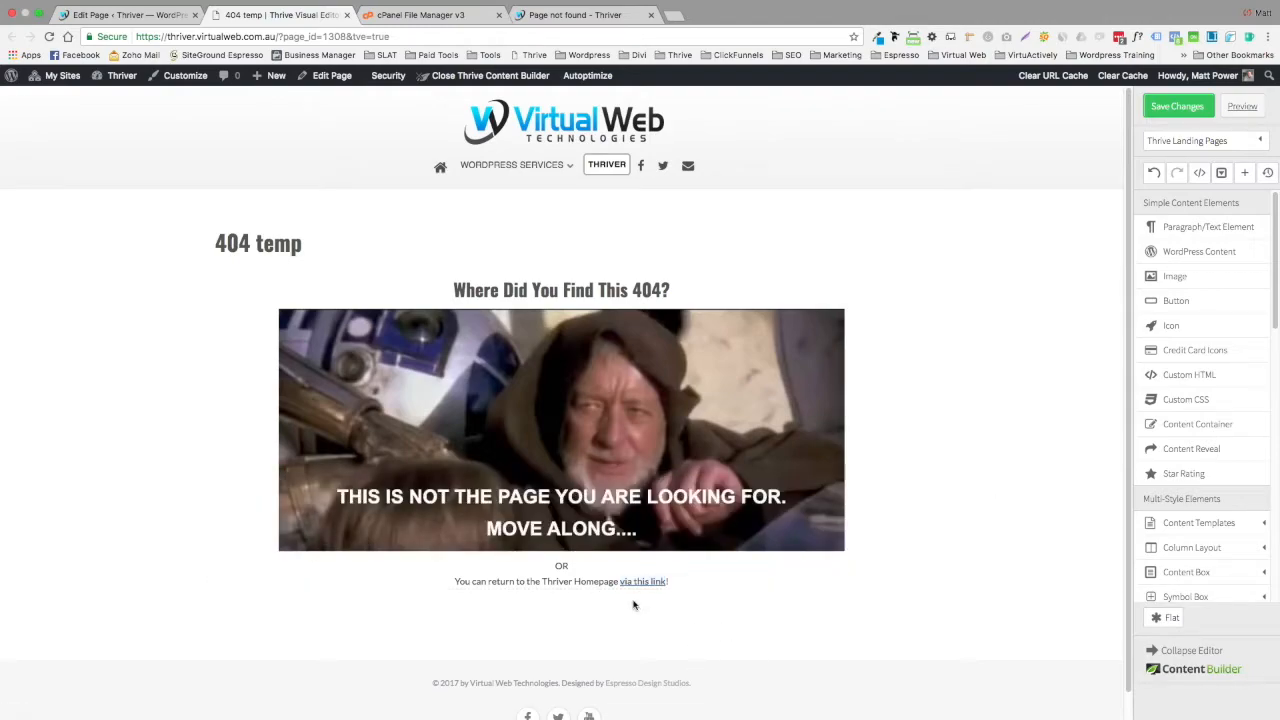
Increase the font size of the OR and homepage-link text and save the page changes
{"action": "left_click", "coordinate": [561, 581]}
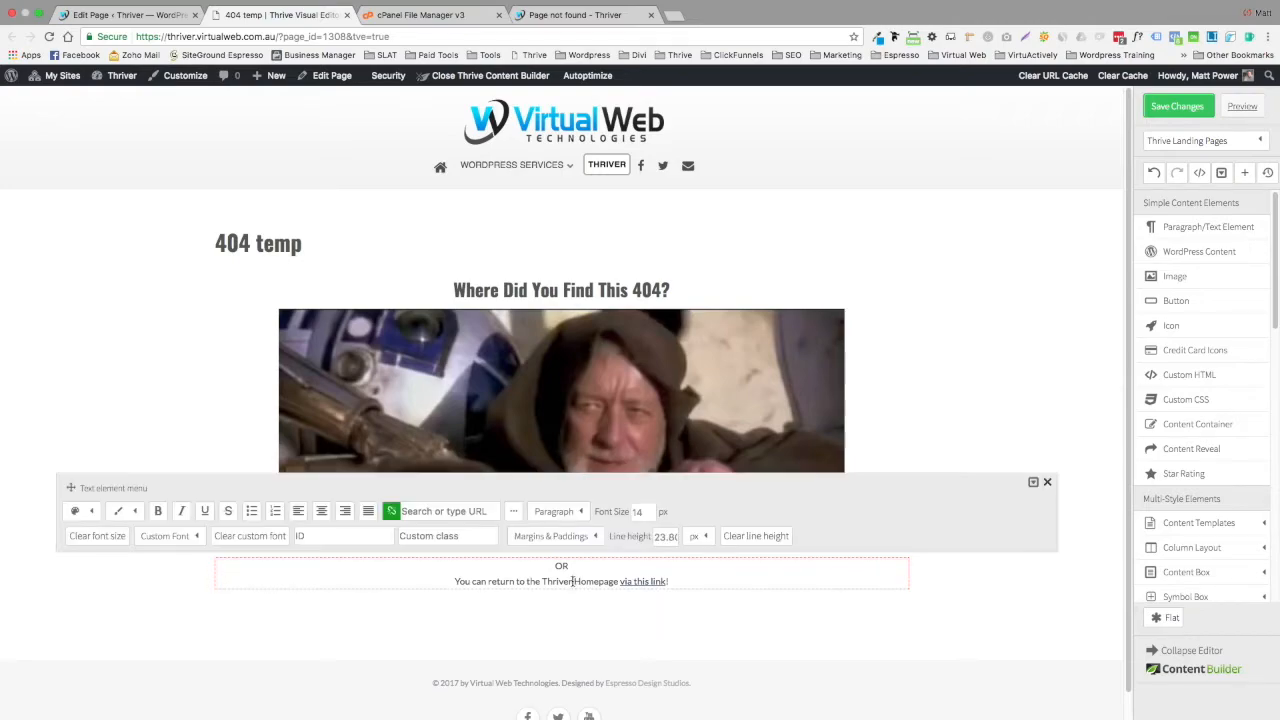
{"action": "left_click", "coordinate": [641, 511]}
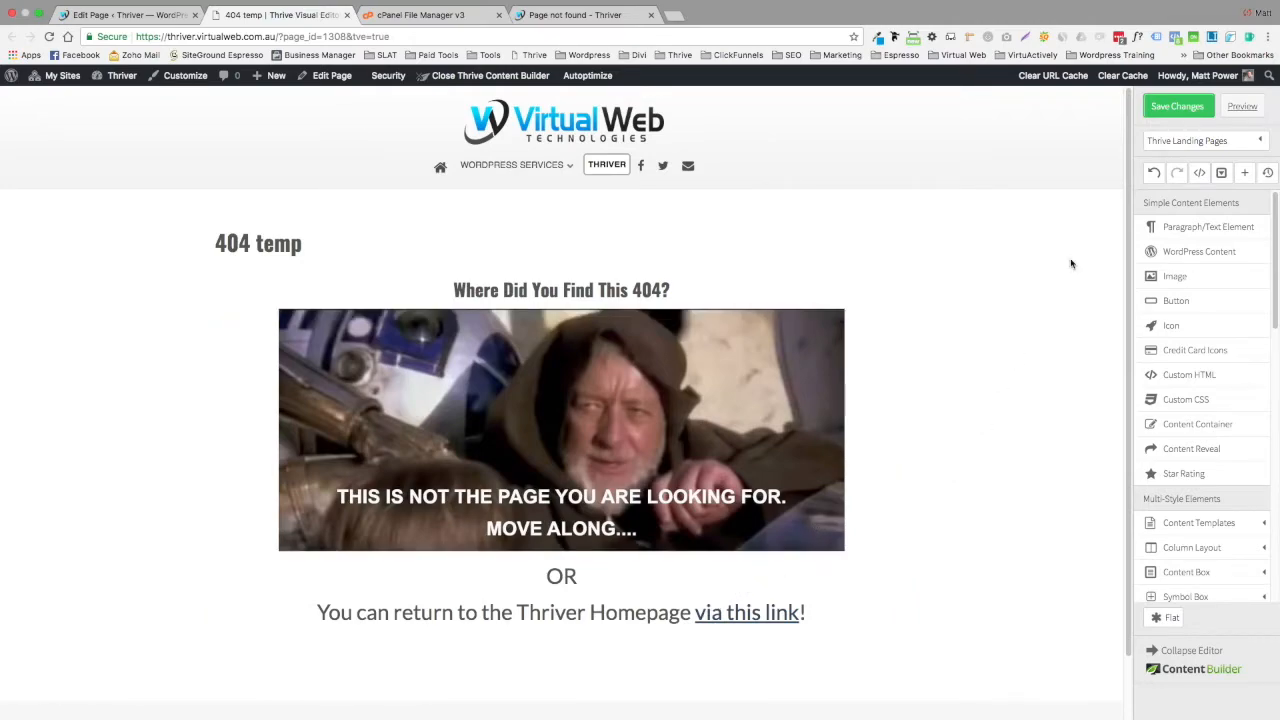
{"action": "mouse_move", "coordinate": [1168, 117]}
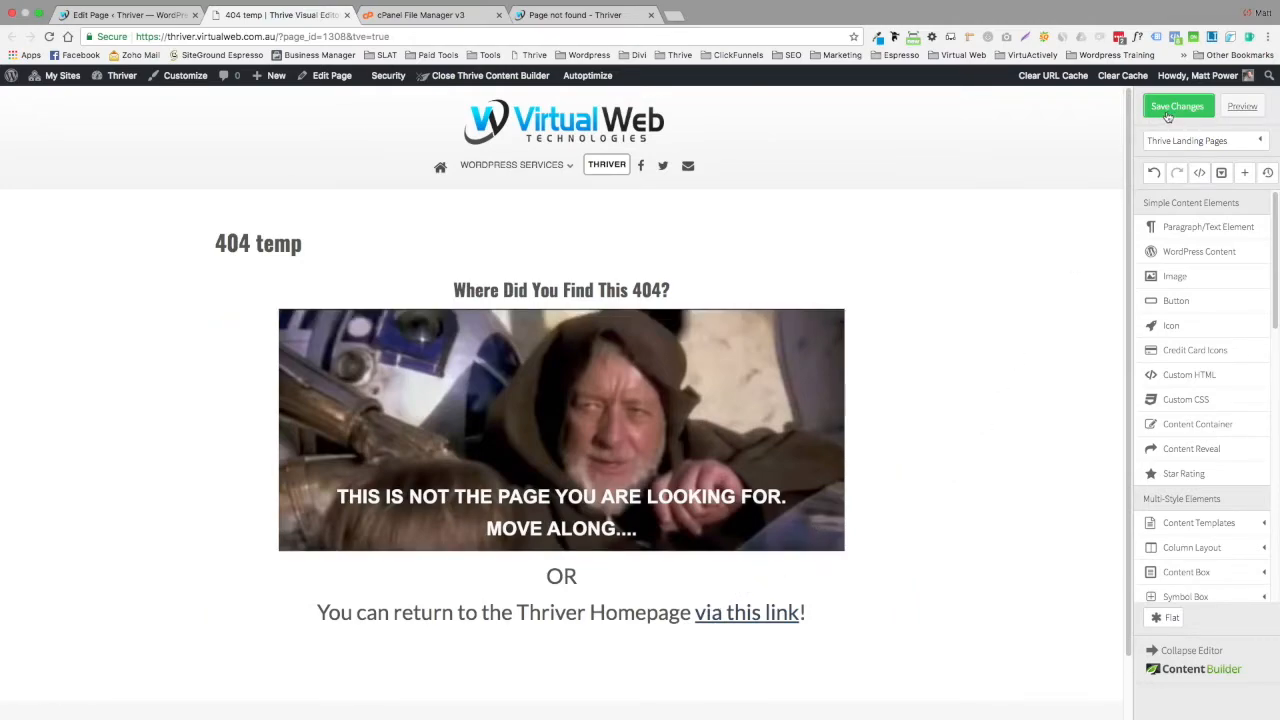
{"action": "left_click", "coordinate": [1177, 106]}
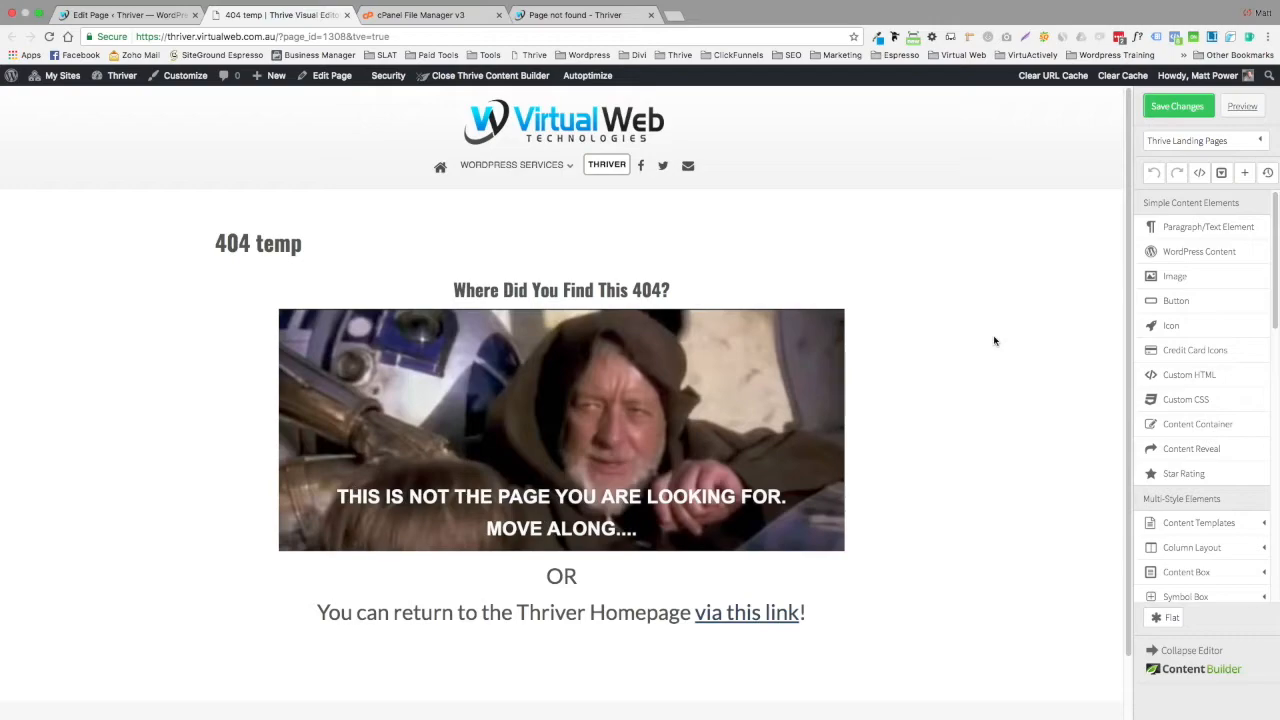
{"action": "mouse_move", "coordinate": [1020, 361]}
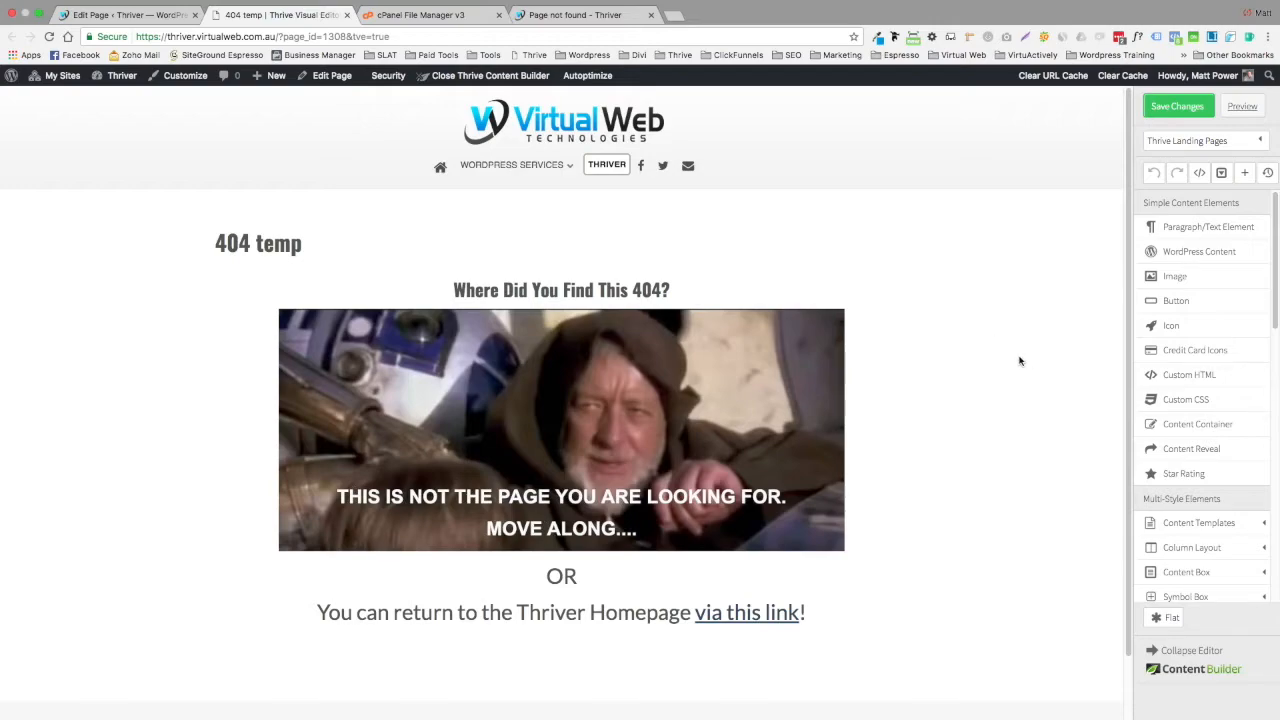
{"action": "scroll", "scroll_direction": "down", "scroll_amount": 3}
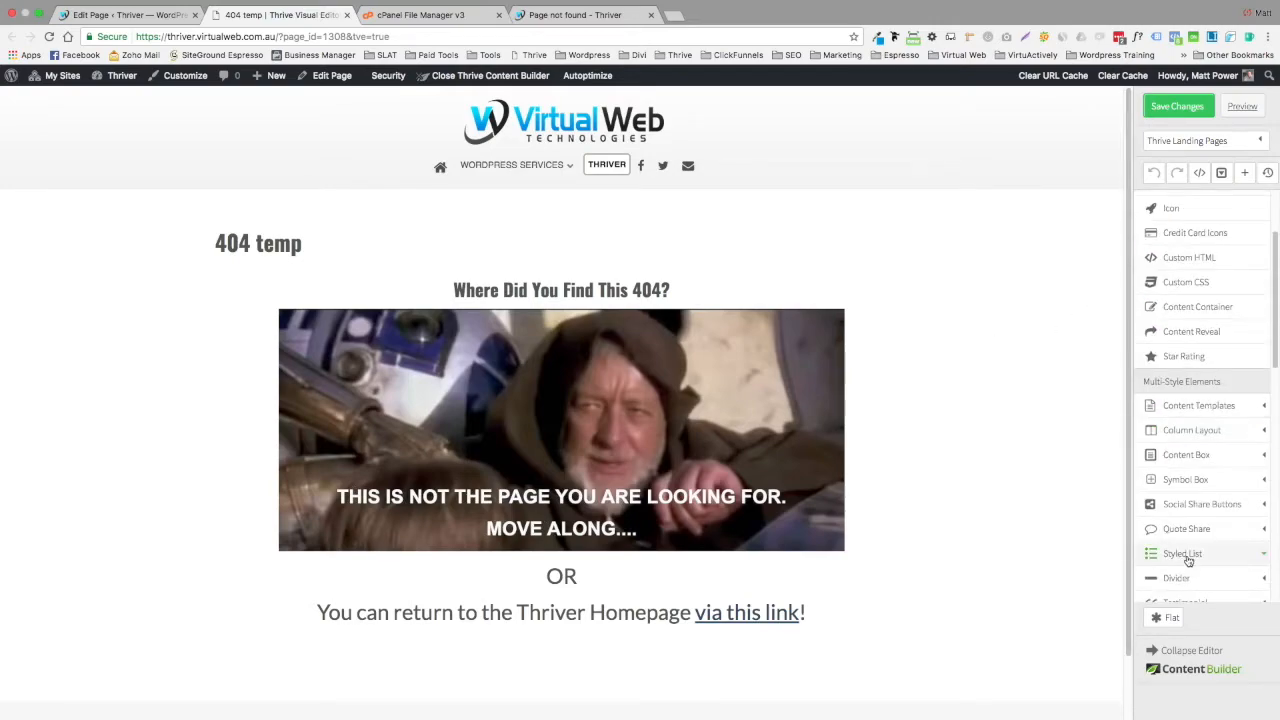
{"action": "scroll", "scroll_direction": "down", "scroll_amount": 3}
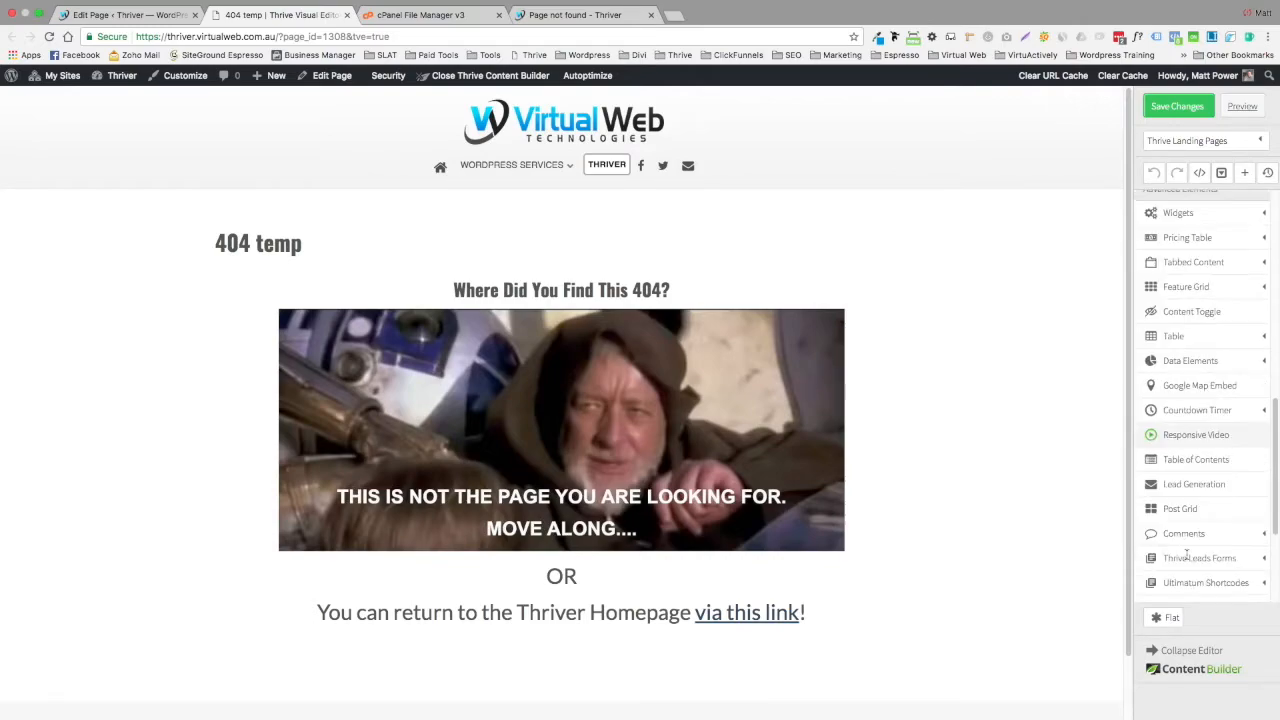
{"action": "scroll", "scroll_direction": "down", "scroll_amount": 3}
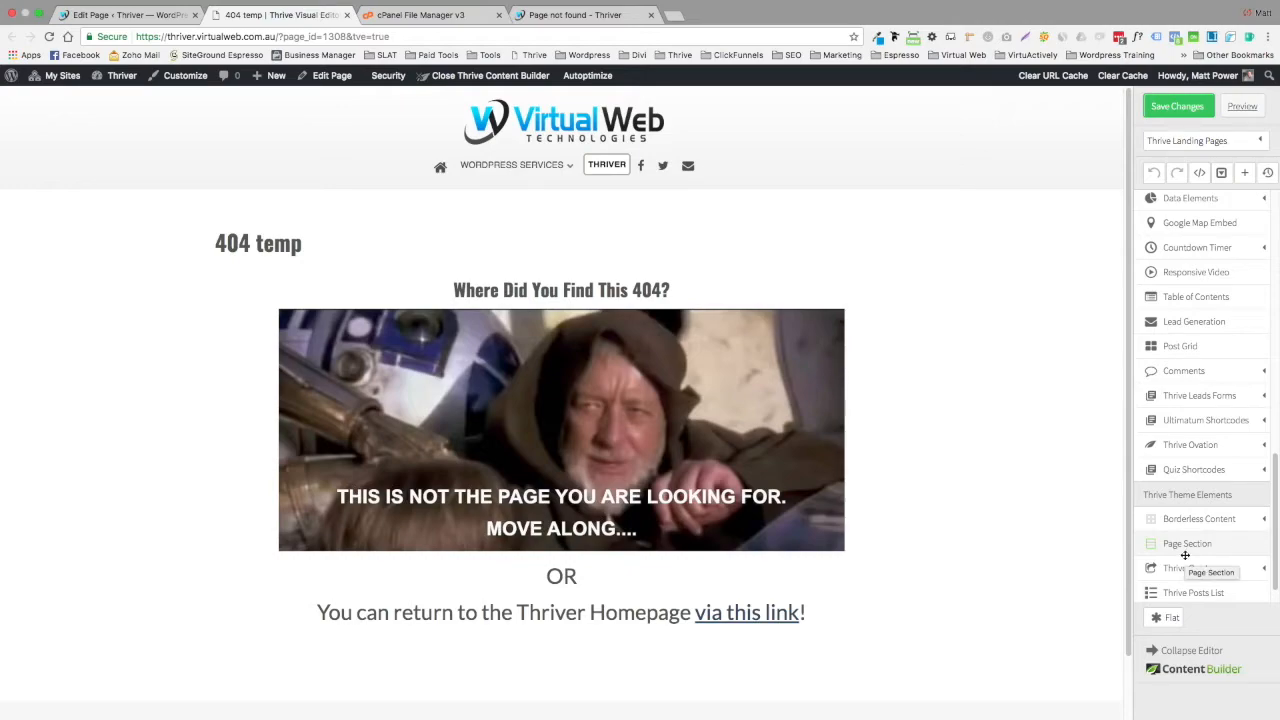
{"action": "mouse_move", "coordinate": [1047, 541]}
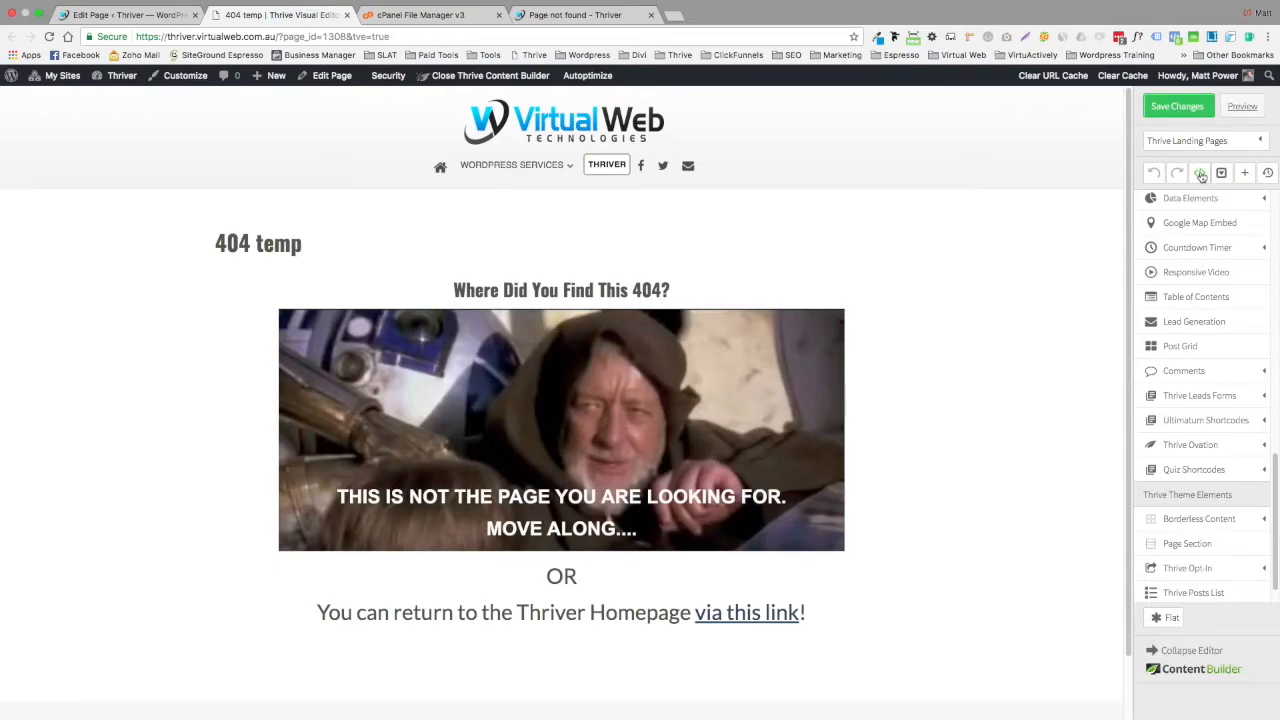
{"action": "mouse_move", "coordinate": [1200, 173]}
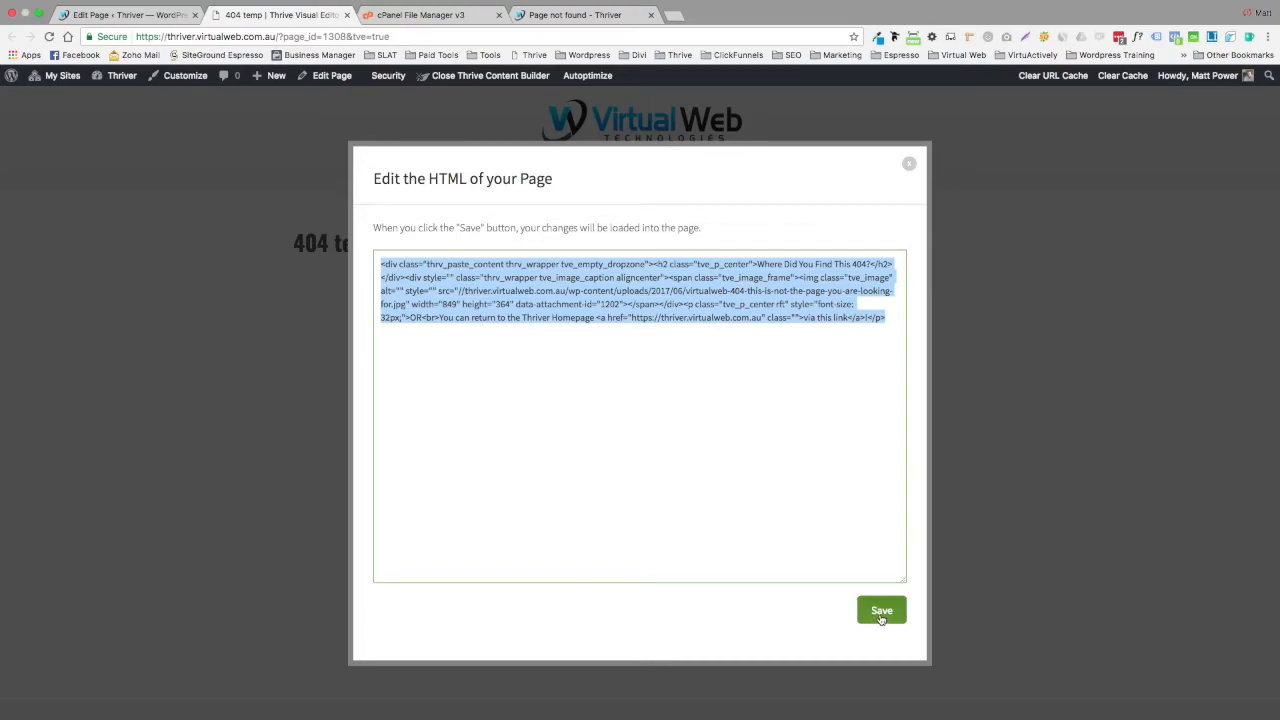
Save and close the Edit HTML dialog after copying the 404 temp page's full markup
{"action": "left_click", "coordinate": [881, 610]}
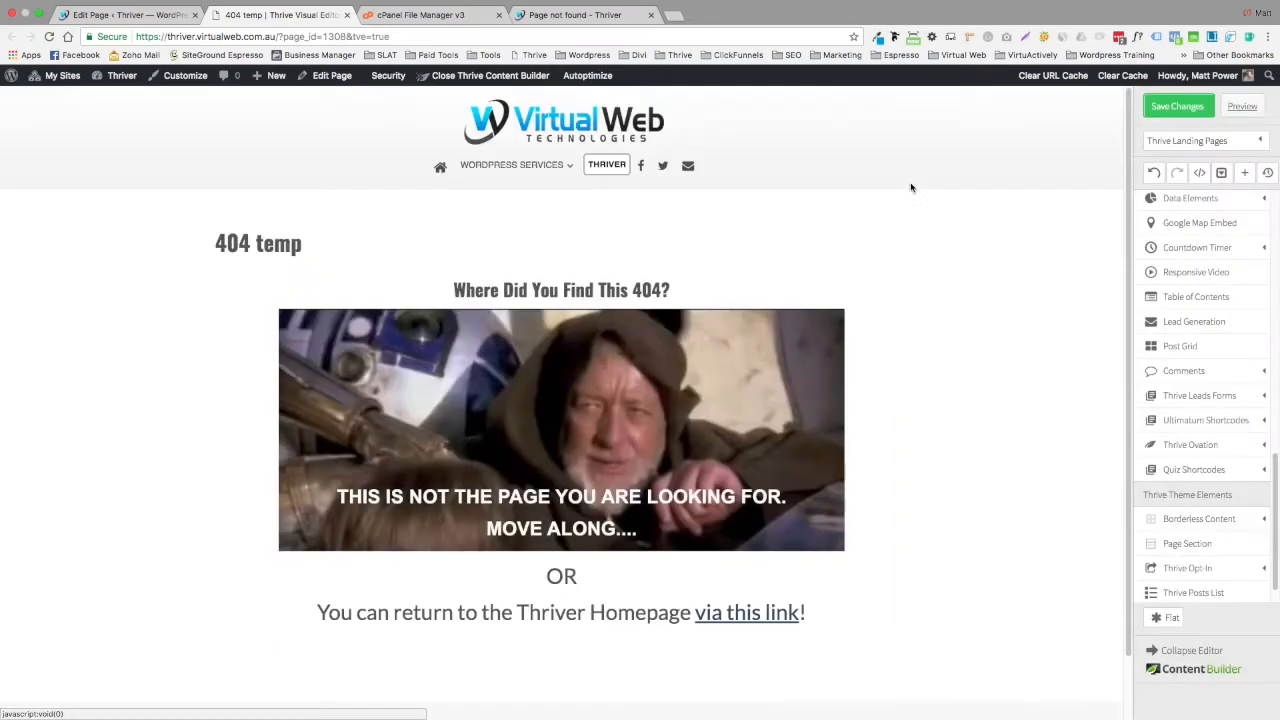
{"action": "mouse_move", "coordinate": [644, 690]}
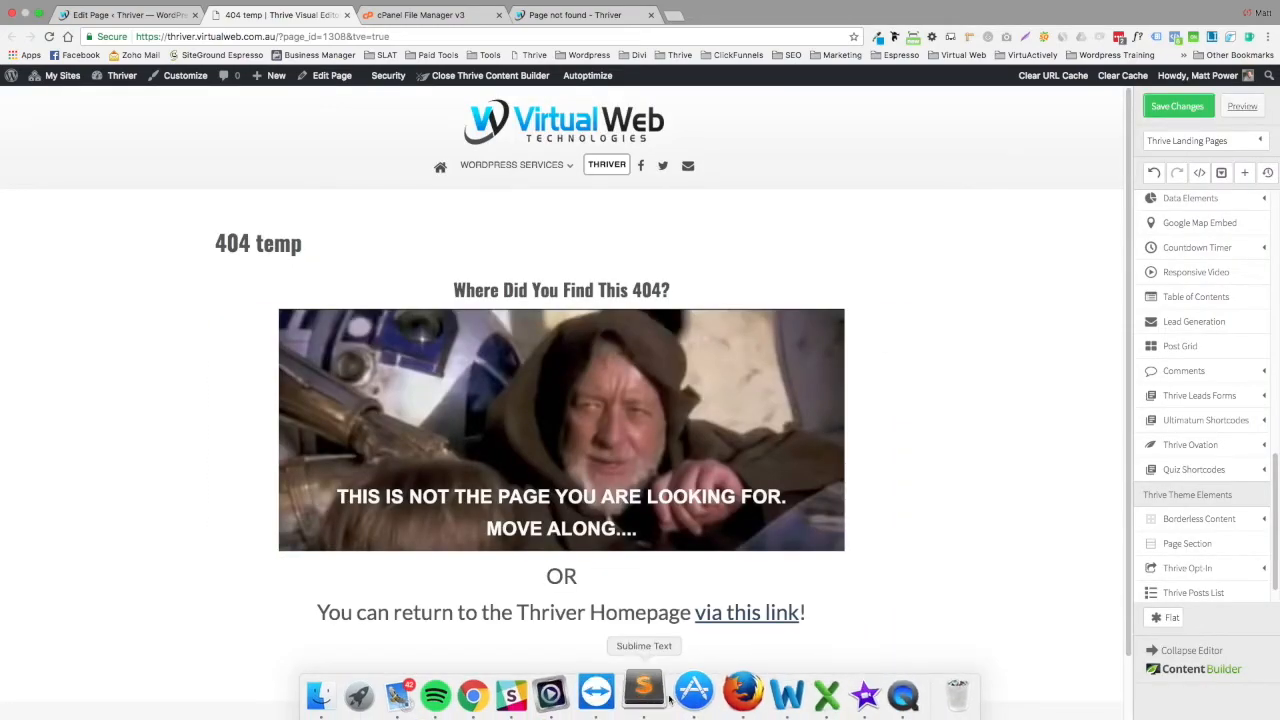
Paste the Thrive HTML between get_header() and get_footer() in 404.php and save it
{"action": "left_click", "coordinate": [643, 692]}
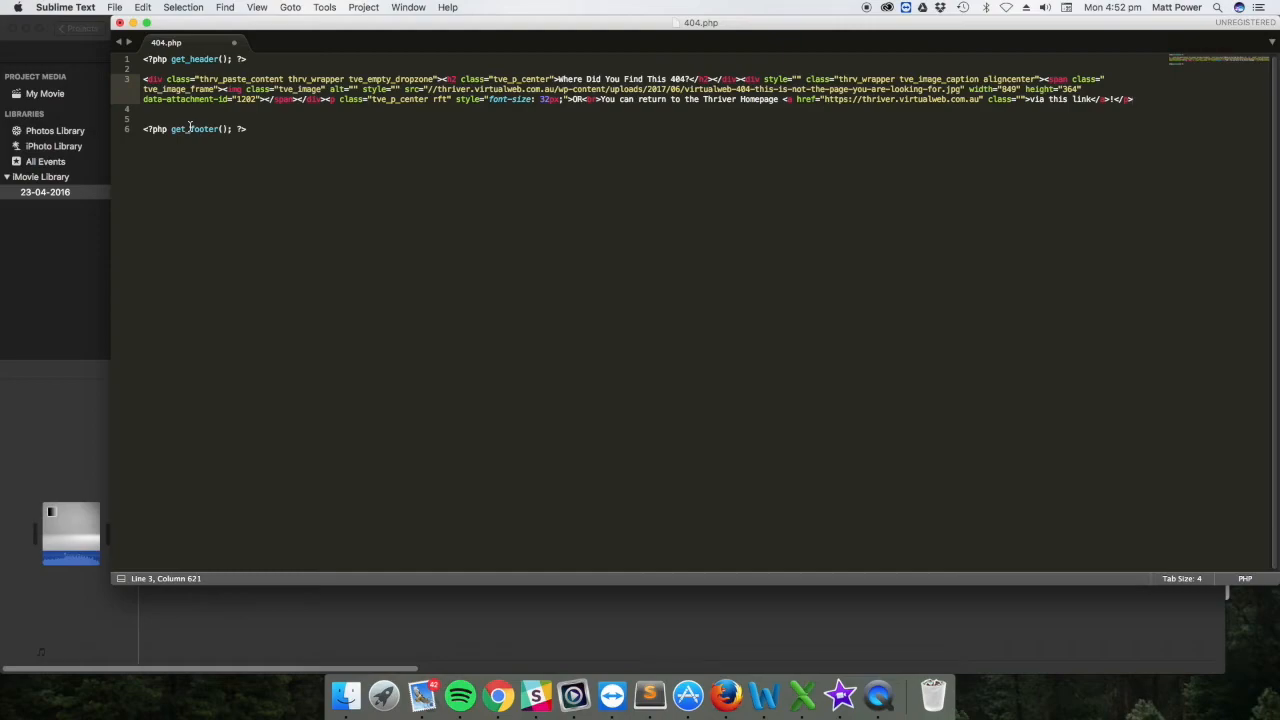
{"action": "mouse_move", "coordinate": [303, 121]}
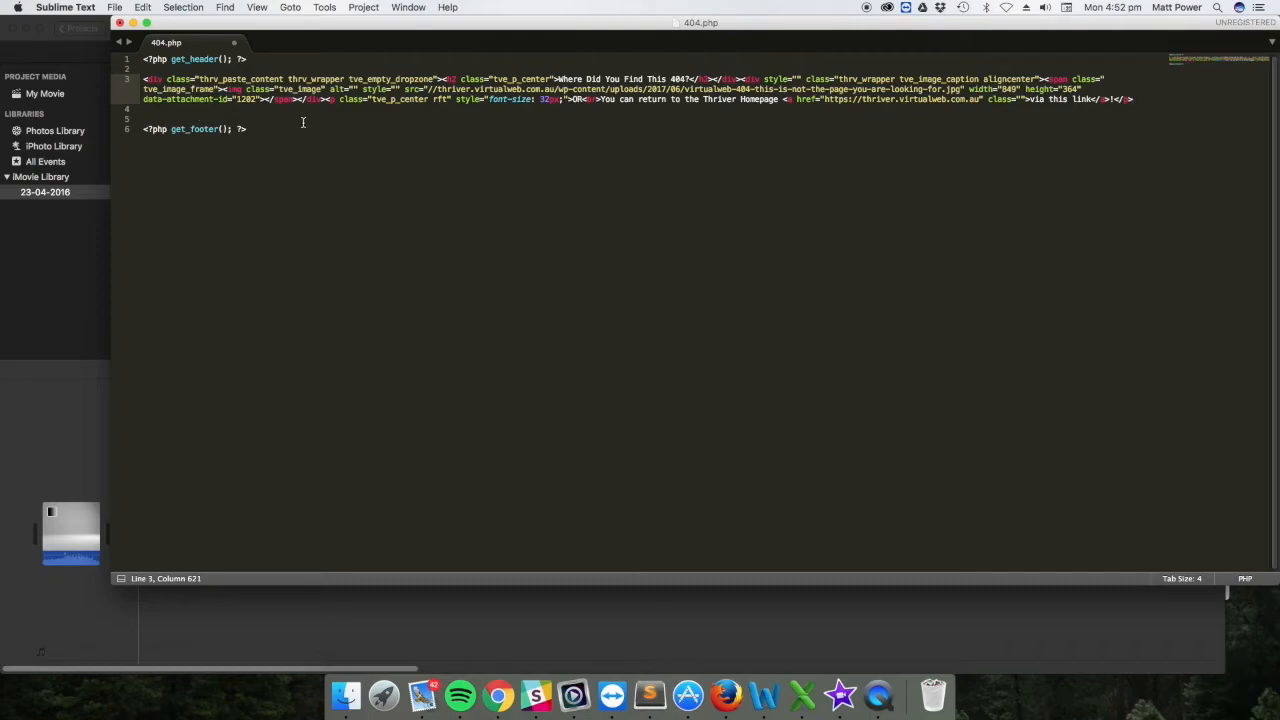
{"action": "mouse_move", "coordinate": [310, 120]}
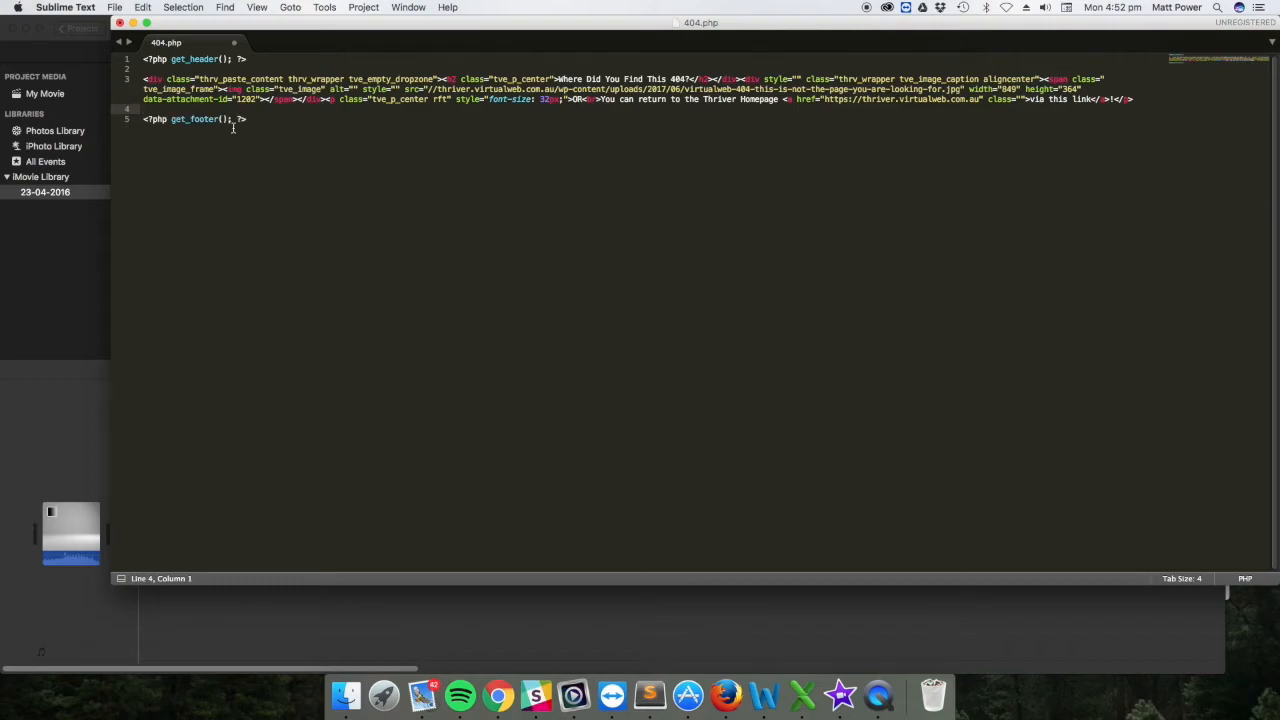
{"action": "left_click", "coordinate": [114, 7]}
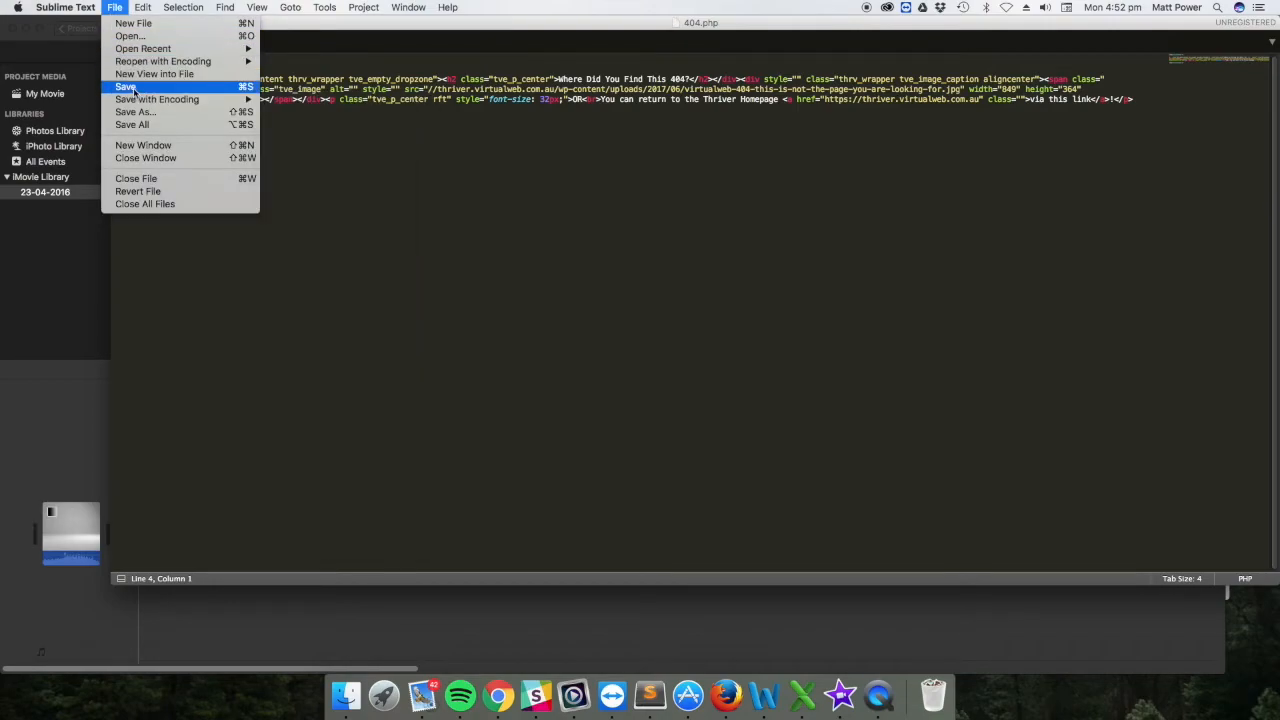
{"action": "left_click", "coordinate": [126, 86]}
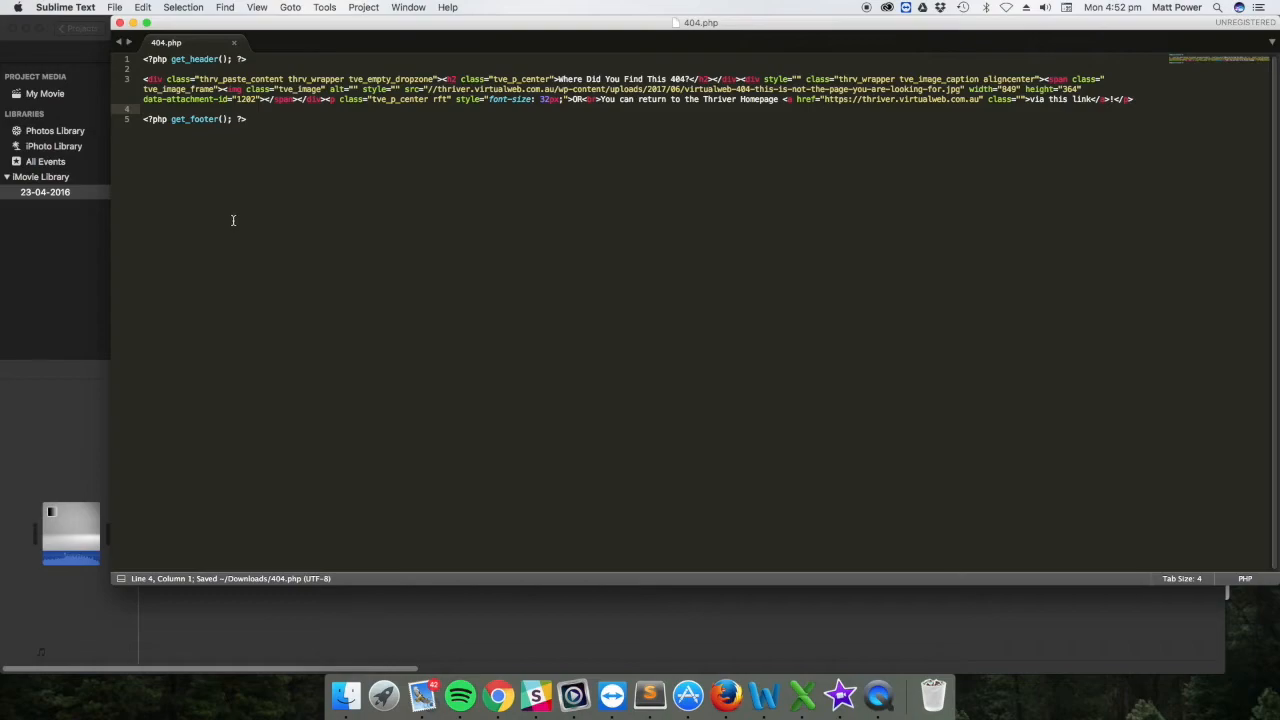
{"action": "mouse_move", "coordinate": [713, 605]}
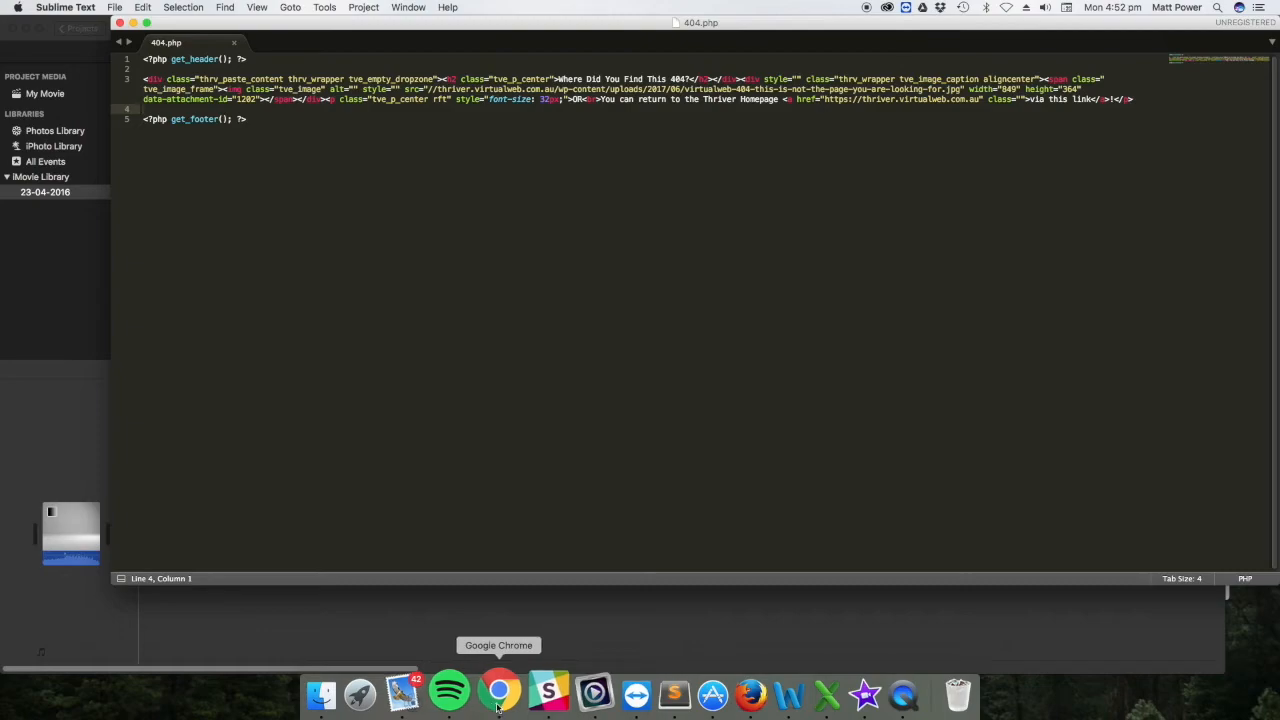
{"action": "mouse_move", "coordinate": [500, 690]}
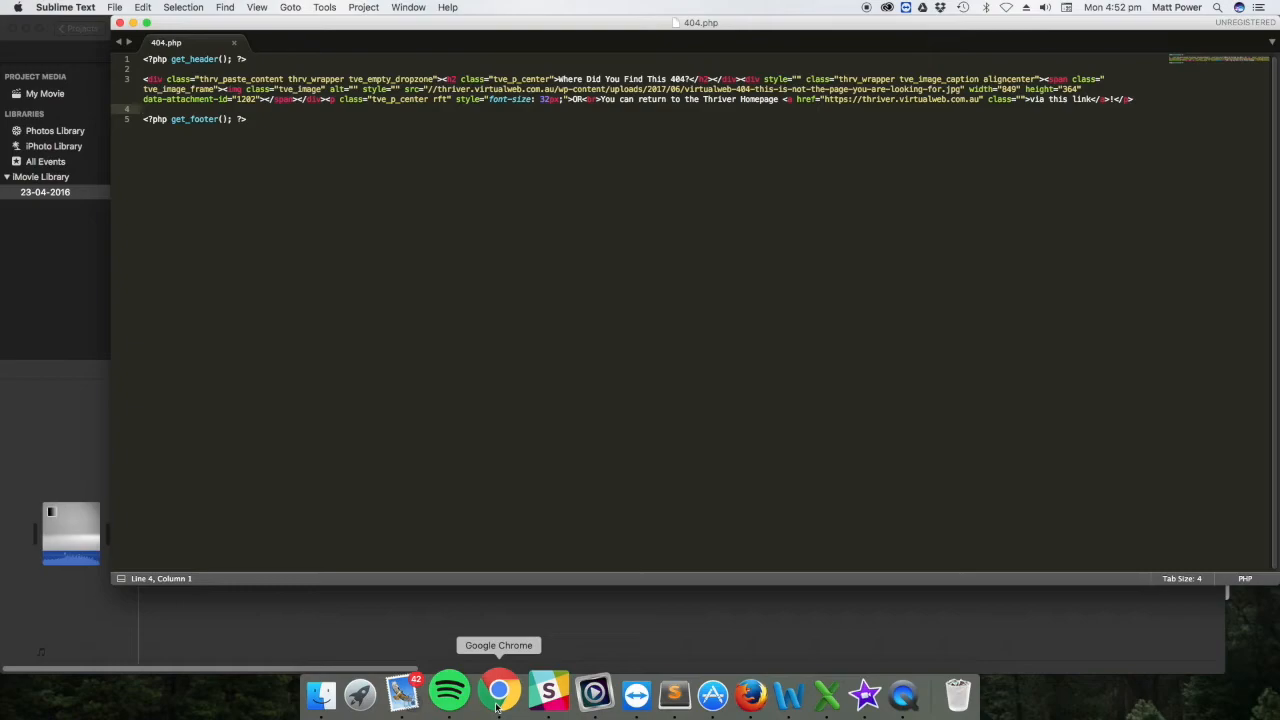
Browse cPanel File Manager from wp-content into the ignition-child theme folder and select 404.php
{"action": "left_click", "coordinate": [499, 690]}
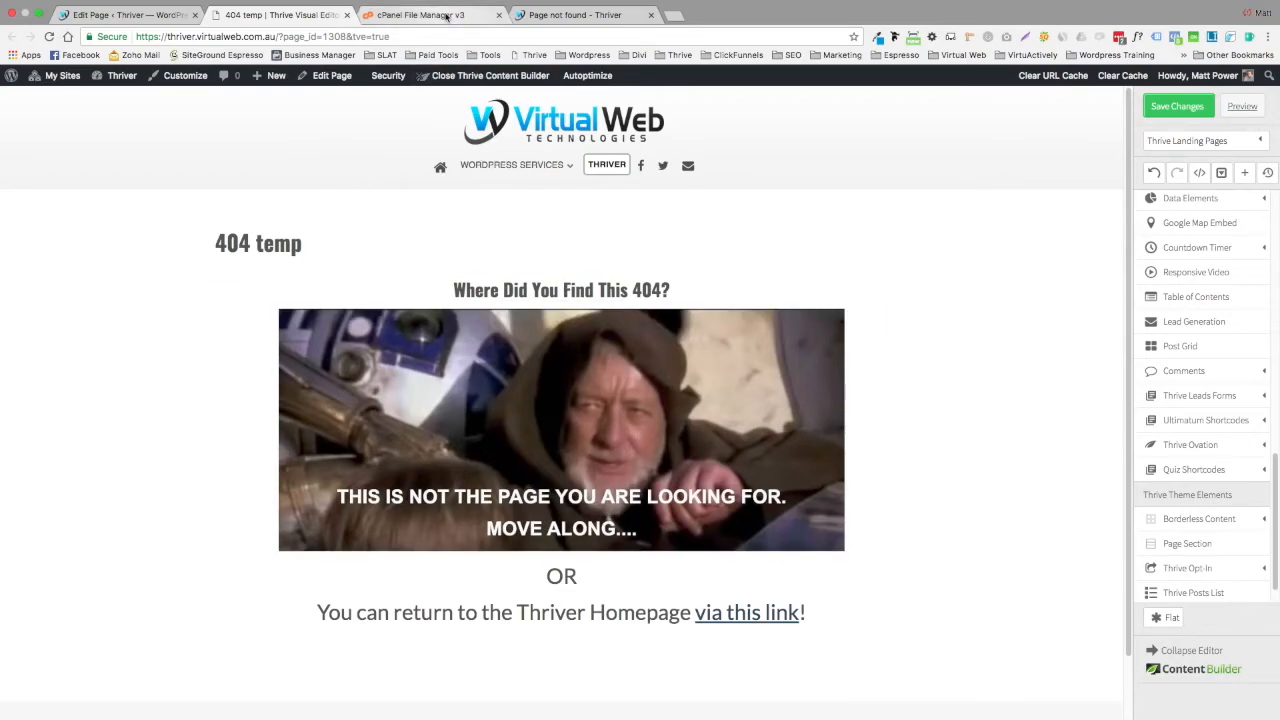
{"action": "left_click", "coordinate": [420, 14]}
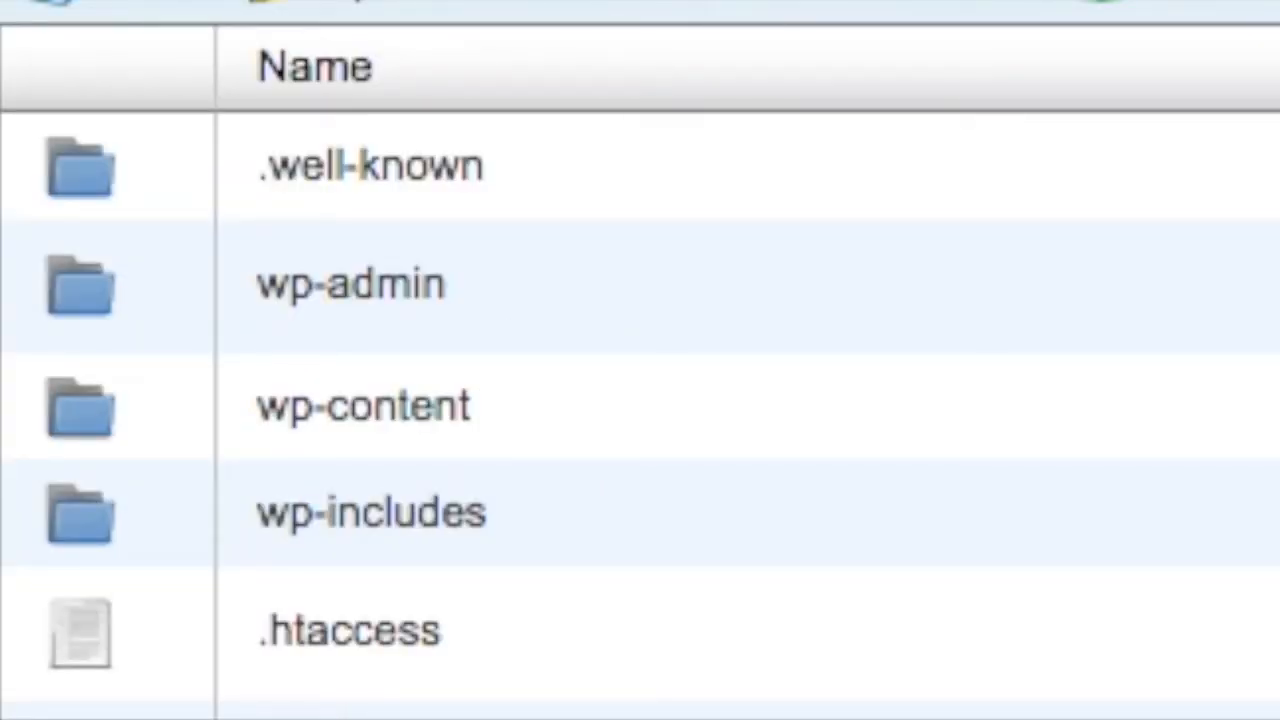
{"action": "mouse_move", "coordinate": [635, 420]}
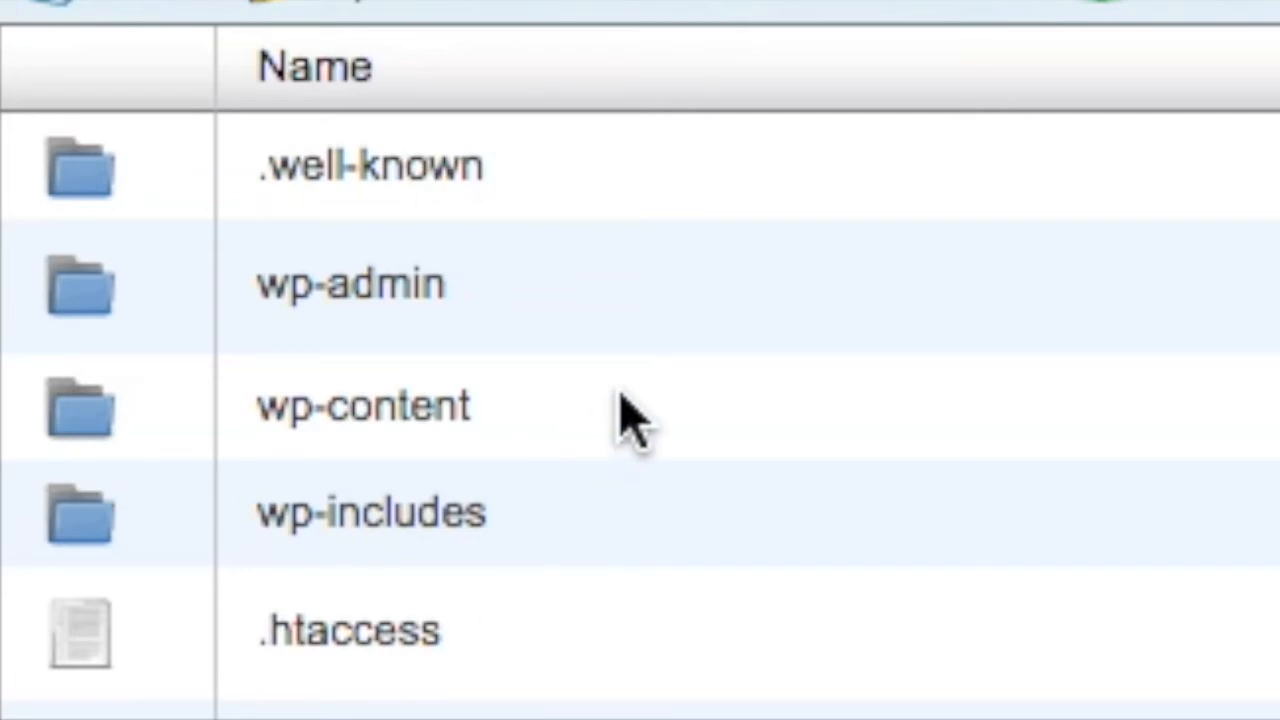
{"action": "left_click", "coordinate": [365, 406]}
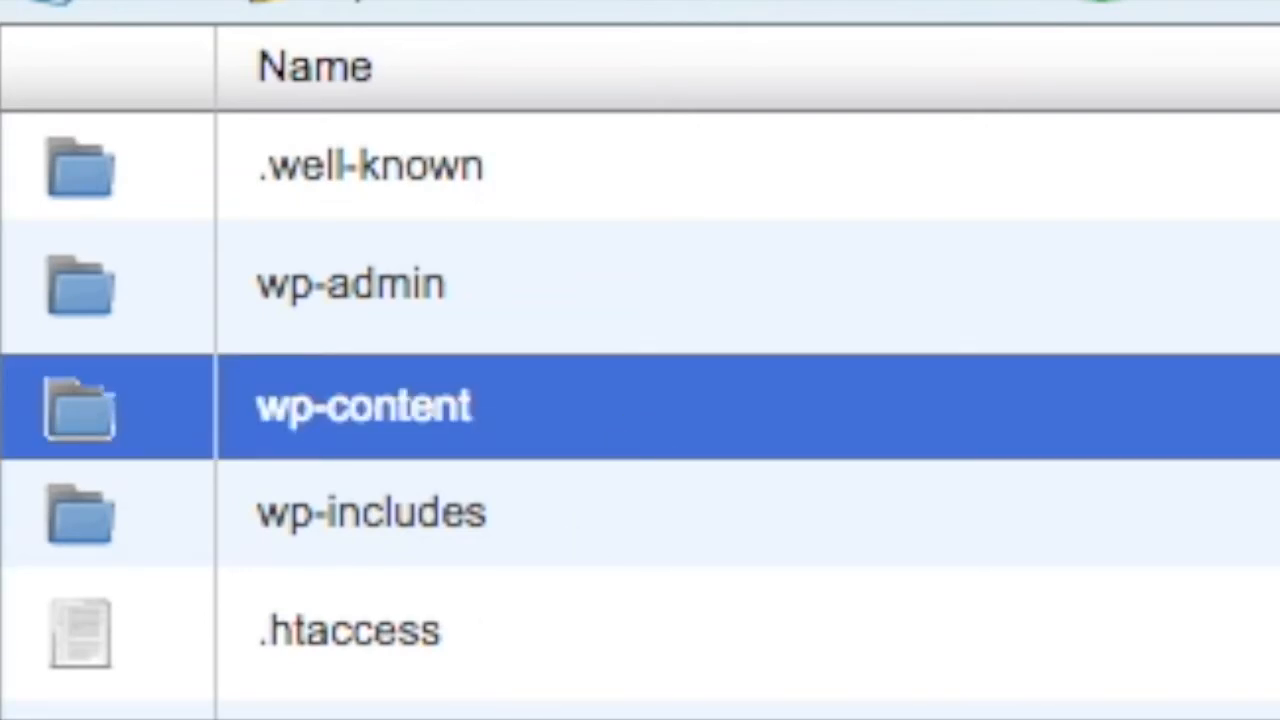
{"action": "mouse_move", "coordinate": [725, 440]}
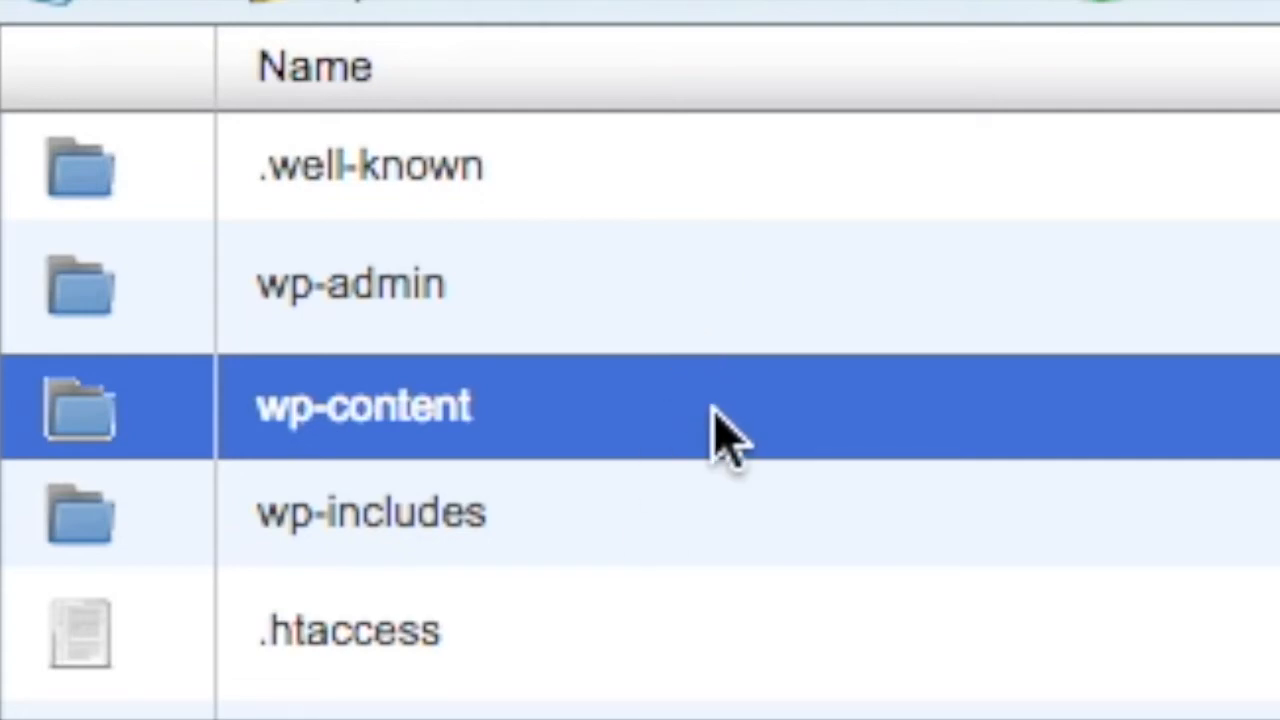
{"action": "double_click", "coordinate": [363, 406]}
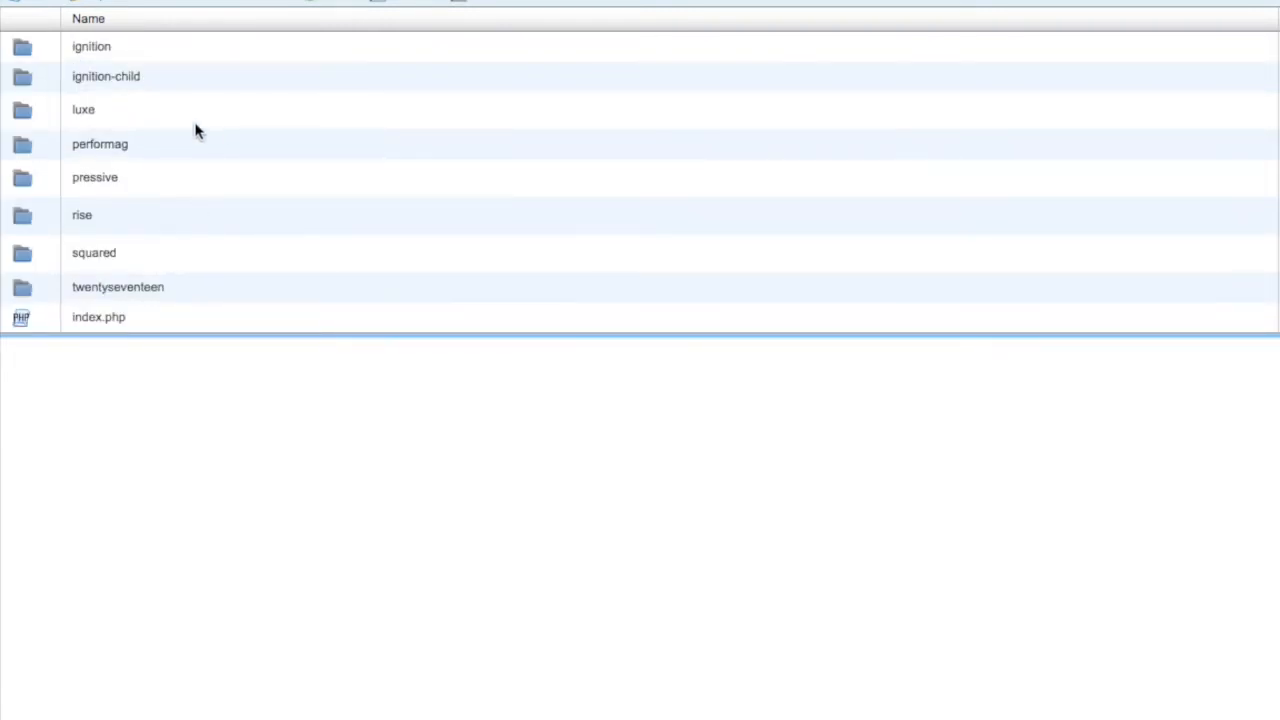
{"action": "left_click", "coordinate": [91, 46]}
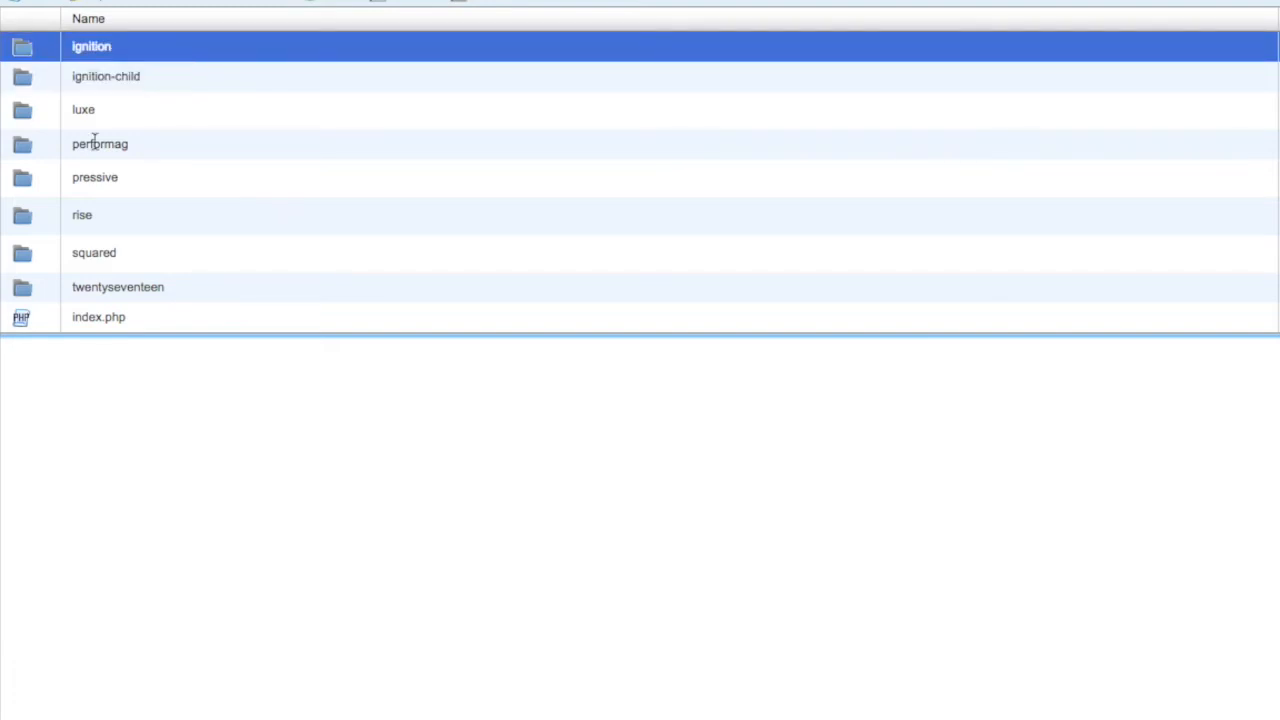
{"action": "mouse_move", "coordinate": [196, 87]}
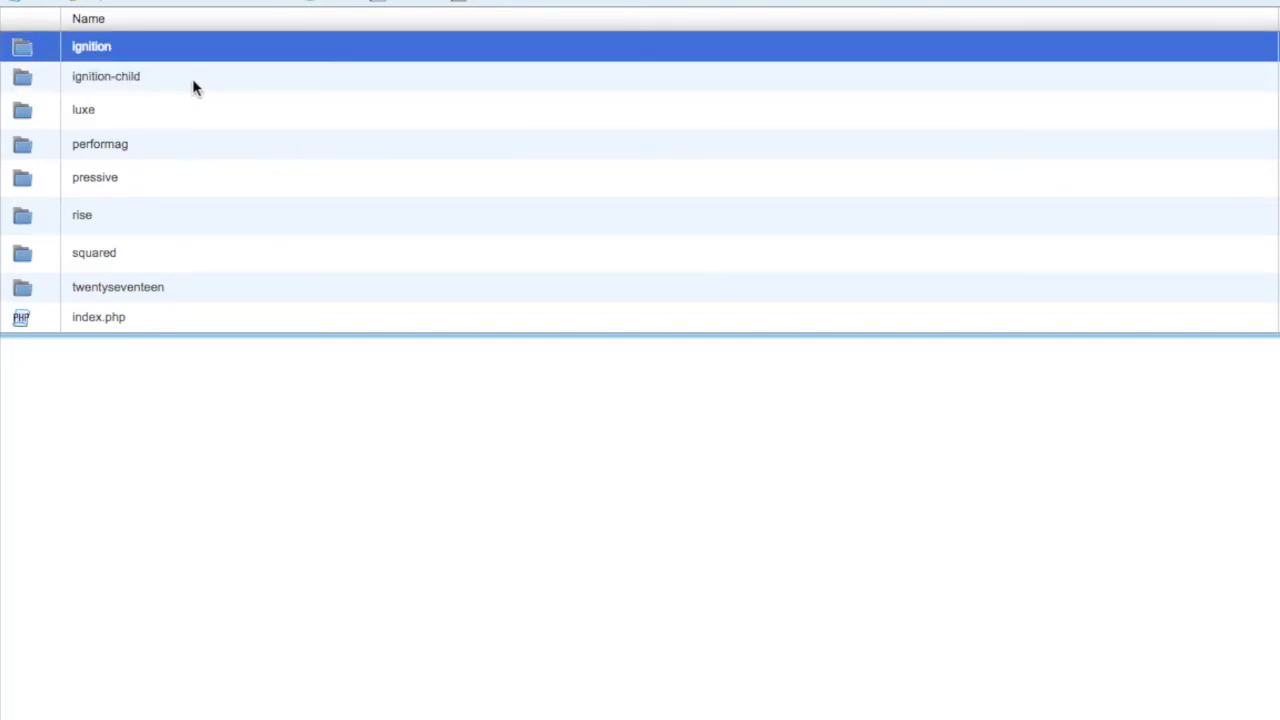
{"action": "left_click", "coordinate": [106, 76]}
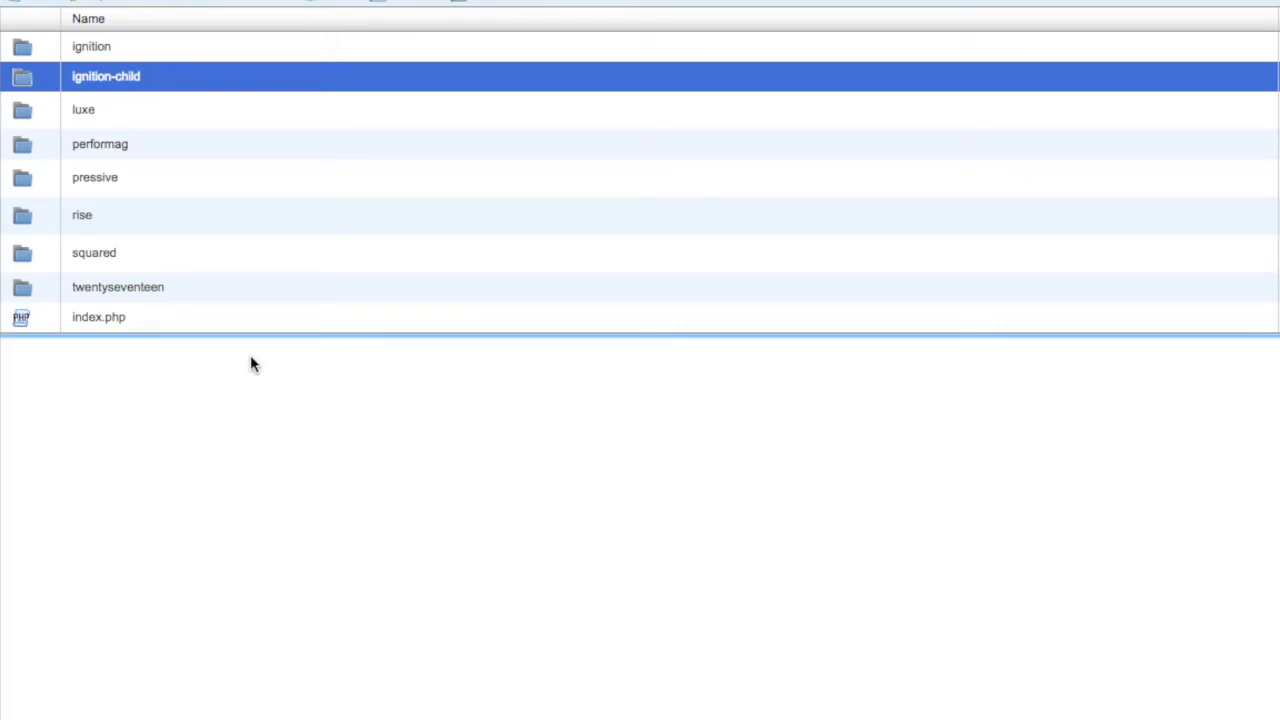
{"action": "mouse_move", "coordinate": [220, 84]}
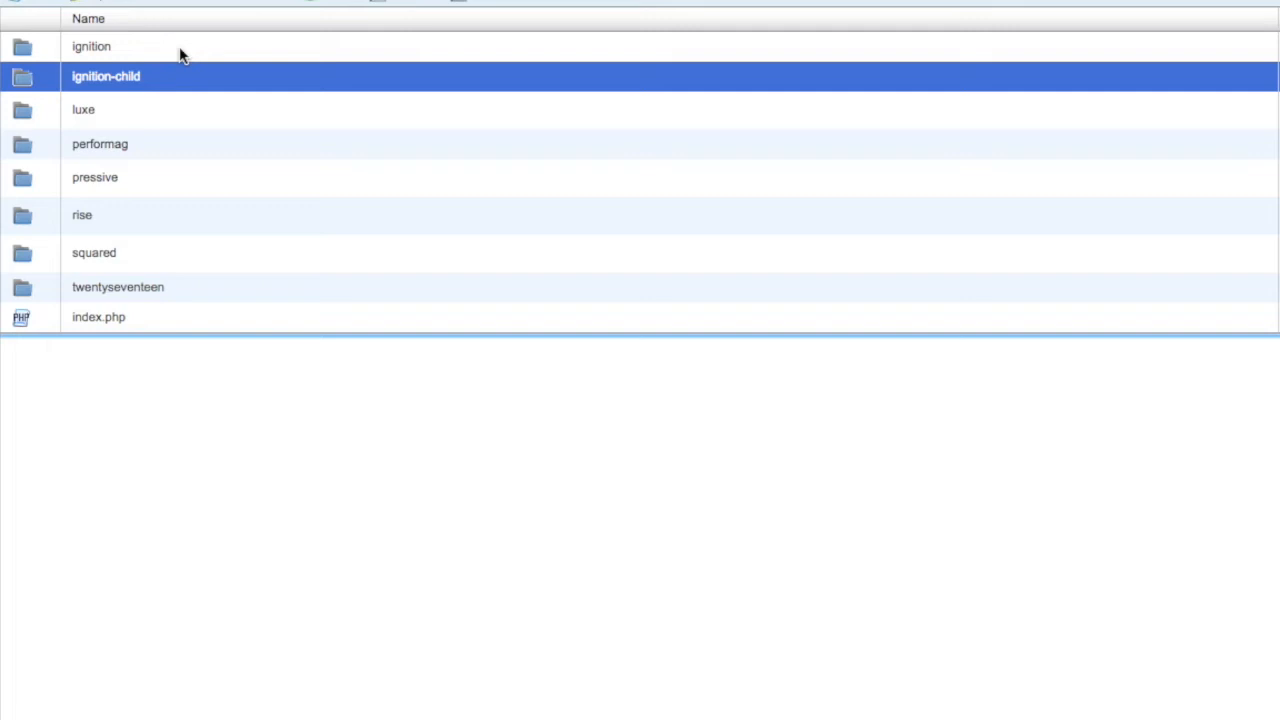
{"action": "double_click", "coordinate": [106, 76]}
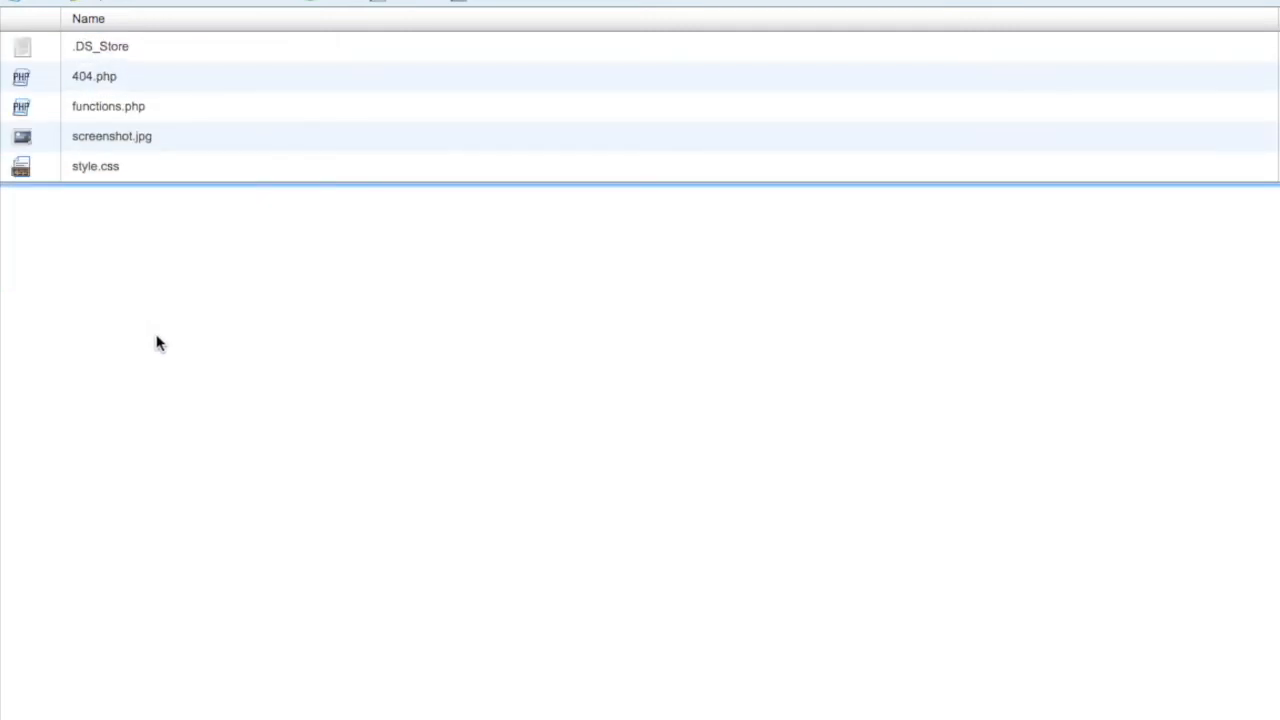
{"action": "left_click", "coordinate": [94, 76]}
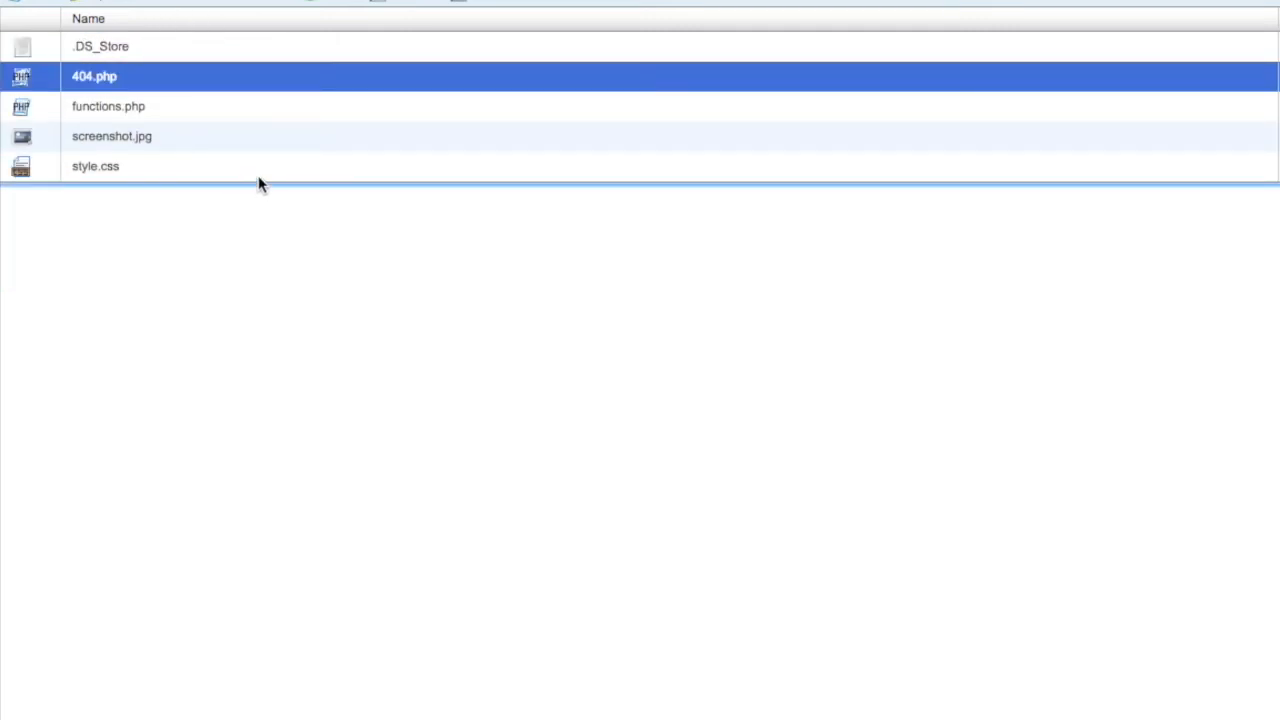
{"action": "mouse_move", "coordinate": [255, 184]}
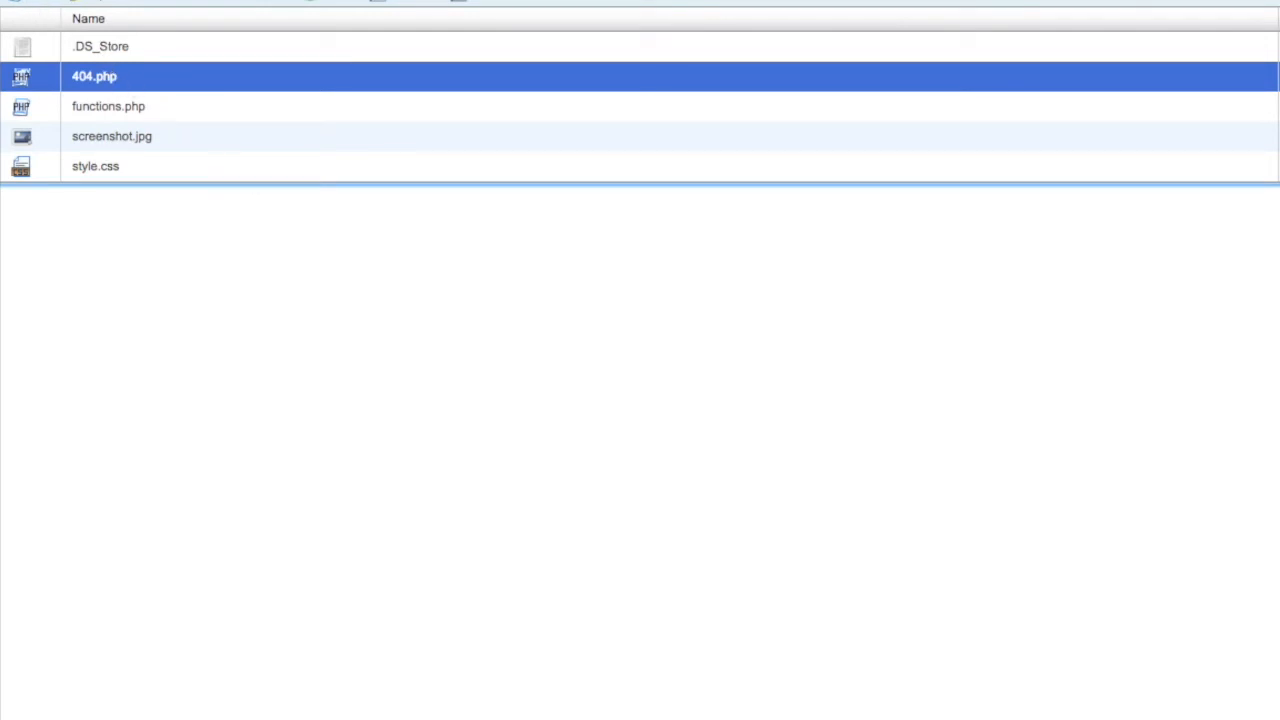
{"action": "mouse_move", "coordinate": [162, 11]}
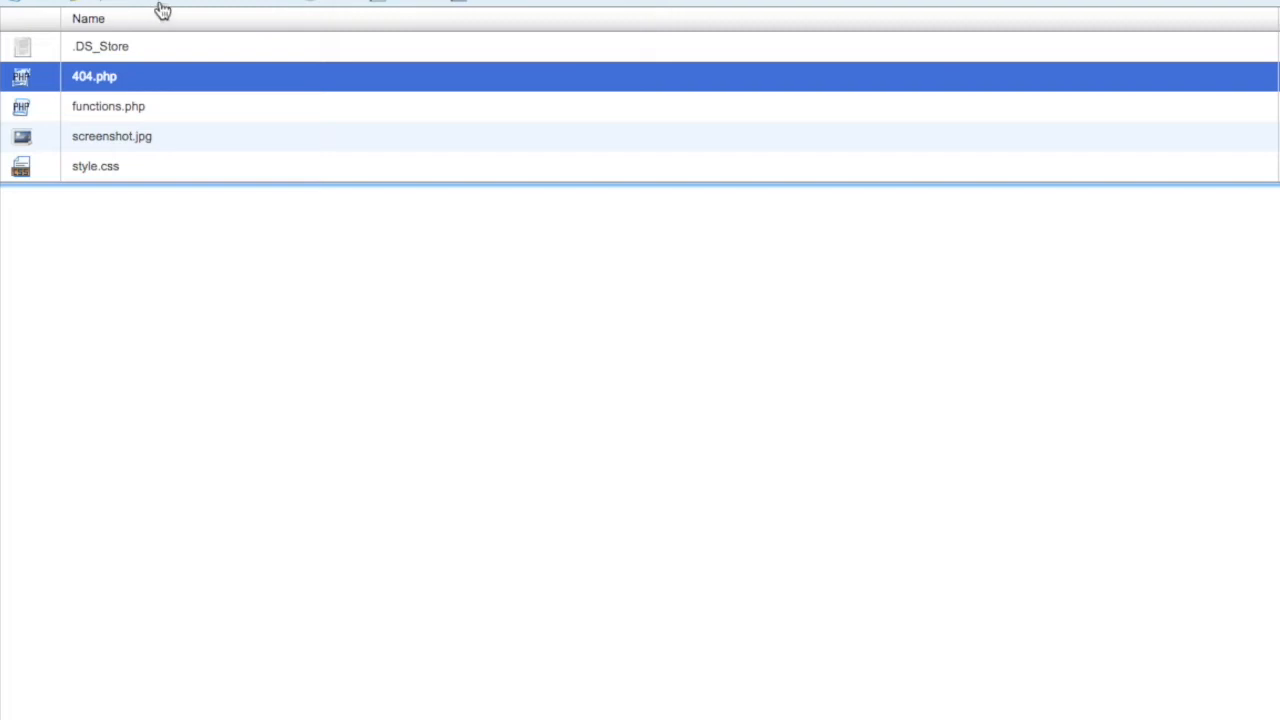
{"action": "mouse_move", "coordinate": [240, 6]}
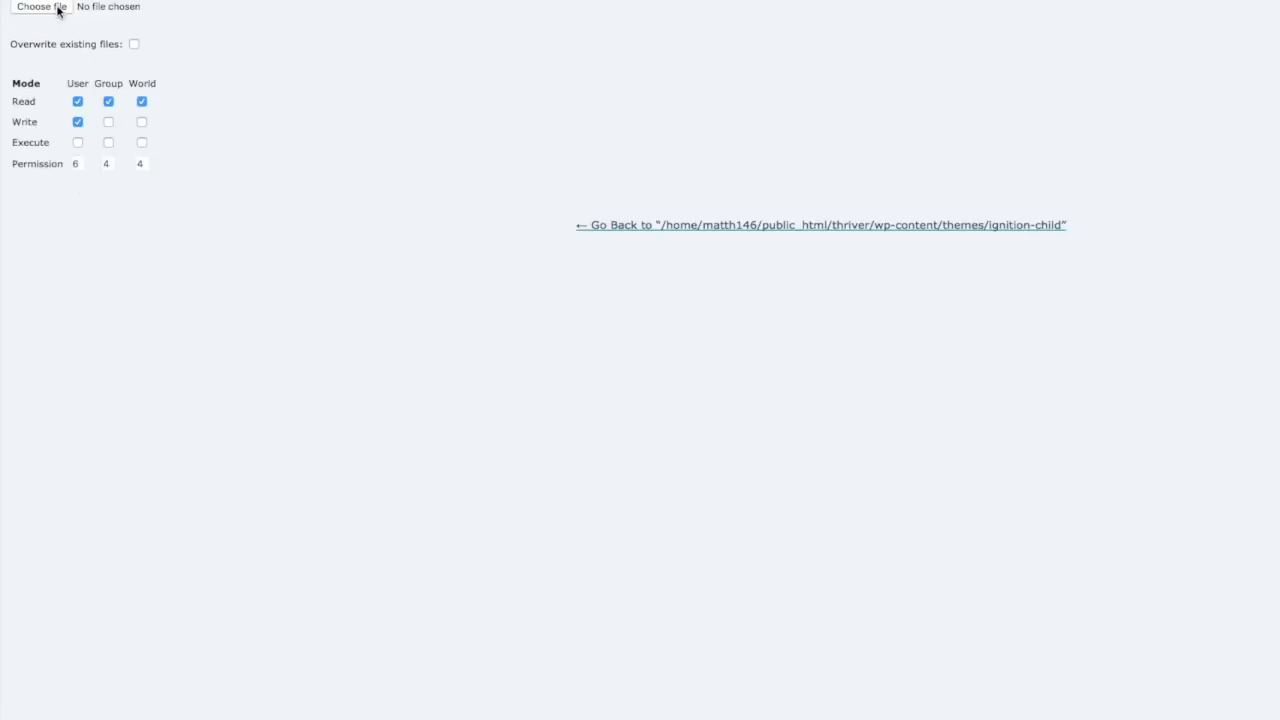
Browse Downloads in the upload file picker, cancel, and go back to the ignition-child listing
{"action": "left_click", "coordinate": [42, 7]}
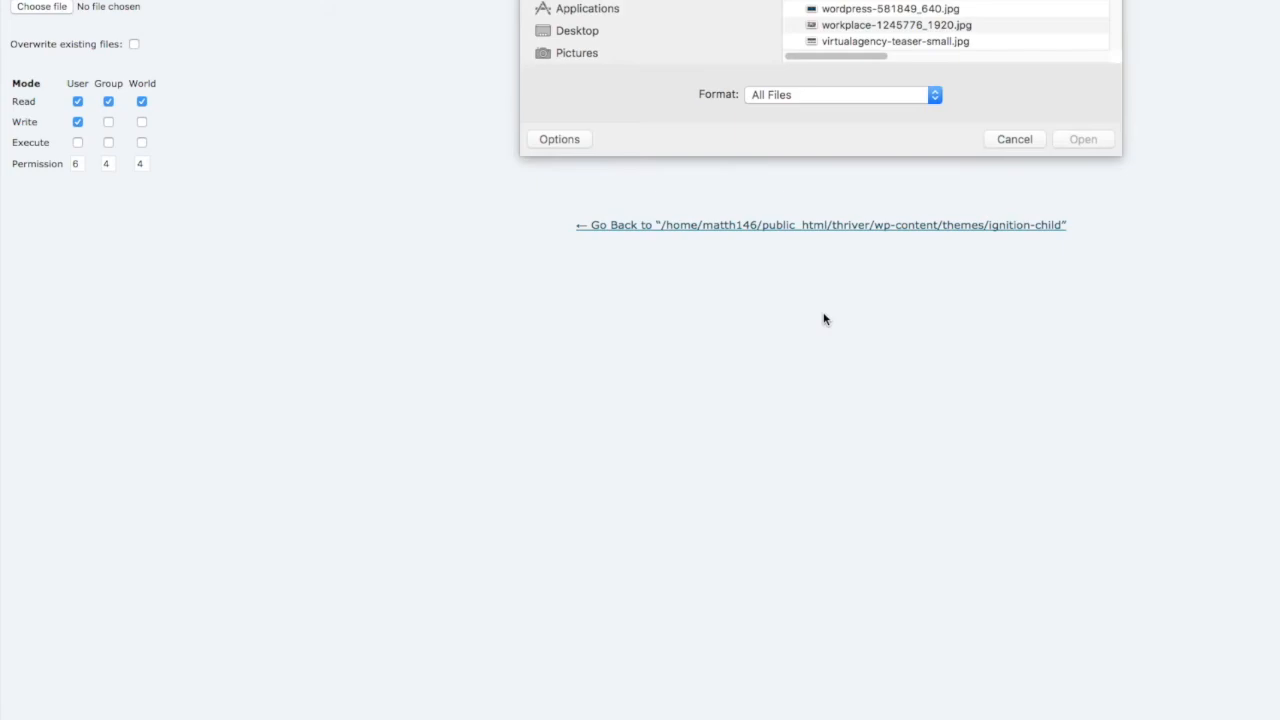
{"action": "mouse_move", "coordinate": [613, 35]}
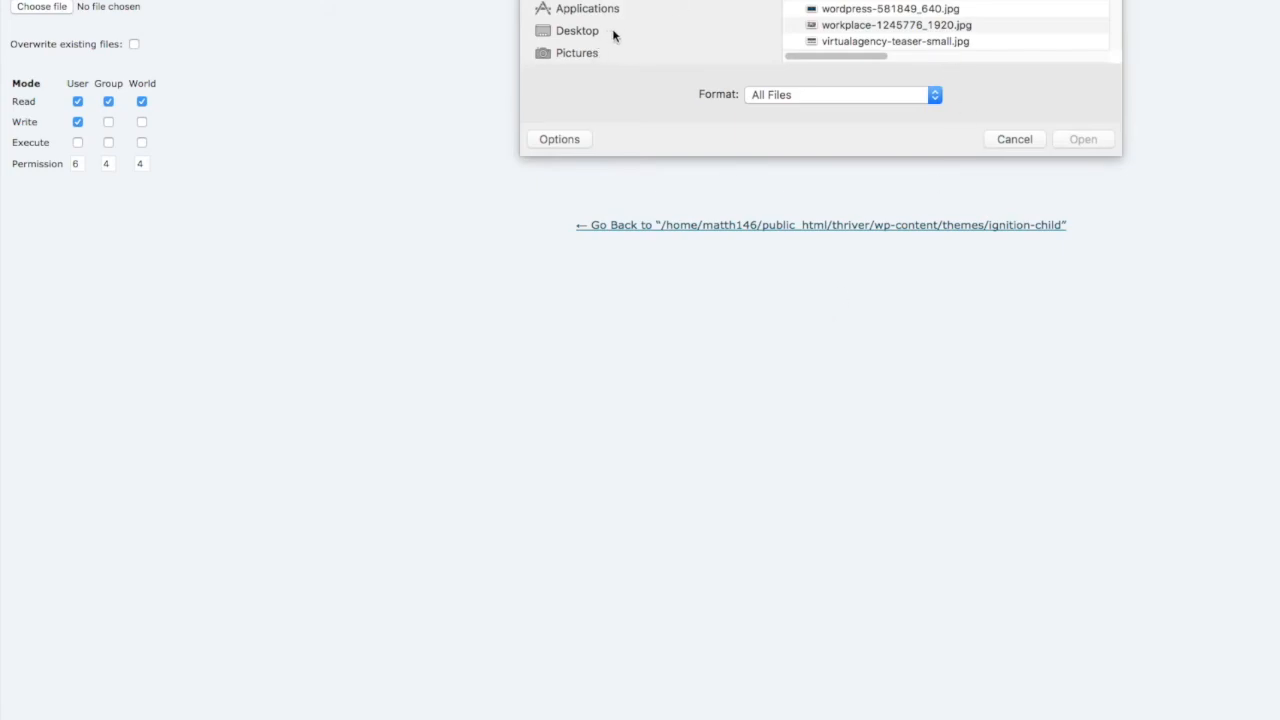
{"action": "left_click", "coordinate": [584, 52]}
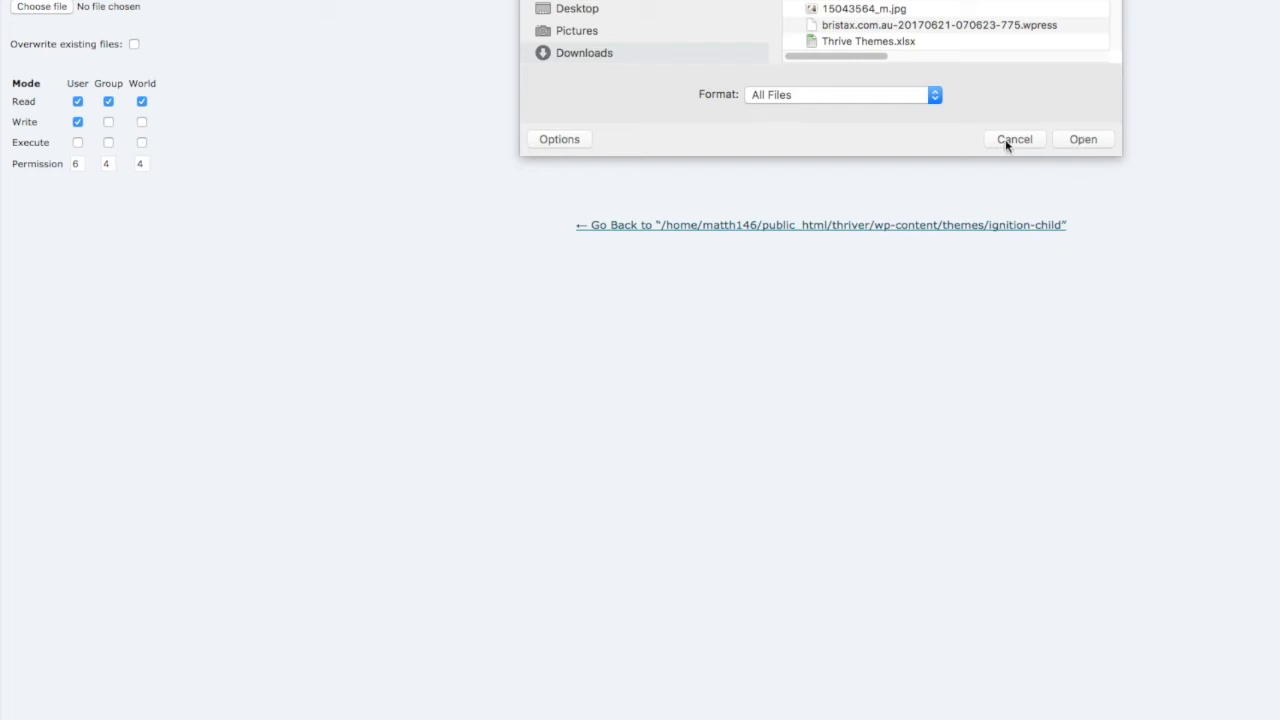
{"action": "left_click", "coordinate": [1014, 139]}
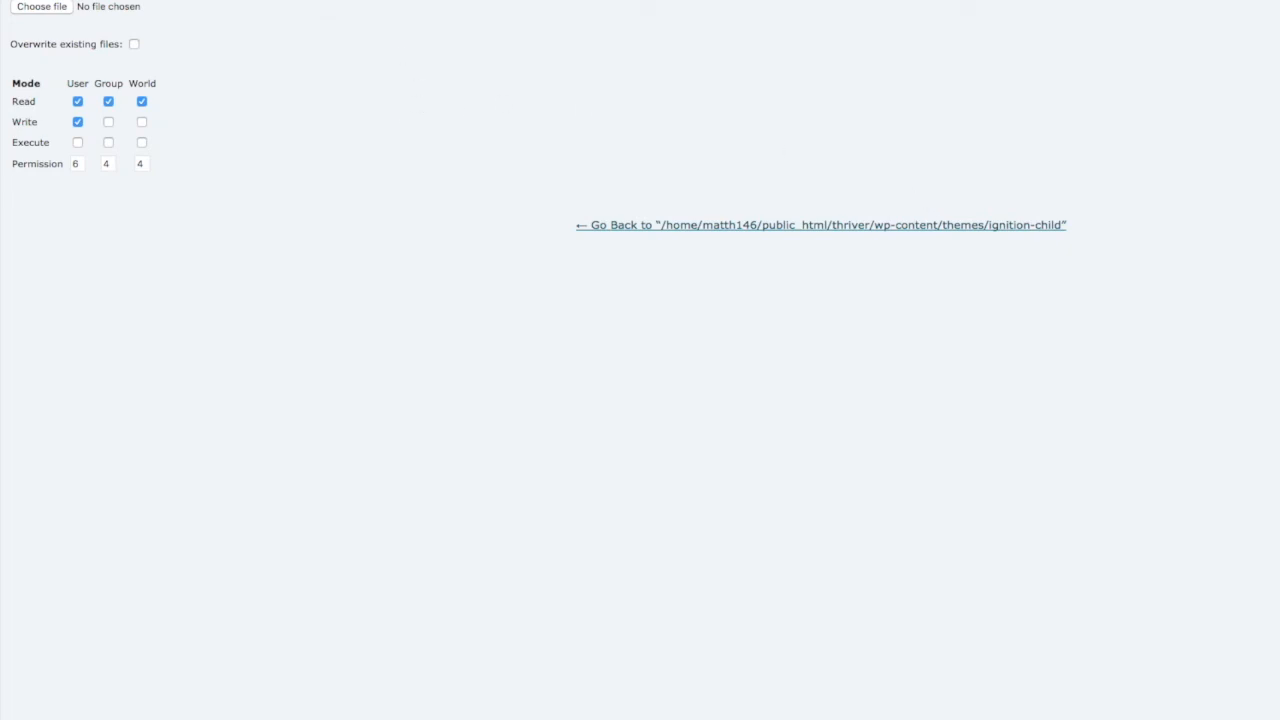
{"action": "left_click", "coordinate": [821, 224]}
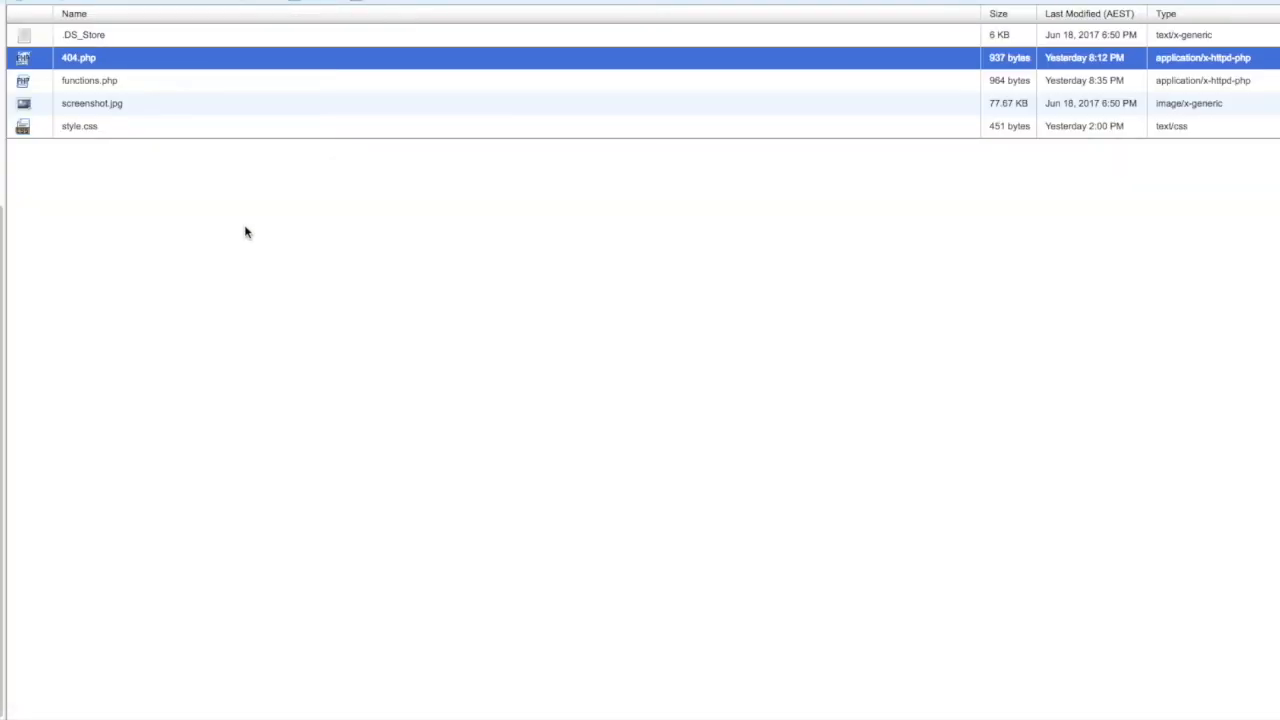
{"action": "mouse_move", "coordinate": [288, 245]}
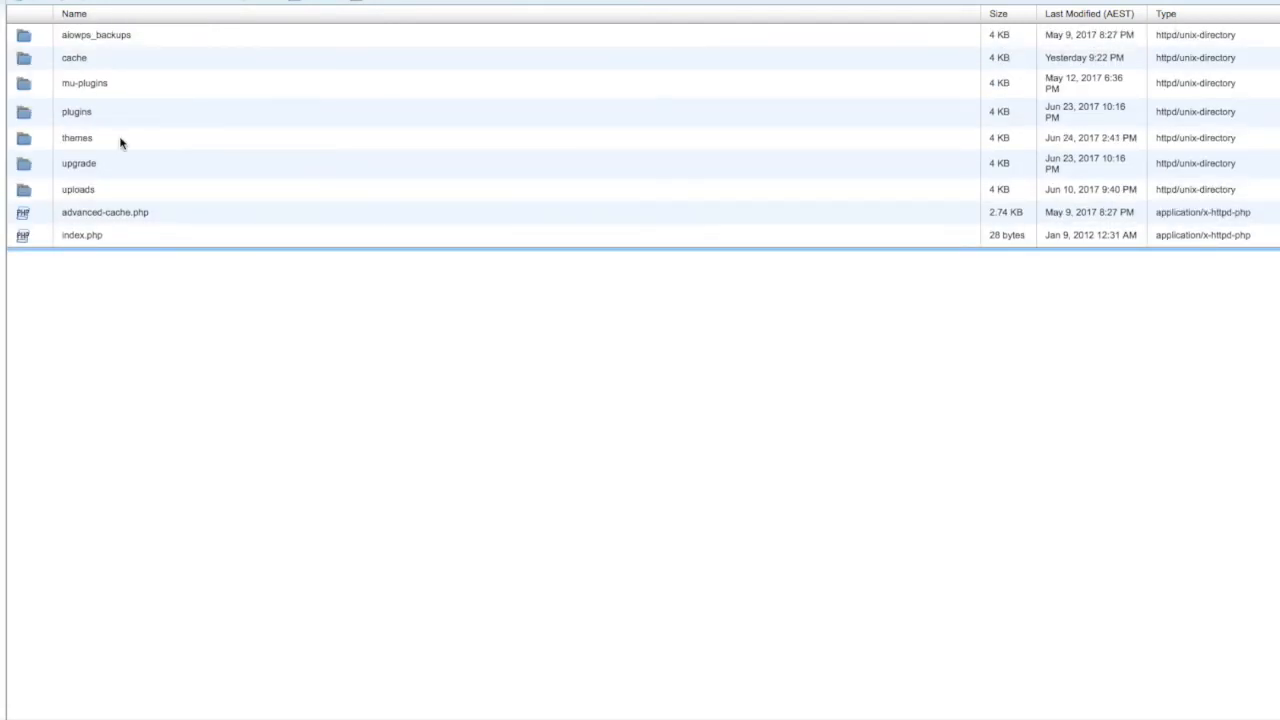
Leave Thrive Content Builder, confirming the leave-site prompt, to reach the 404 temp page editor
{"action": "double_click", "coordinate": [77, 137]}
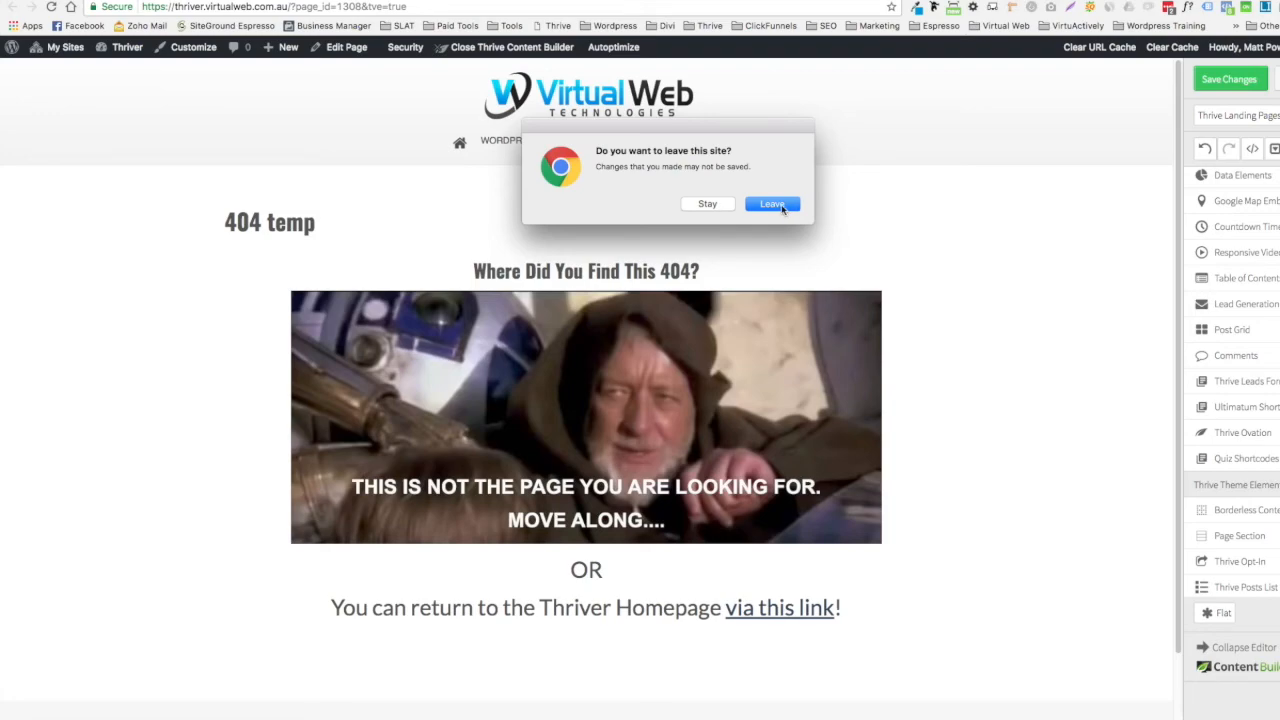
{"action": "left_click", "coordinate": [772, 204]}
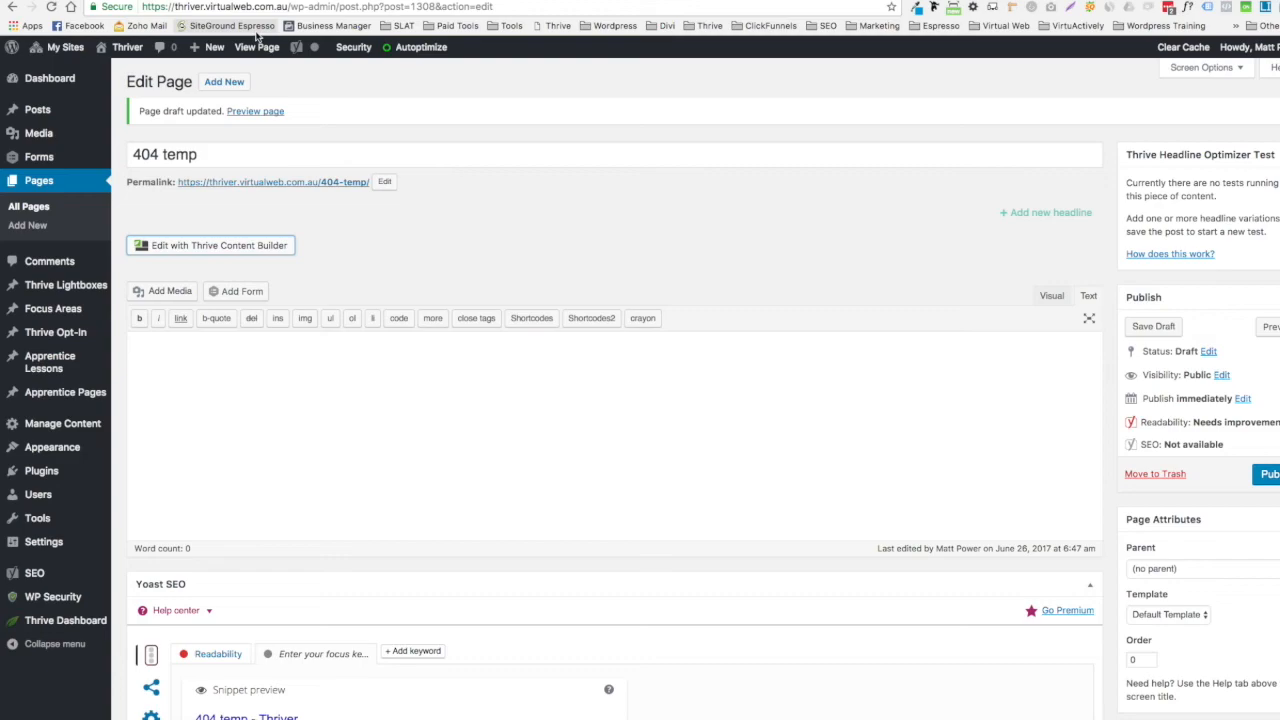
{"action": "mouse_move", "coordinate": [230, 25]}
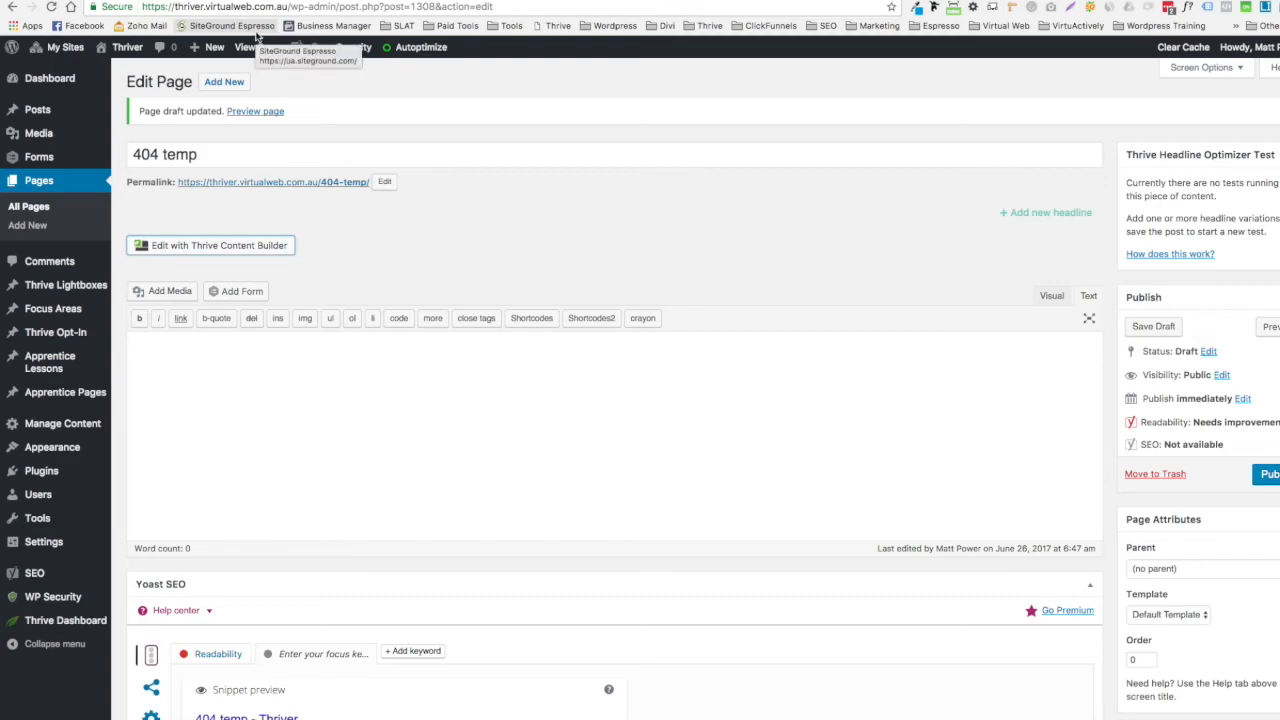
{"action": "mouse_move", "coordinate": [258, 37]}
{"action": "type", "text": "thriver.virtualweb.com.au/"}
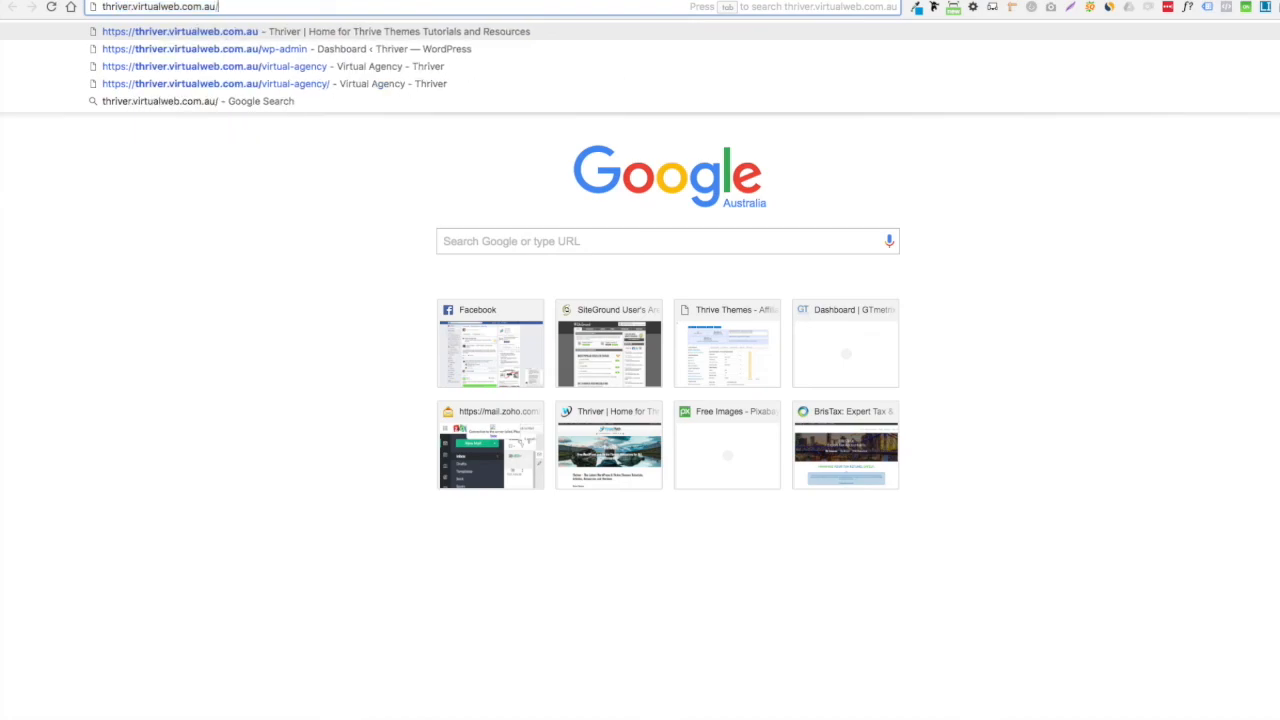
Load thriver.virtualweb.com.au/sdfsdf in a new tab to trigger the 404 page
{"action": "type", "text": "sdfsdf"}
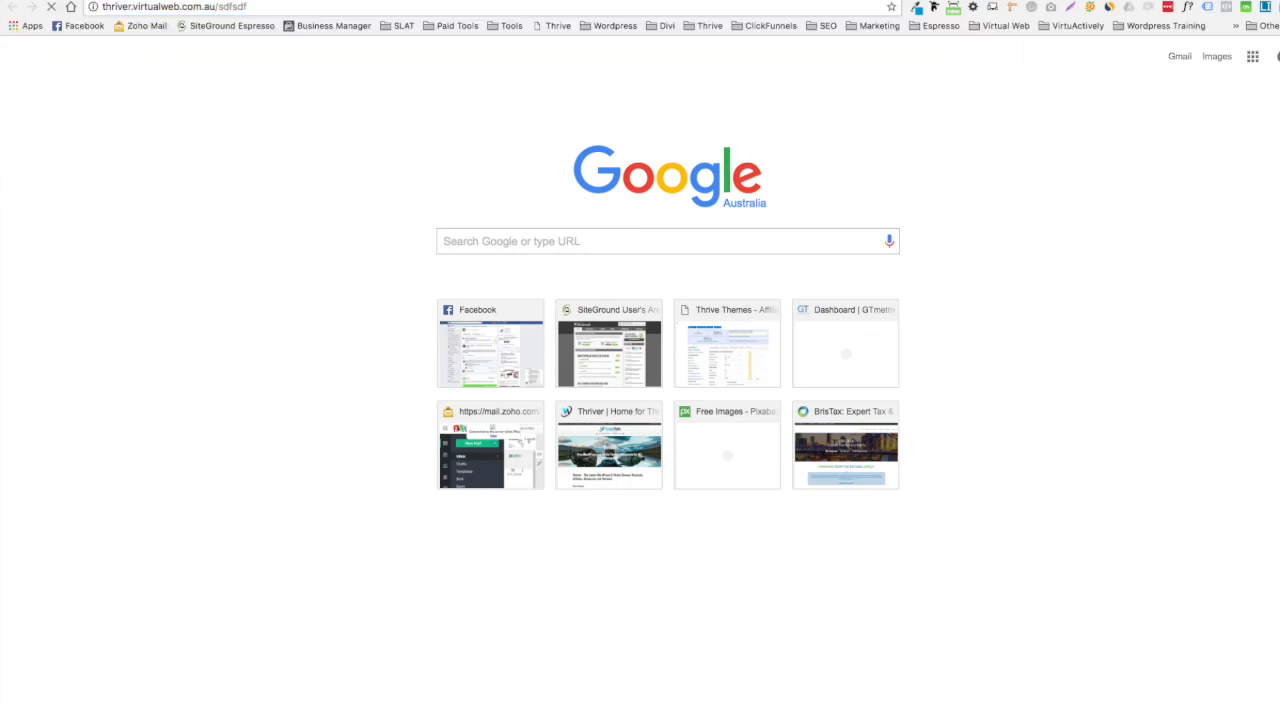